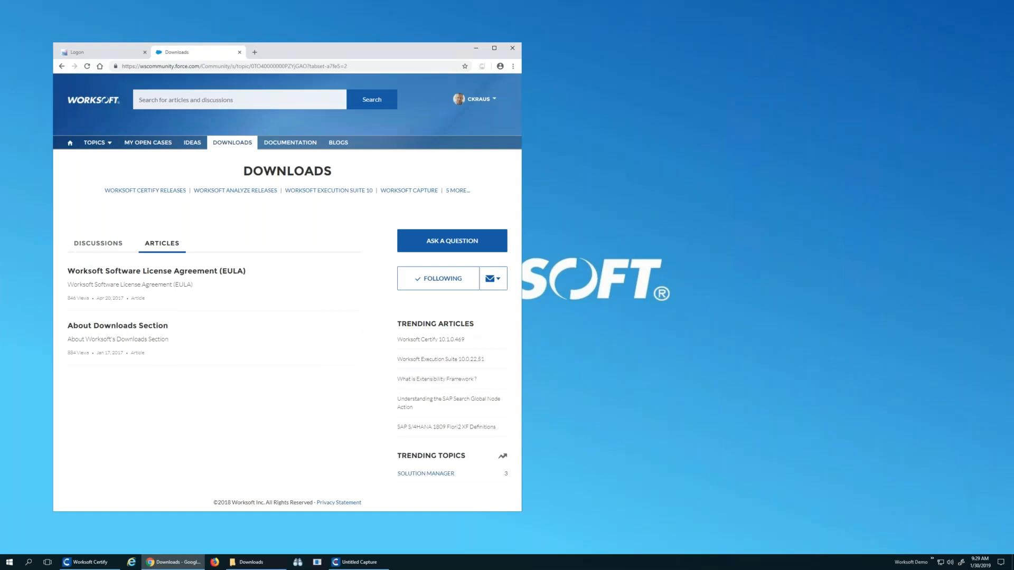
{"action": "mouse_move", "coordinate": [199, 247]}
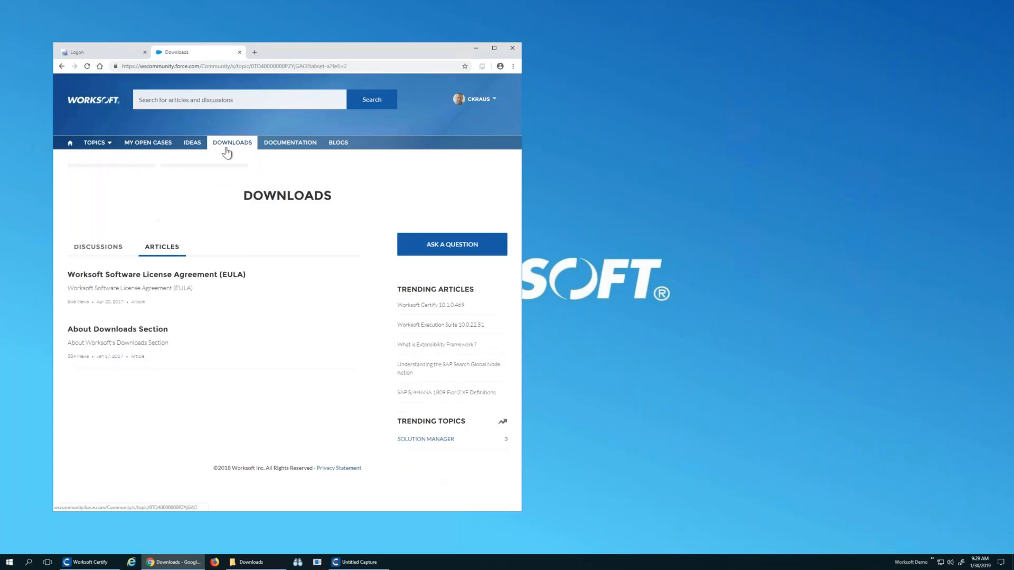
Step: Show the Web Optimizations/XF Definitions category from Downloads and scroll to the SAP S/4HANA 1809 Fiori2 entry
{"action": "left_click", "coordinate": [233, 141]}
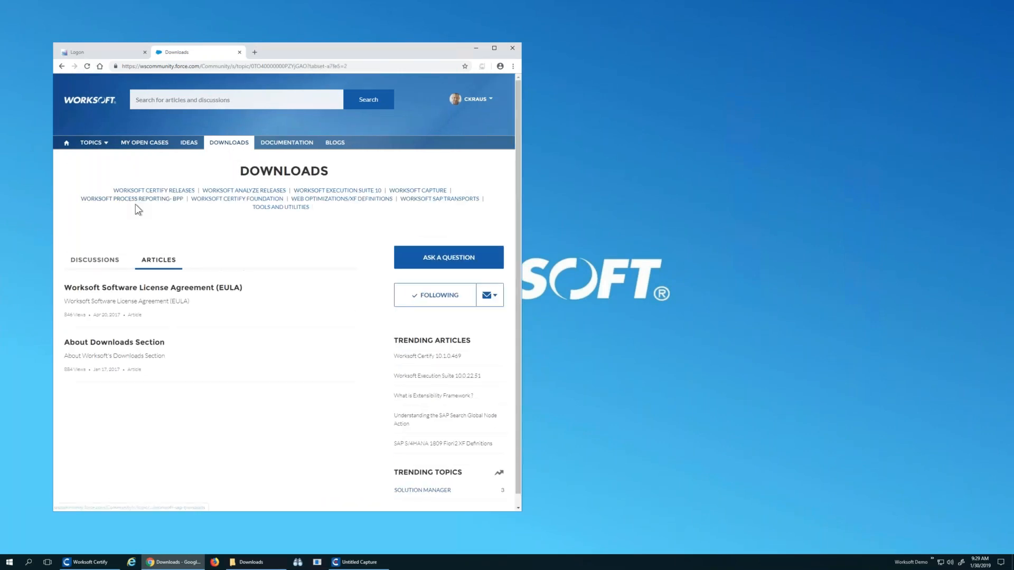
{"action": "mouse_move", "coordinate": [335, 205]}
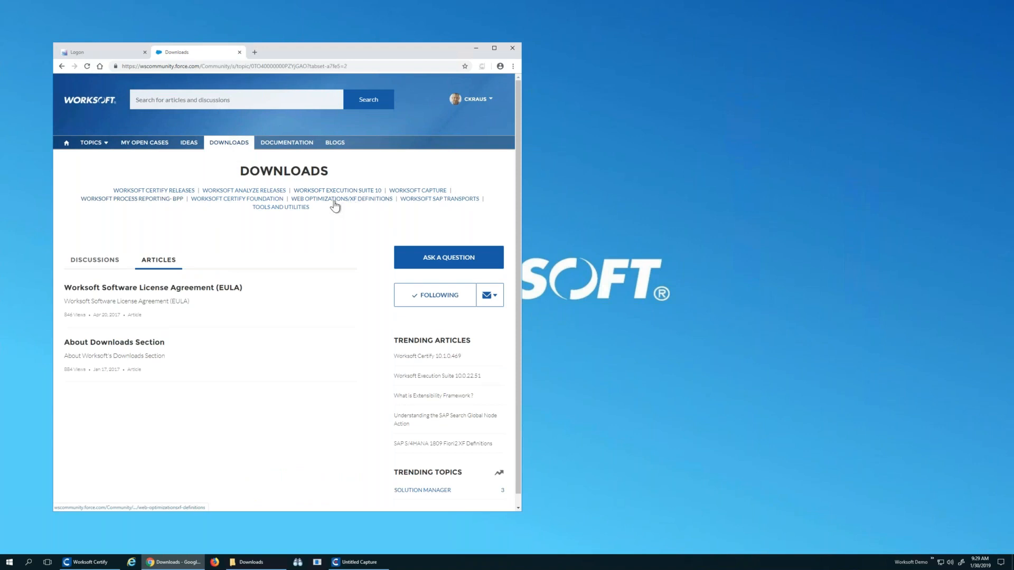
{"action": "mouse_move", "coordinate": [350, 205]}
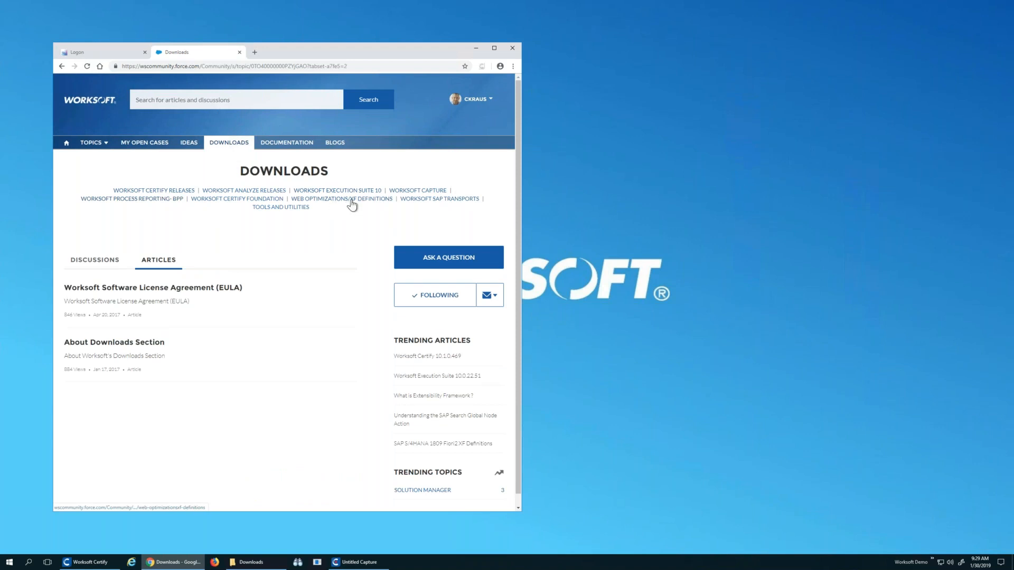
{"action": "left_click", "coordinate": [343, 198]}
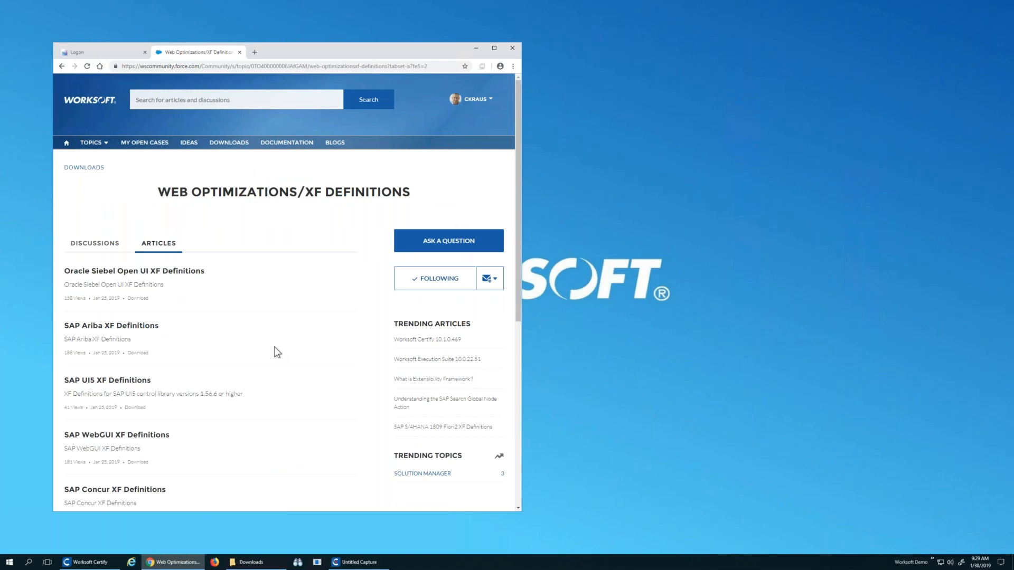
{"action": "scroll", "scroll_direction": "down", "scroll_amount": 3}
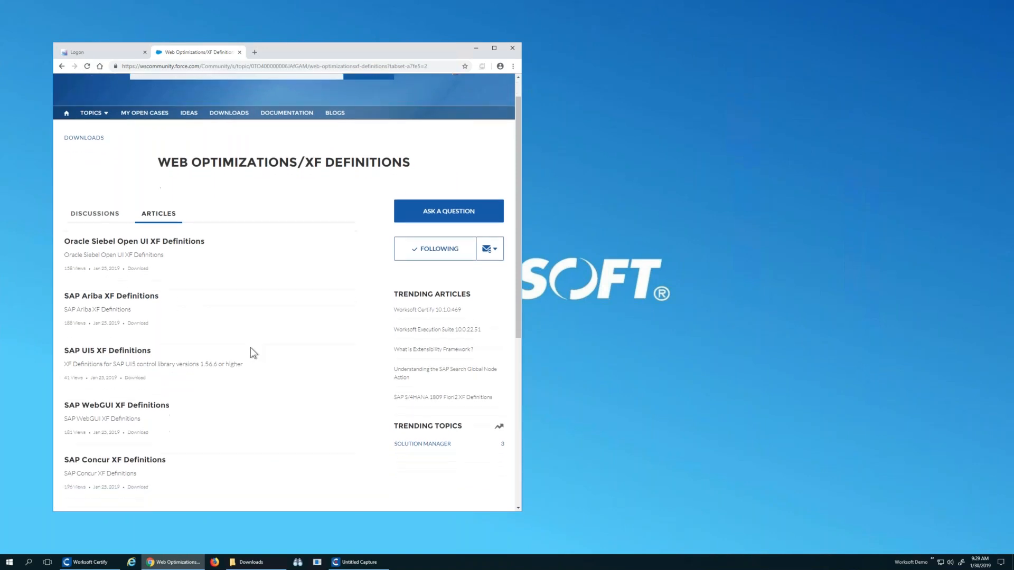
{"action": "scroll", "scroll_direction": "down", "scroll_amount": 3}
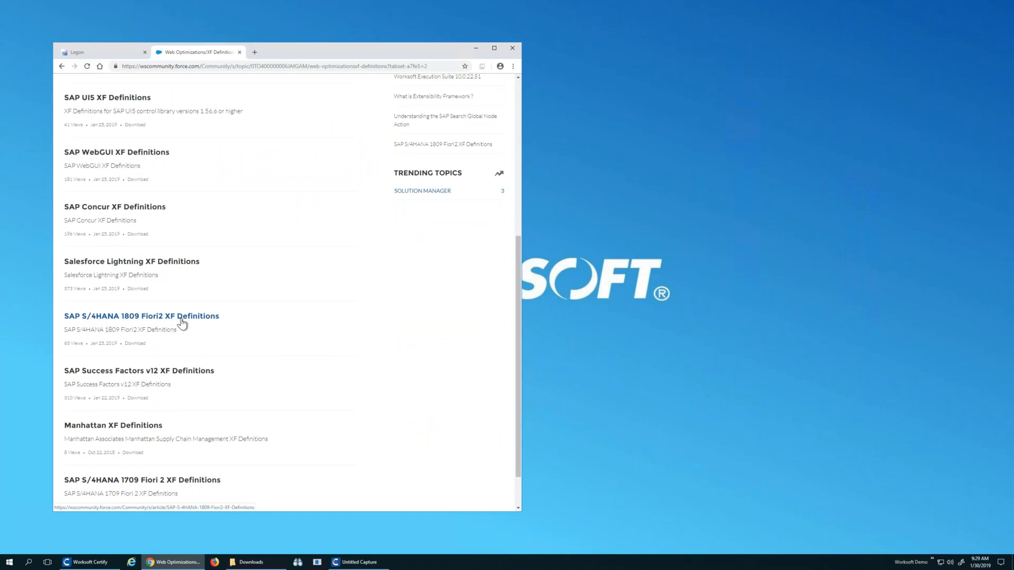
Step: View the SAP S/4HANA 1809 Fiori2 XF Definitions article and its release notes
{"action": "left_click", "coordinate": [140, 315]}
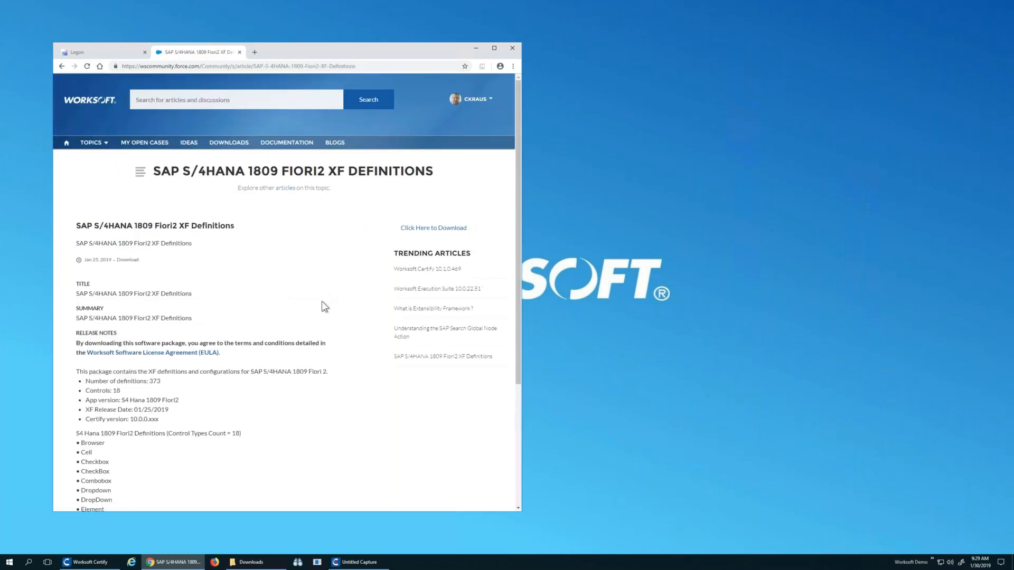
{"action": "mouse_move", "coordinate": [318, 384]}
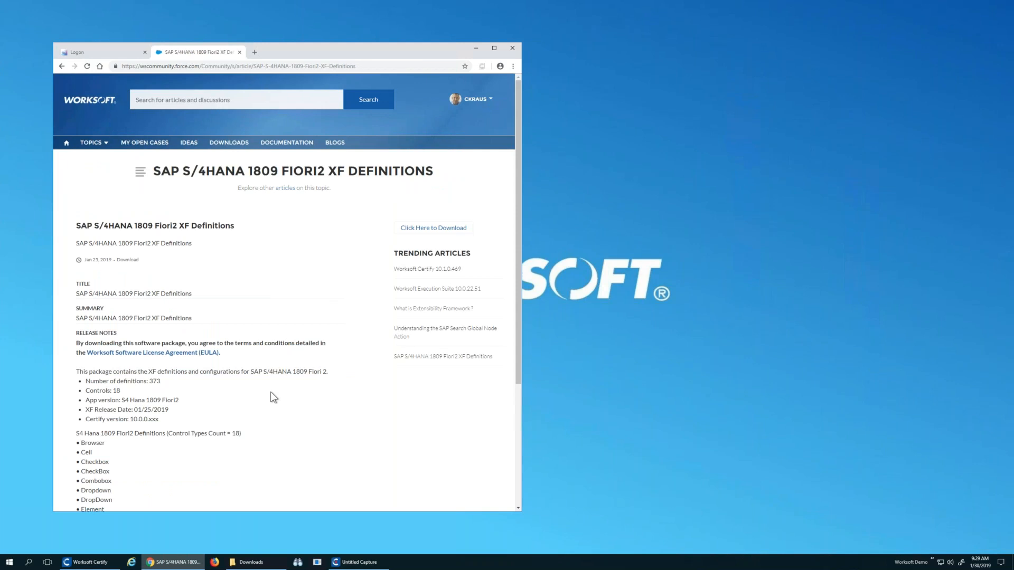
{"action": "scroll", "scroll_direction": "down", "scroll_amount": 3}
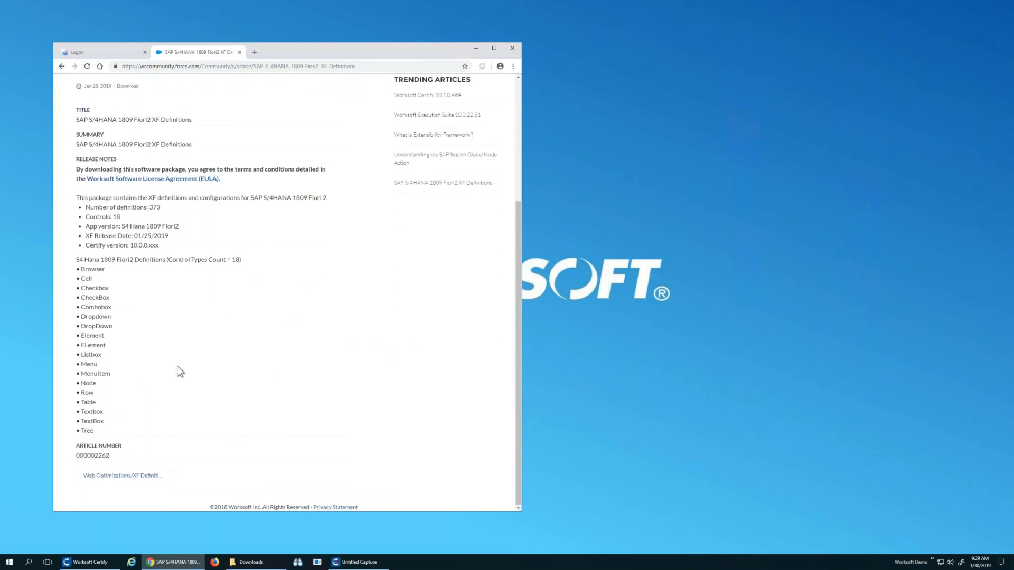
{"action": "mouse_move", "coordinate": [95, 291]}
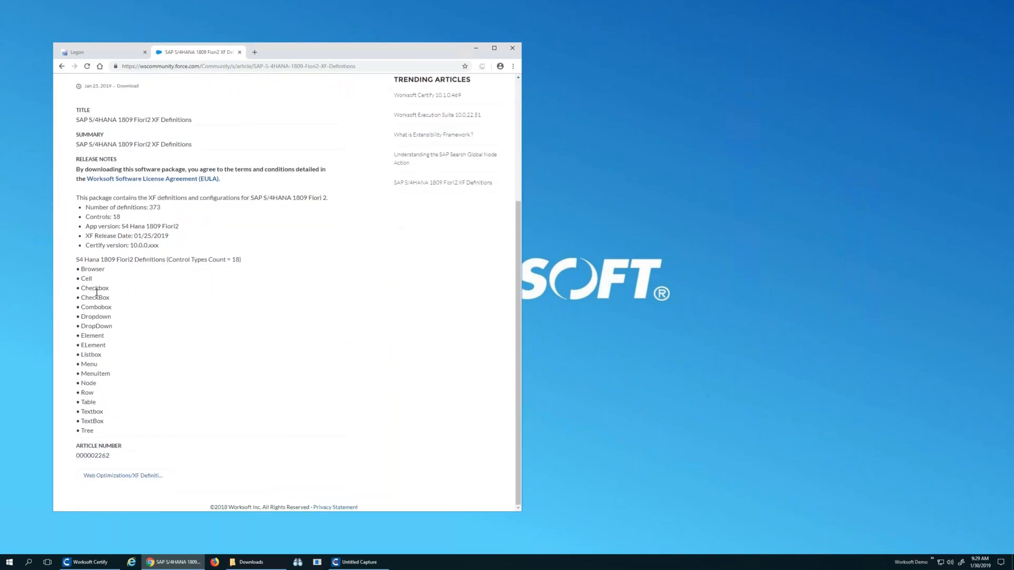
{"action": "mouse_move", "coordinate": [94, 317]}
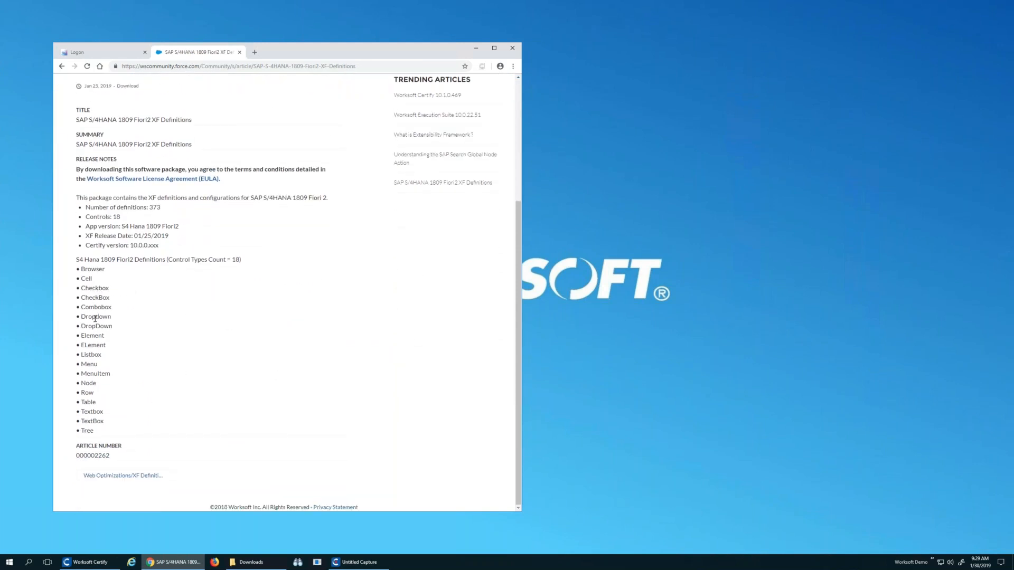
{"action": "mouse_move", "coordinate": [89, 422]}
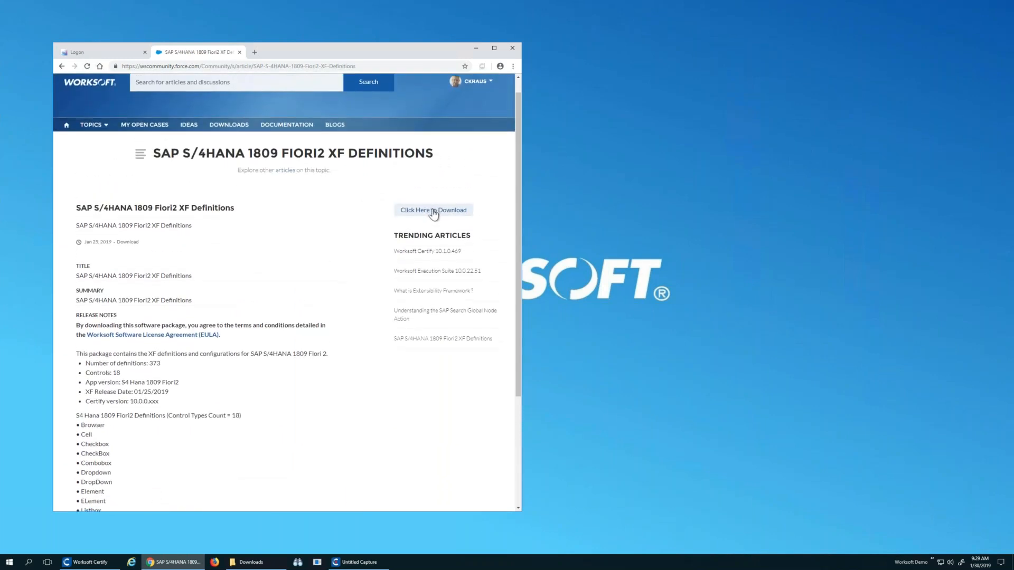
Step: Download the S4 Hana 1809 Fiori2 XF zip to the computer and open it from the download bar
{"action": "left_click", "coordinate": [433, 209]}
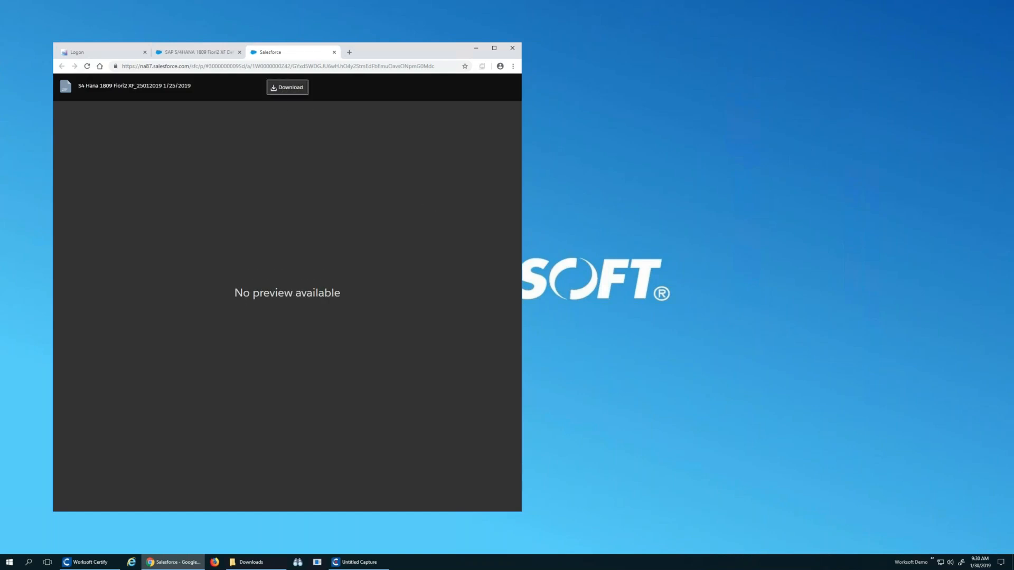
{"action": "left_click", "coordinate": [287, 87]}
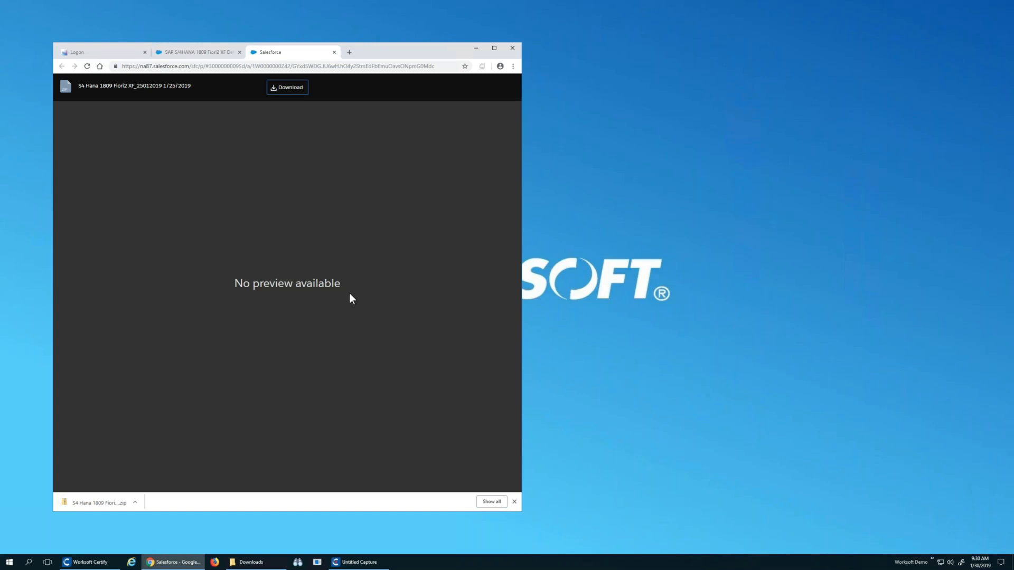
{"action": "left_click", "coordinate": [135, 503]}
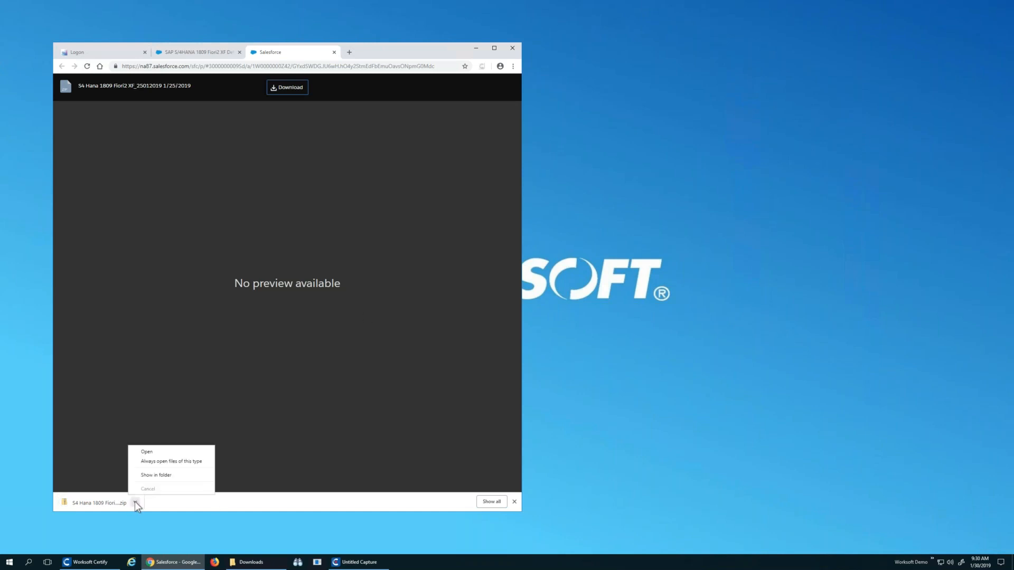
{"action": "left_click", "coordinate": [146, 452]}
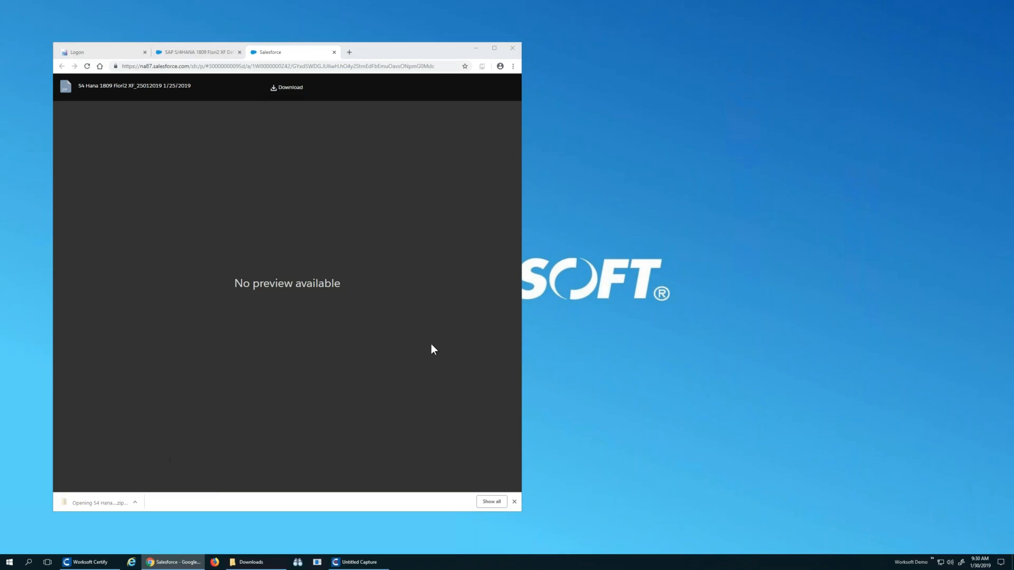
Step: Copy the Fiori2 Configurations and Definitions XML files from the zip into the Fiori1809 folder and close the Salesforce tab
{"action": "left_click", "coordinate": [100, 503]}
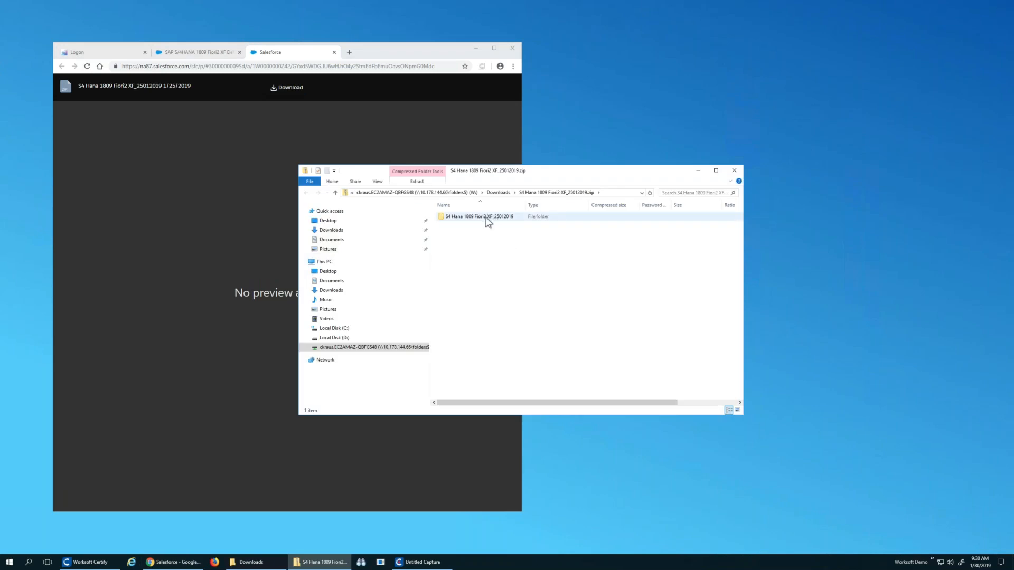
{"action": "double_click", "coordinate": [479, 215]}
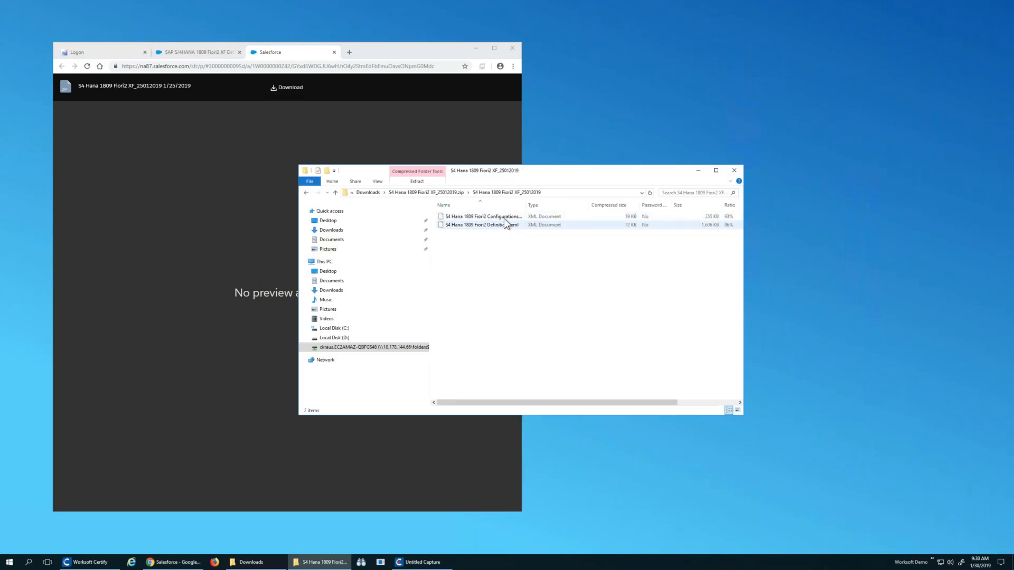
{"action": "left_click", "coordinate": [482, 215]}
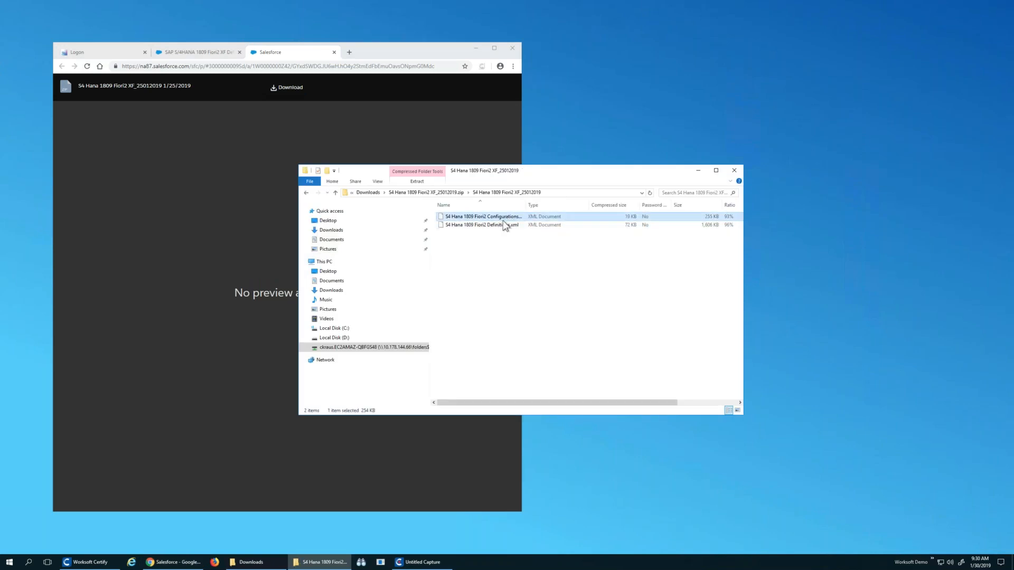
{"action": "right_click", "coordinate": [503, 224]}
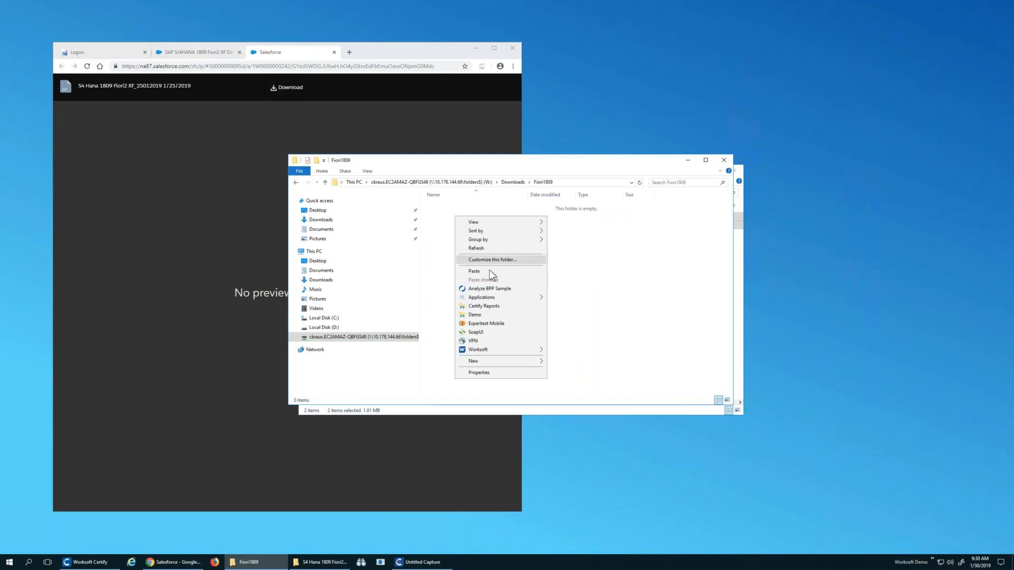
{"action": "left_click", "coordinate": [474, 270]}
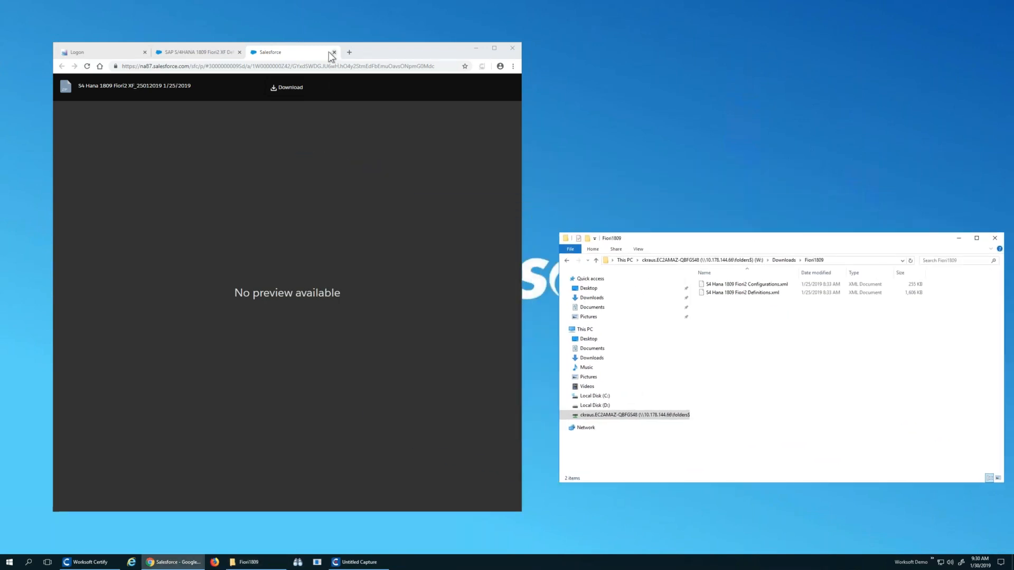
{"action": "left_click", "coordinate": [336, 52]}
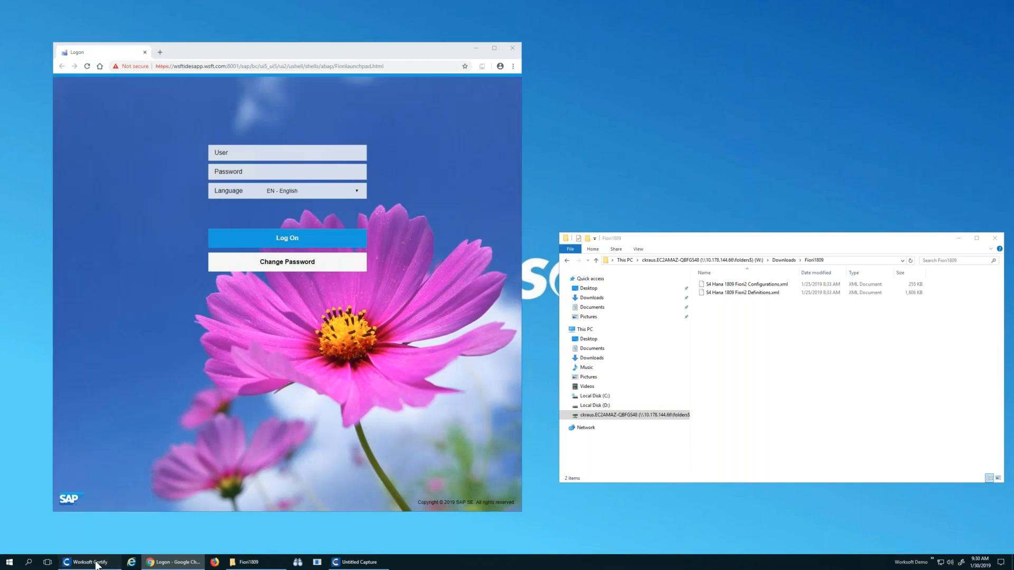
Step: Bring up Certify's Web Interface Options, check the user's configurations and switch to Global Settings
{"action": "left_click", "coordinate": [93, 562]}
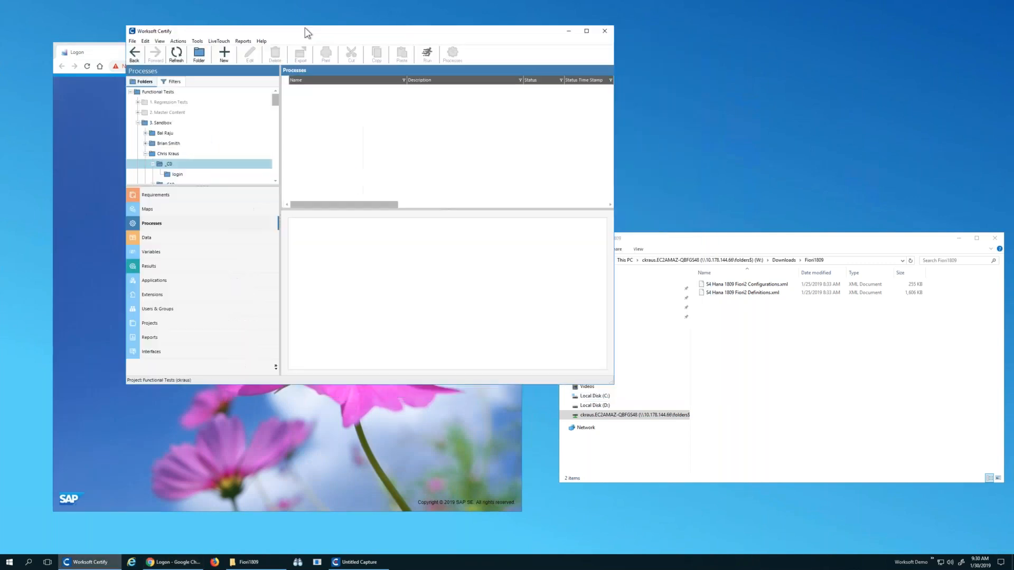
{"action": "left_click", "coordinate": [173, 36]}
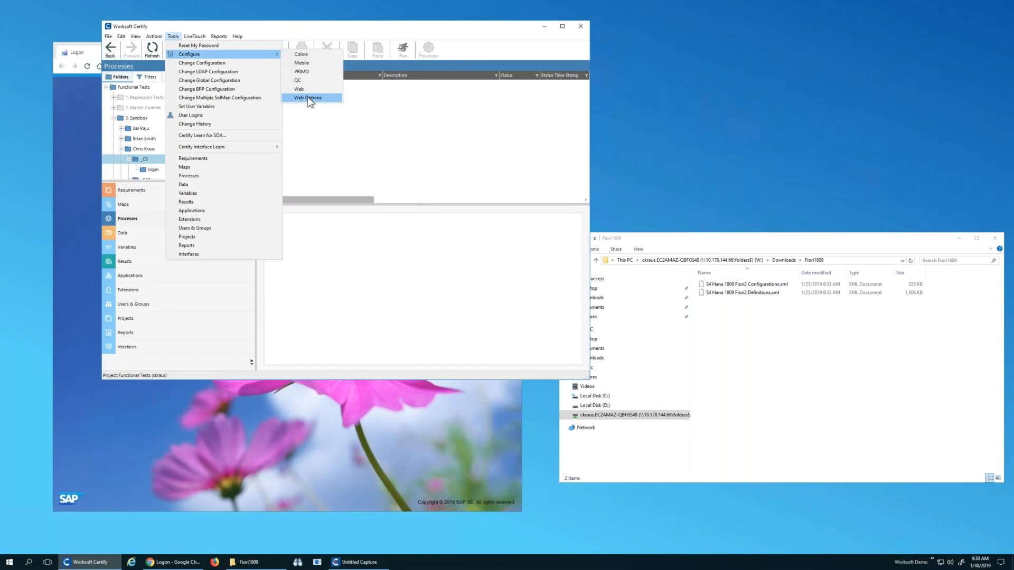
{"action": "left_click", "coordinate": [308, 97]}
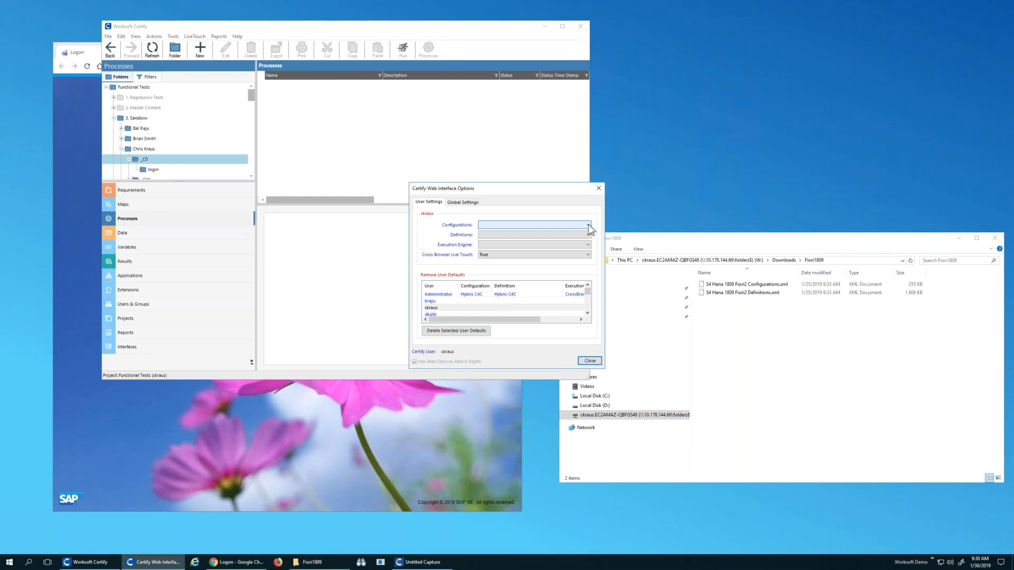
{"action": "left_click", "coordinate": [587, 225]}
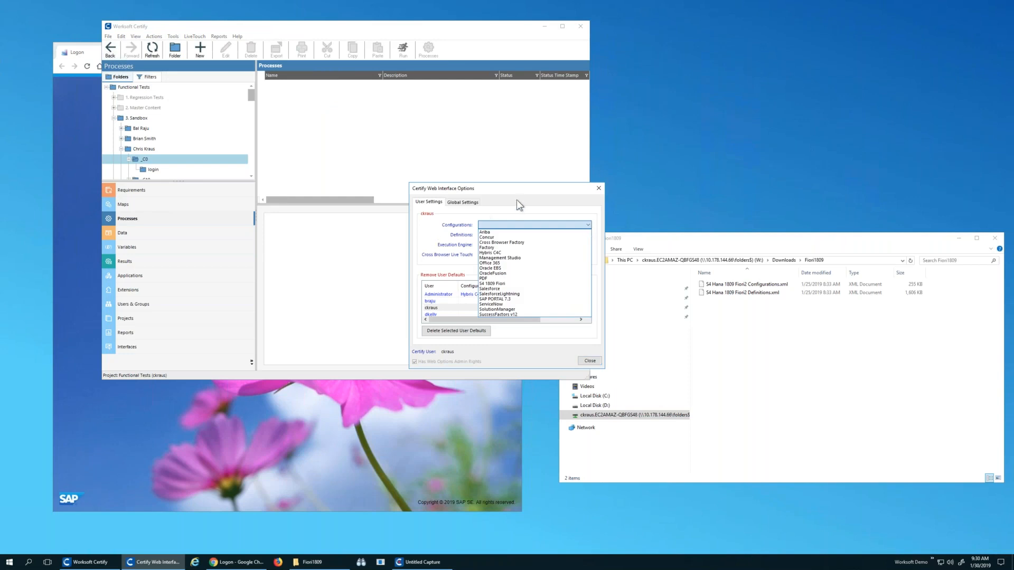
{"action": "left_click", "coordinate": [462, 201]}
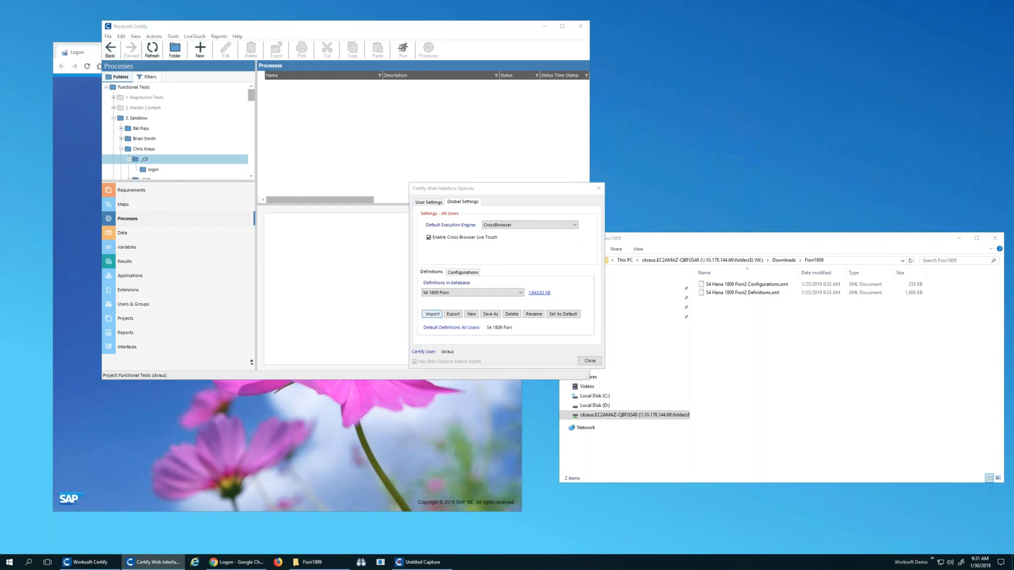
Step: Import the S4 Hana 1809 Fiori2 Definitions XML from Downloads > Fiori1809 as 'Chris 1809'
{"action": "left_click", "coordinate": [433, 314]}
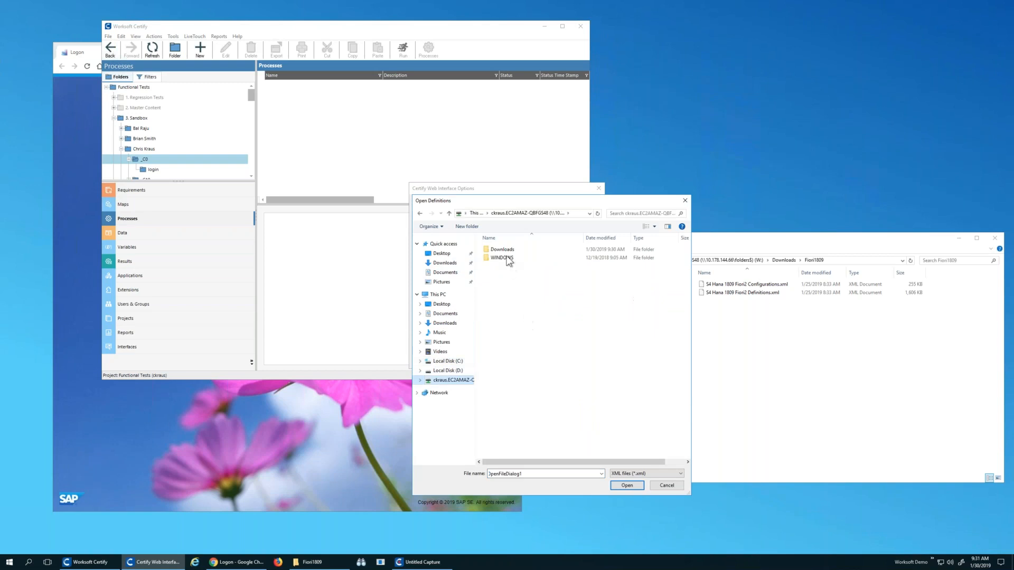
{"action": "double_click", "coordinate": [502, 249]}
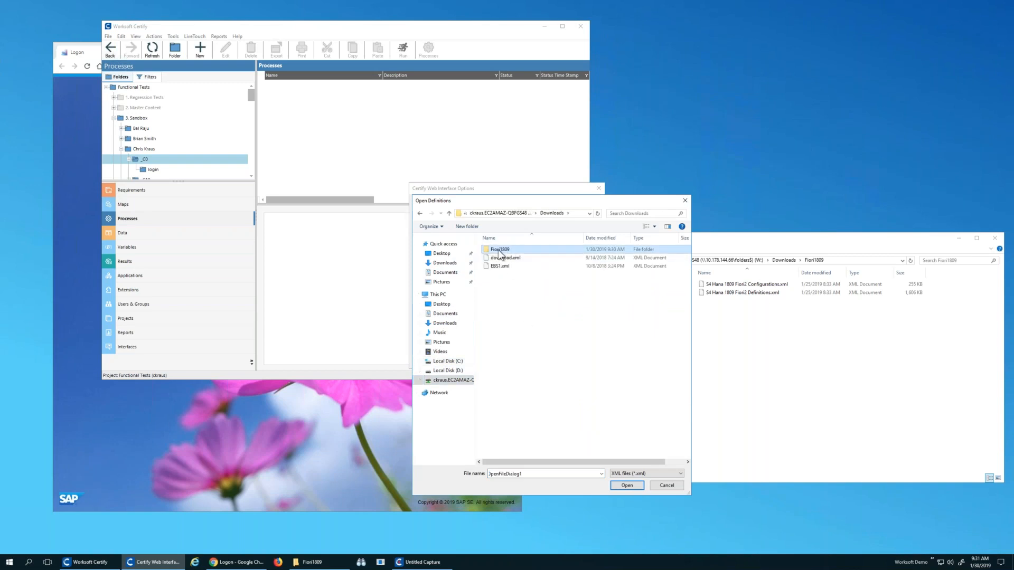
{"action": "double_click", "coordinate": [500, 250]}
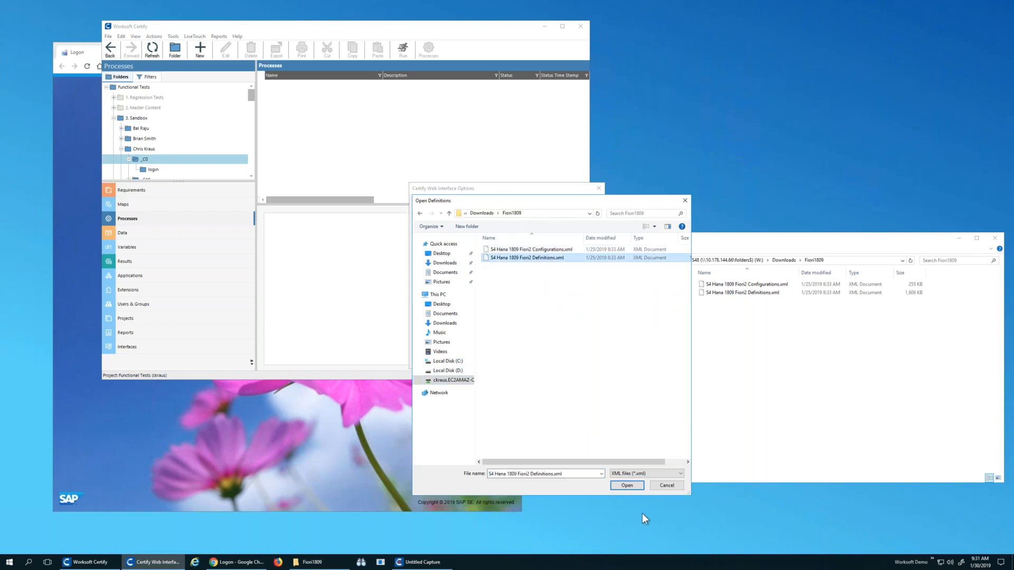
{"action": "left_click", "coordinate": [627, 485]}
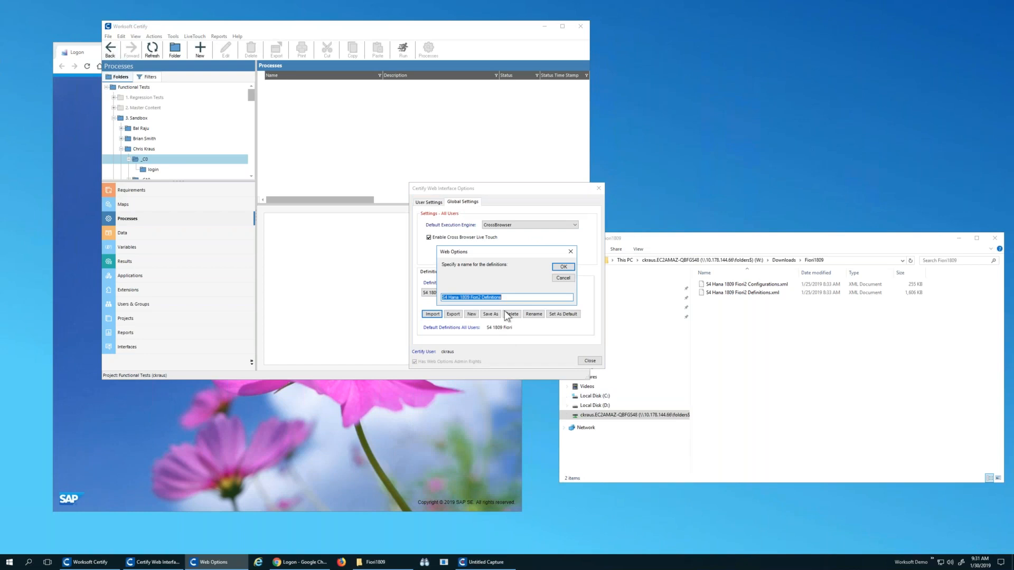
{"action": "type", "text": "Chris 18"}
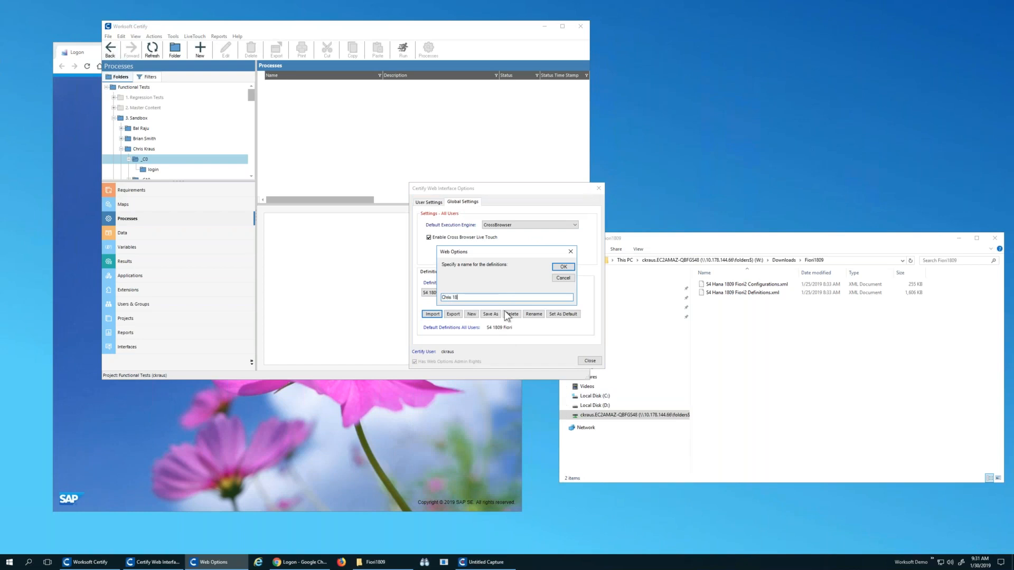
{"action": "type", "text": "09"}
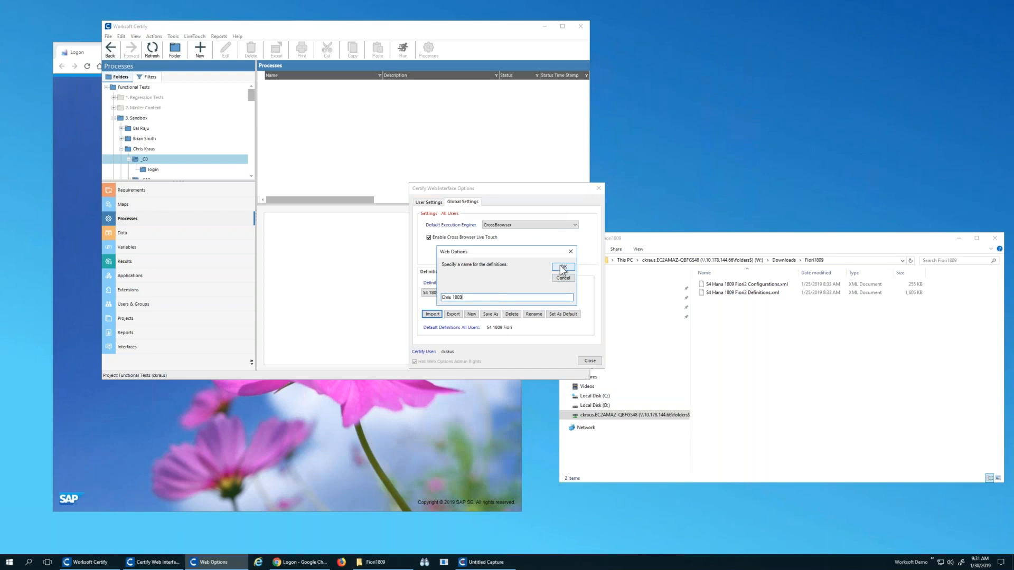
{"action": "left_click", "coordinate": [562, 267]}
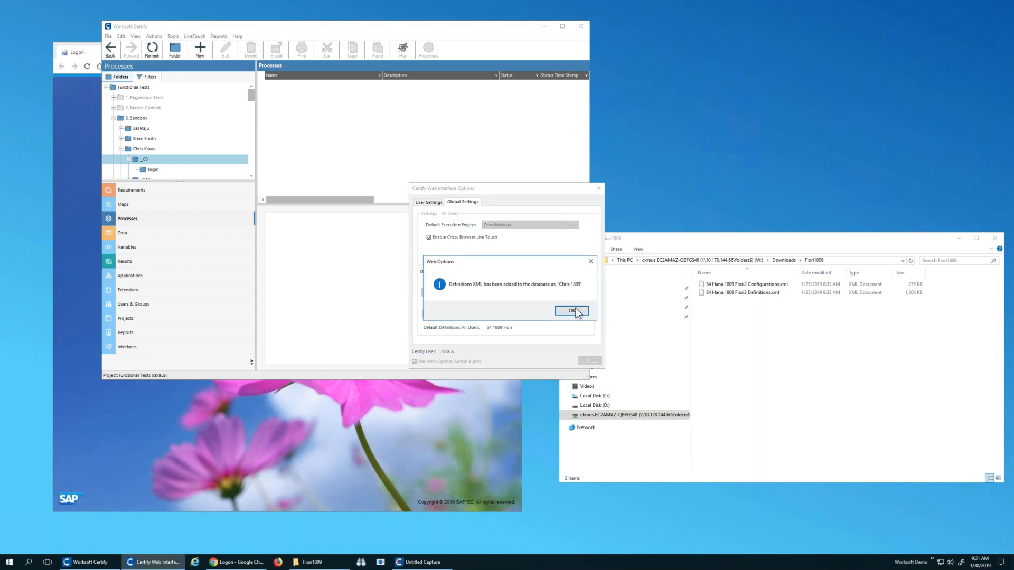
{"action": "left_click", "coordinate": [572, 311]}
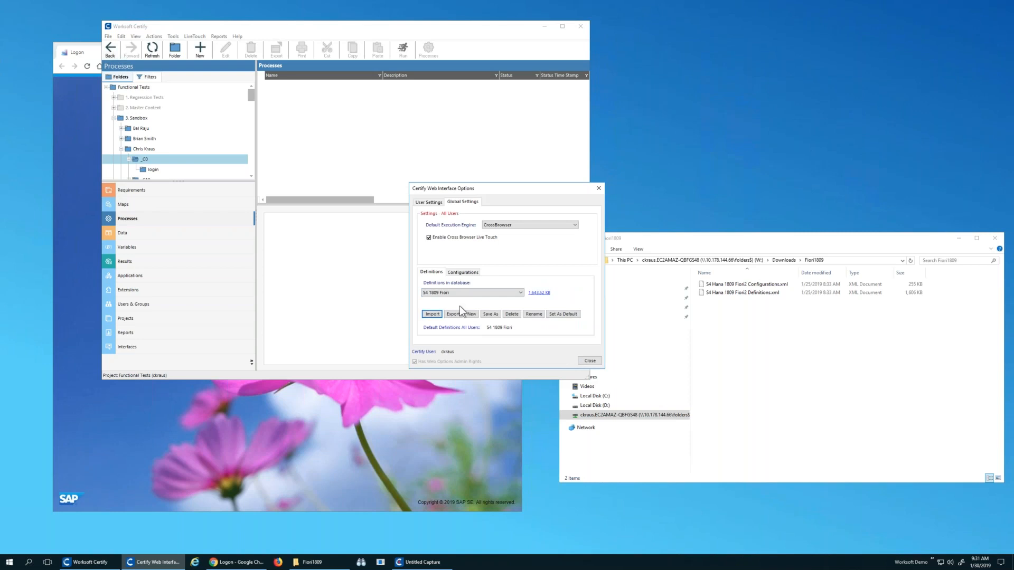
Step: Import the S4 Hana 1809 Fiori2 Configurations XML as 'Chris 1809', then return to User Settings
{"action": "left_click", "coordinate": [463, 271]}
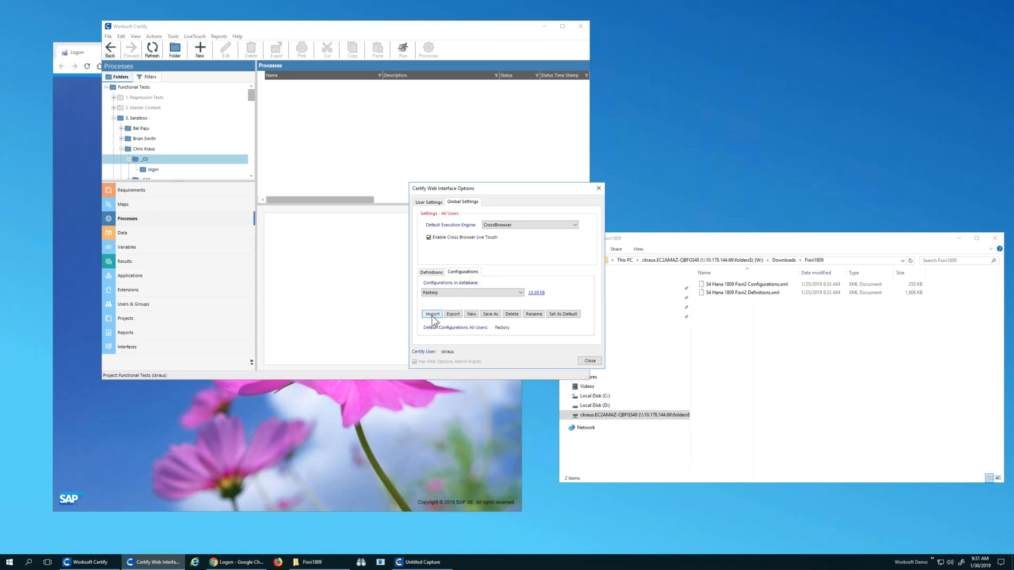
{"action": "left_click", "coordinate": [432, 314]}
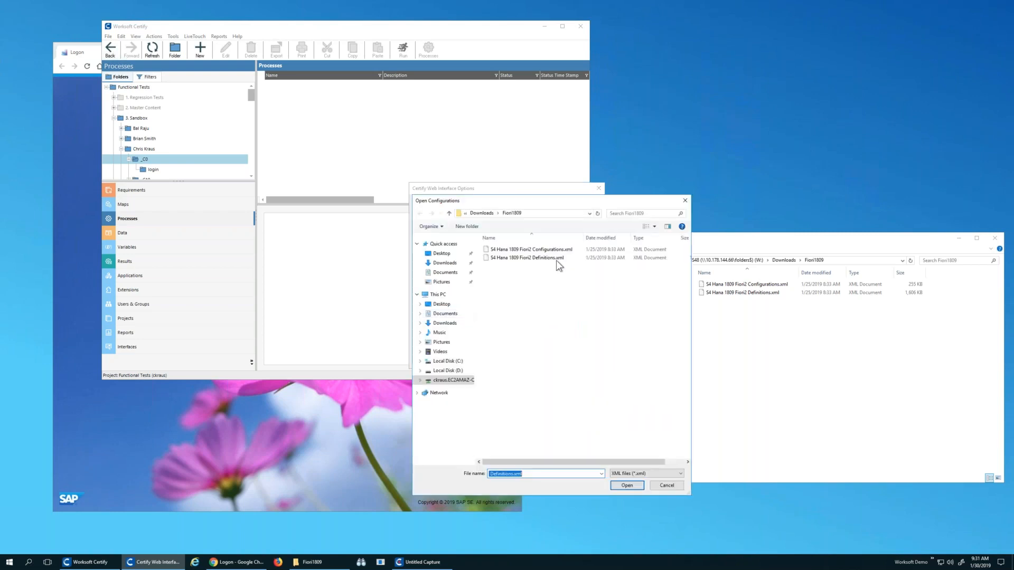
{"action": "left_click", "coordinate": [530, 250]}
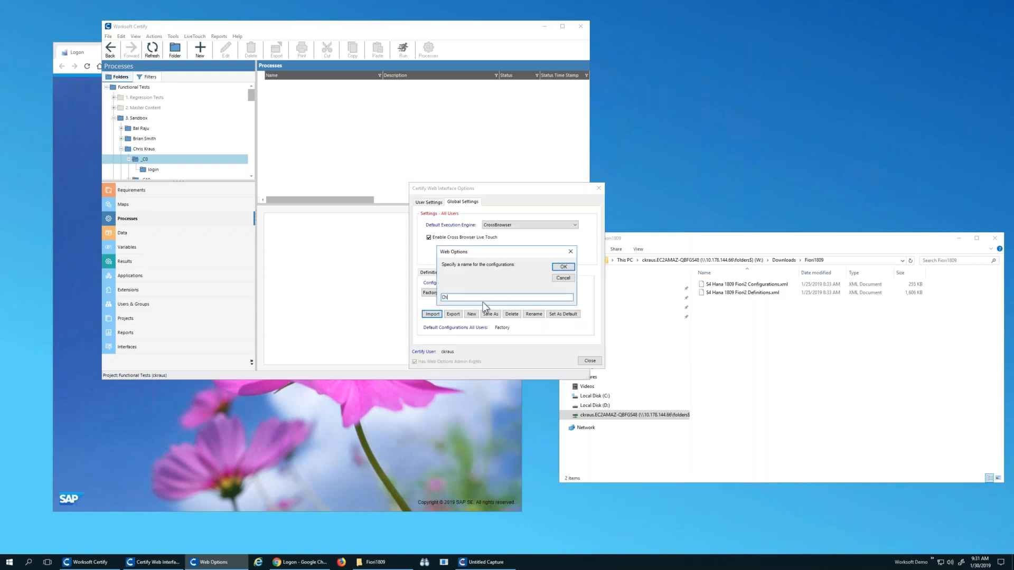
{"action": "type", "text": "Chris 1809"}
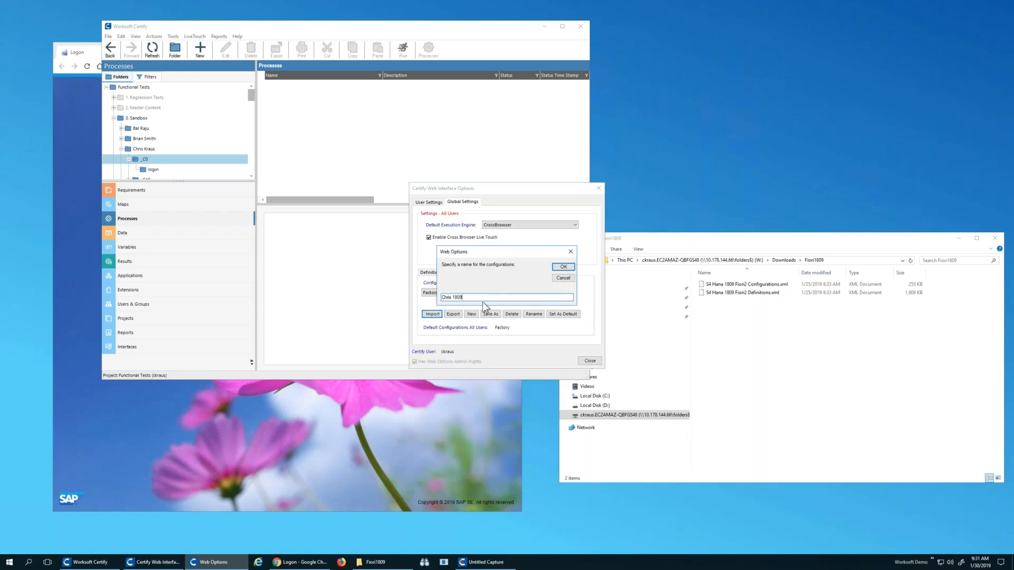
{"action": "left_click", "coordinate": [563, 266]}
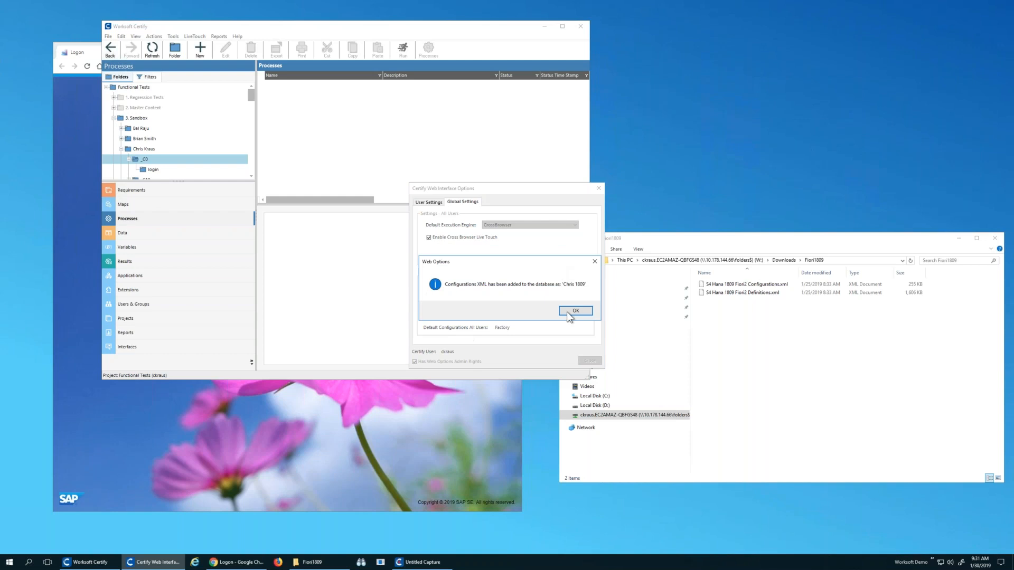
{"action": "left_click", "coordinate": [576, 311]}
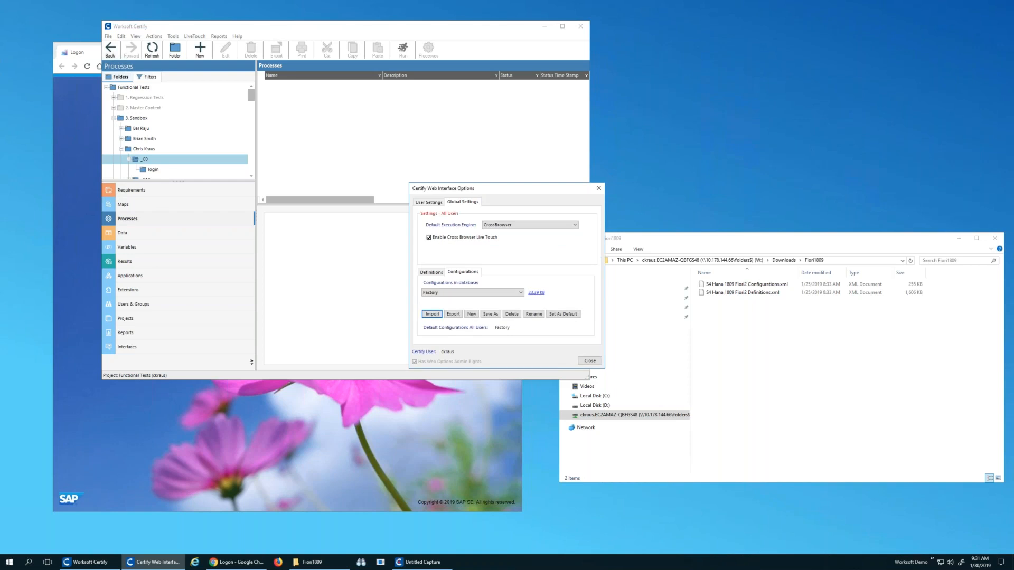
{"action": "mouse_move", "coordinate": [551, 341]}
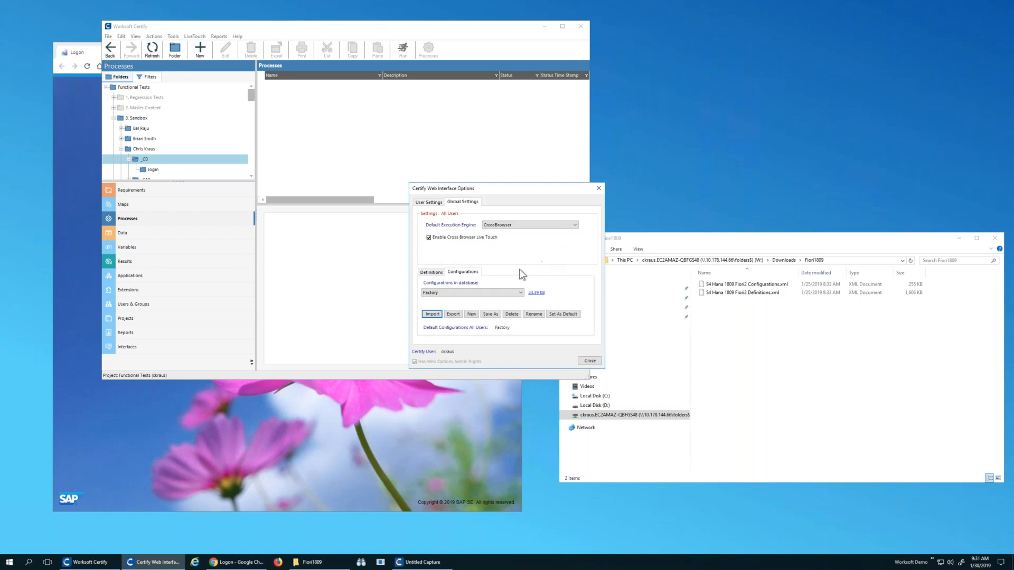
{"action": "left_click", "coordinate": [428, 202]}
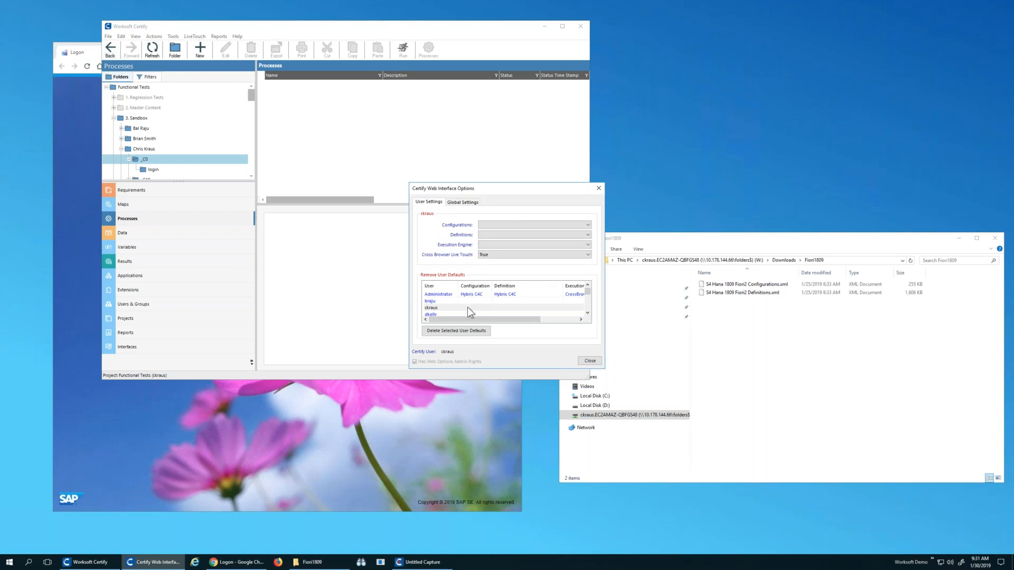
{"action": "left_click", "coordinate": [431, 308]}
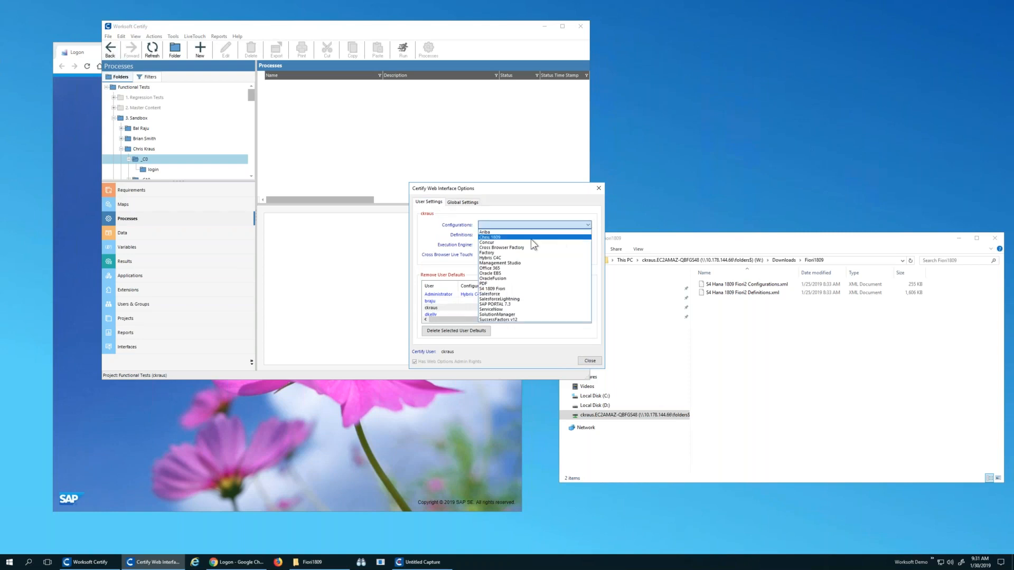
Step: Choose Chris 1809 for Configurations and Definitions with the CrossBrowser execution engine, then close the options
{"action": "left_click", "coordinate": [490, 237]}
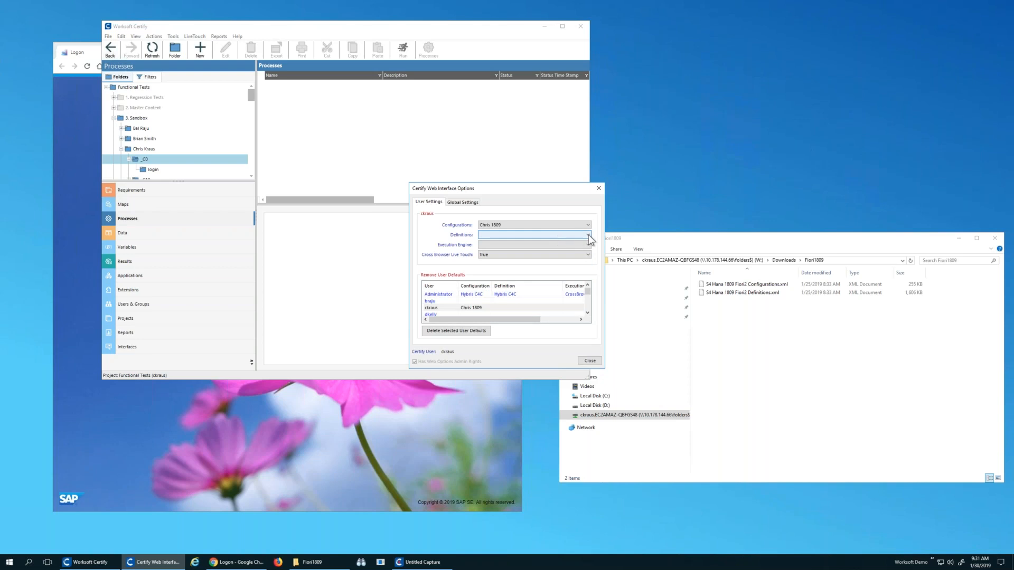
{"action": "left_click", "coordinate": [587, 234]}
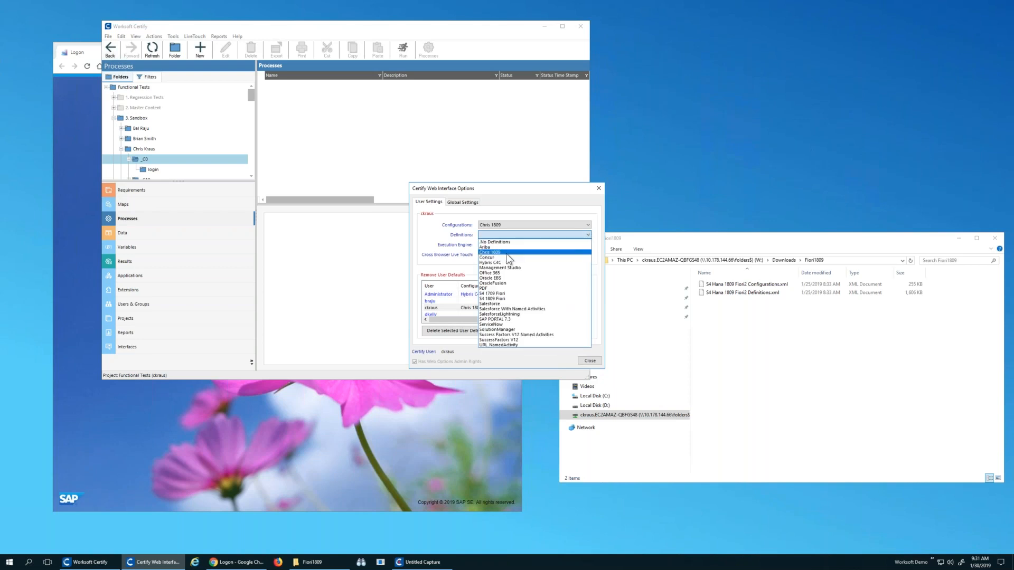
{"action": "left_click", "coordinate": [491, 252]}
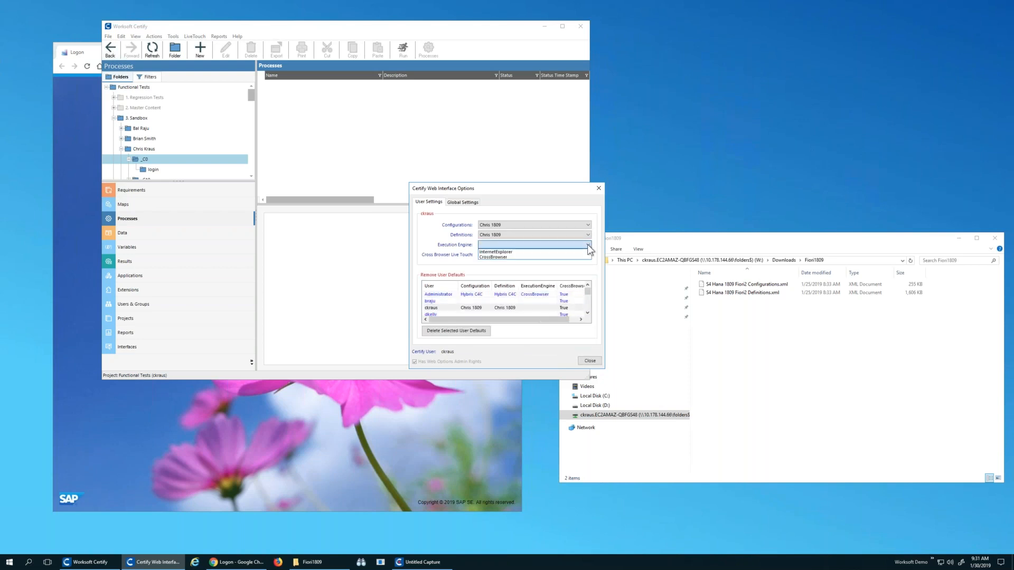
{"action": "left_click", "coordinate": [495, 257]}
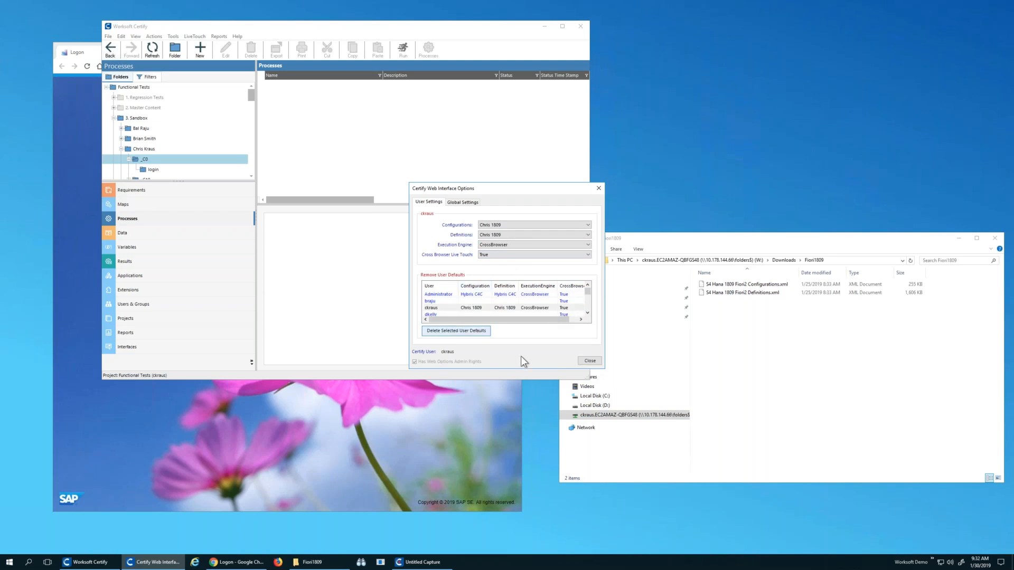
{"action": "mouse_move", "coordinate": [590, 361]}
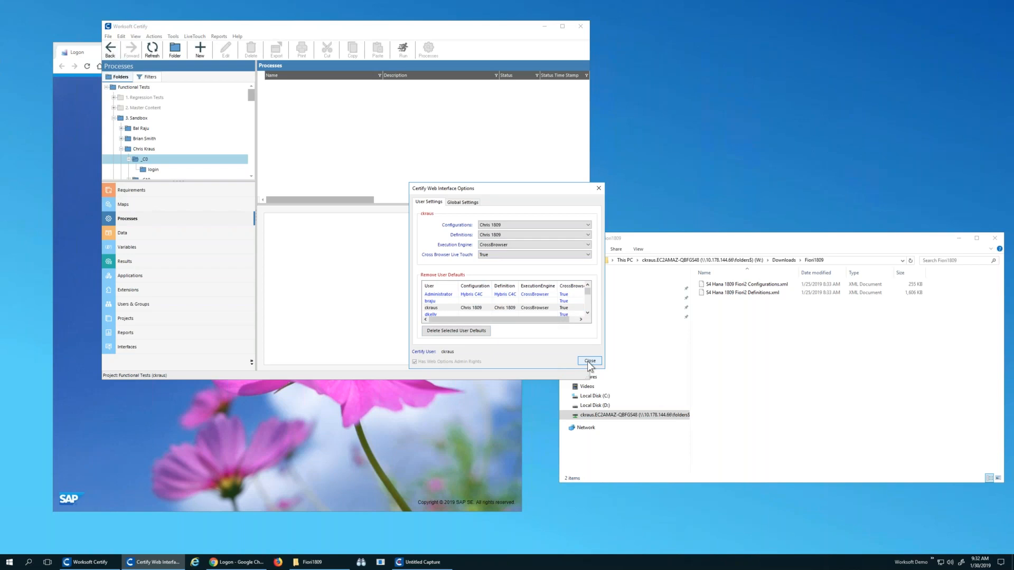
{"action": "left_click", "coordinate": [589, 361]}
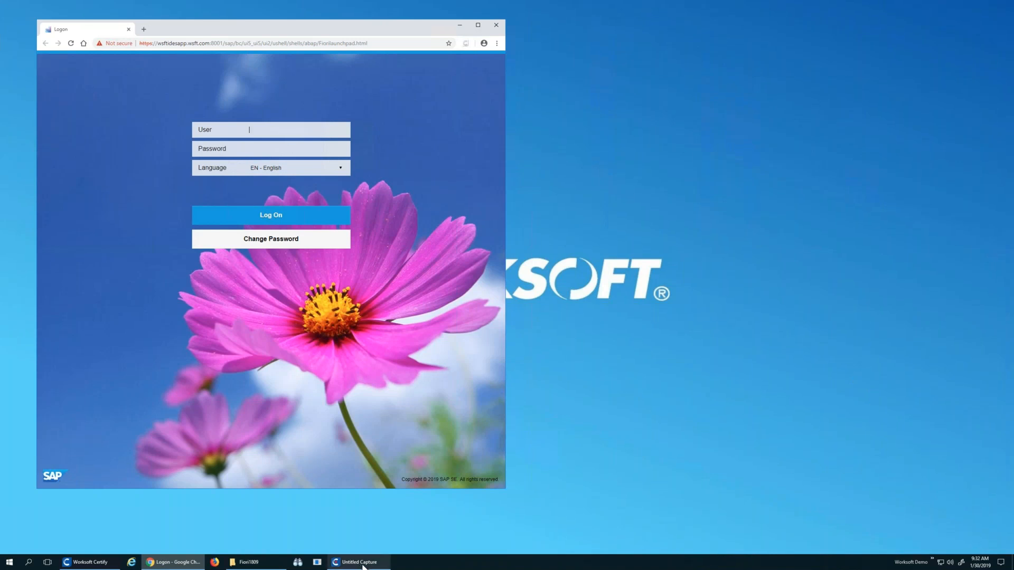
Step: In Capture's HTML options, select Certify: Chris 1809 for both configuration and optimization and confirm
{"action": "left_click", "coordinate": [361, 562]}
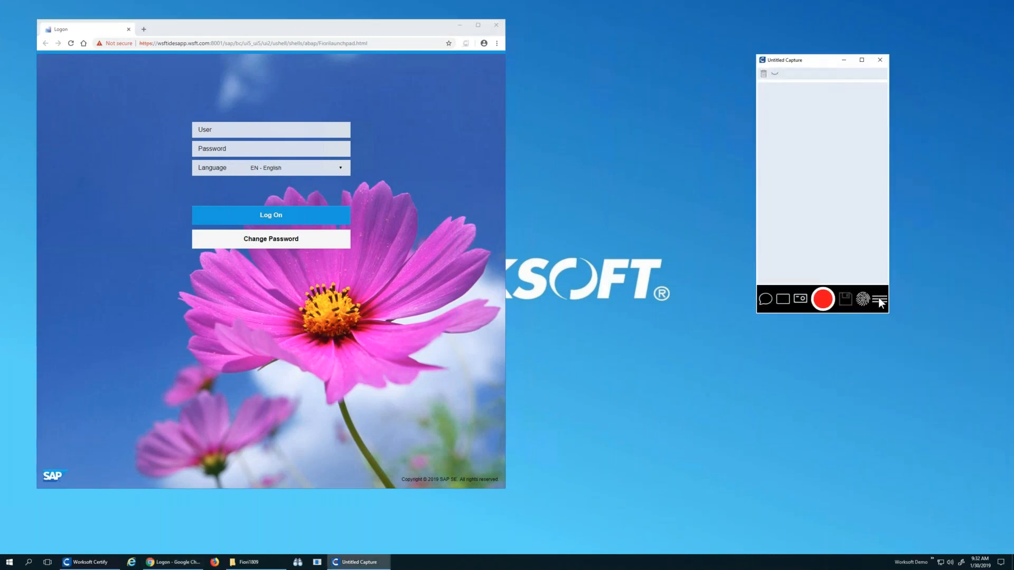
{"action": "left_click", "coordinate": [879, 300]}
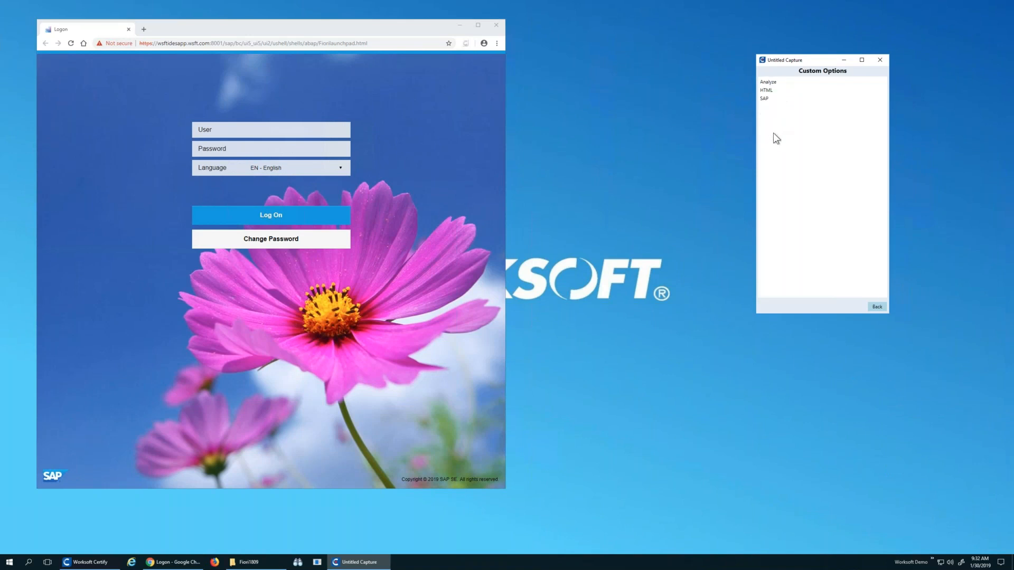
{"action": "left_click", "coordinate": [767, 89]}
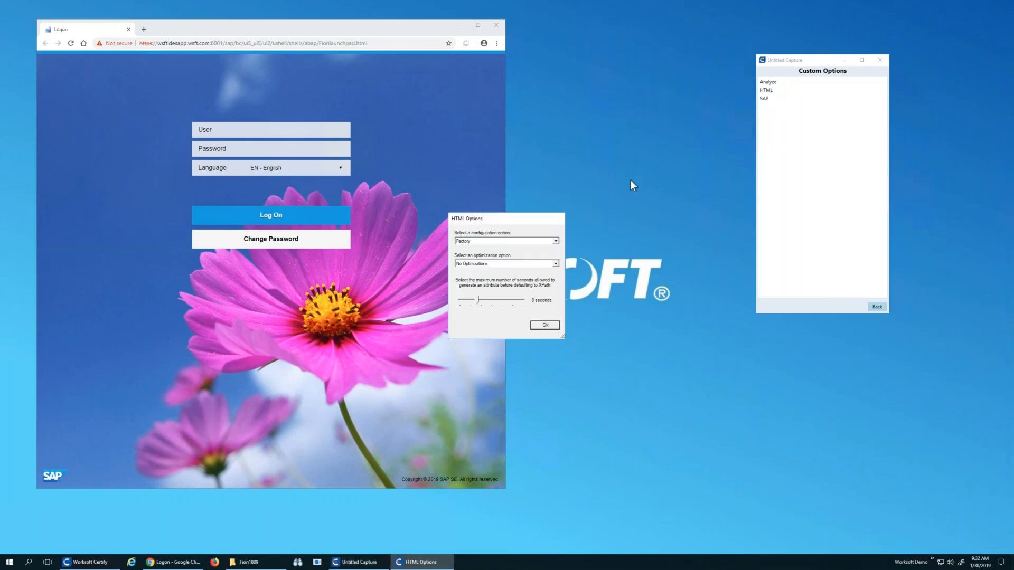
{"action": "left_click", "coordinate": [553, 240]}
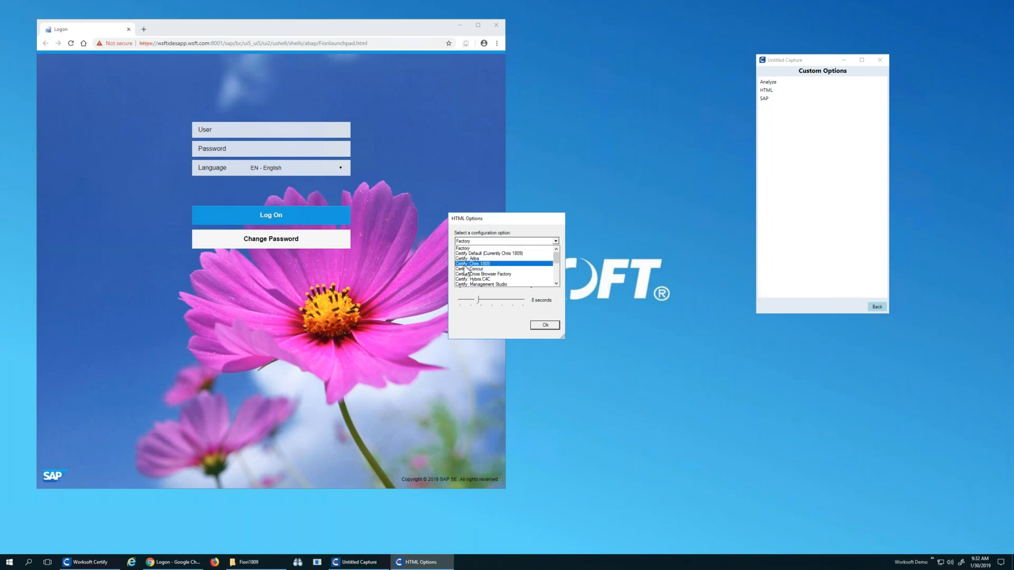
{"action": "left_click", "coordinate": [482, 263]}
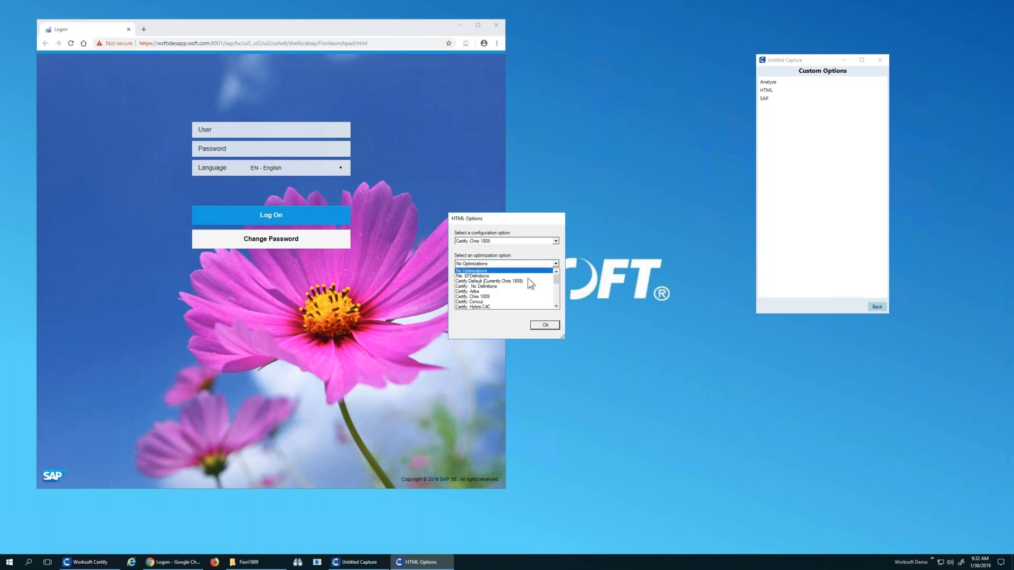
{"action": "left_click", "coordinate": [475, 296]}
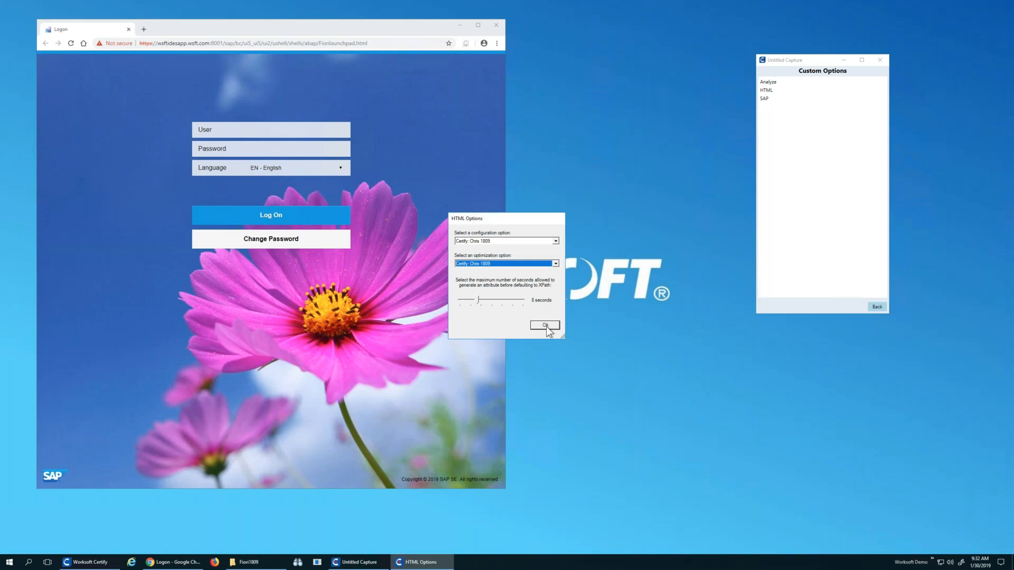
{"action": "left_click", "coordinate": [545, 325]}
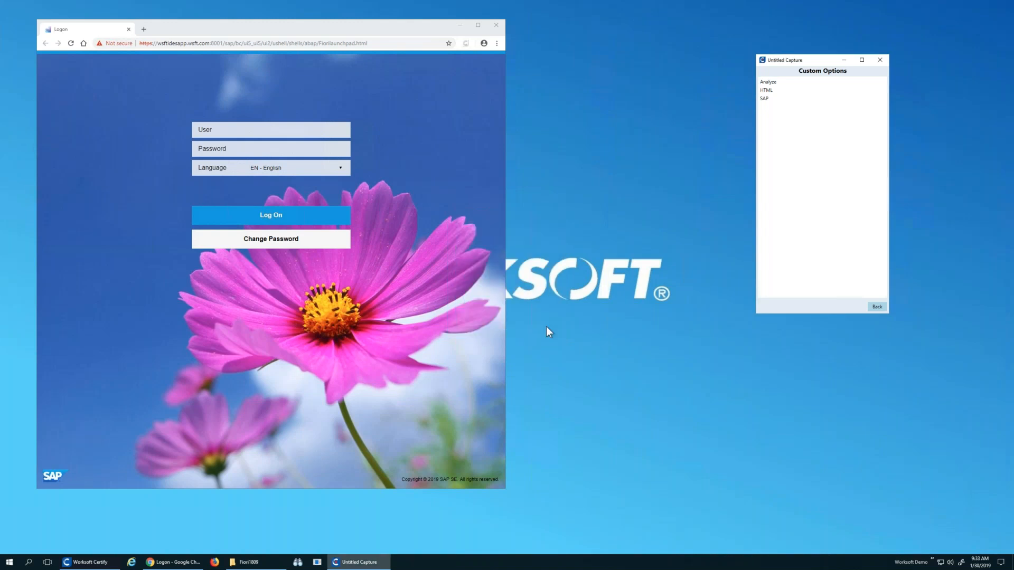
{"action": "mouse_move", "coordinate": [875, 325]}
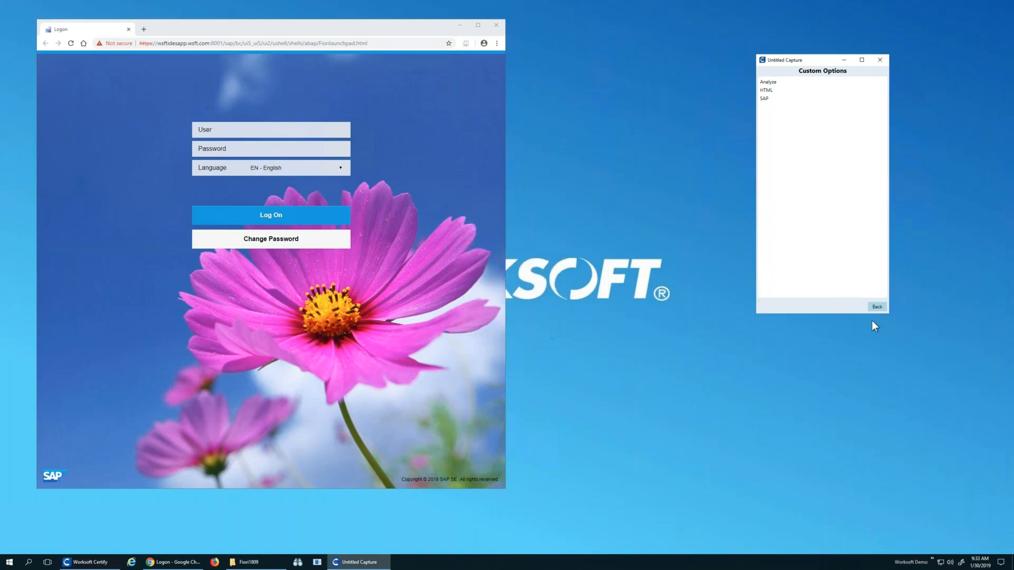
{"action": "left_click", "coordinate": [877, 307]}
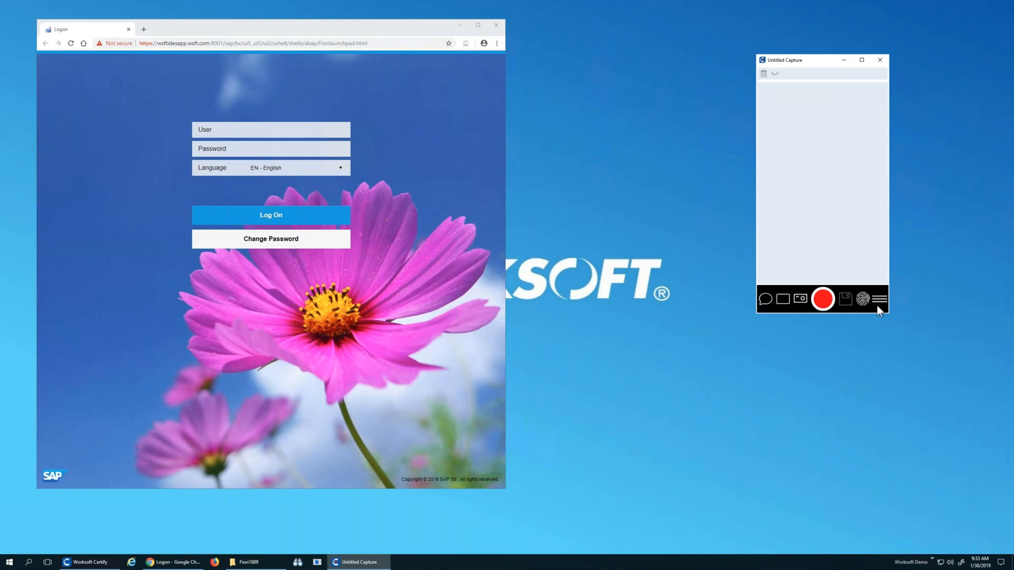
{"action": "left_click", "coordinate": [274, 130]}
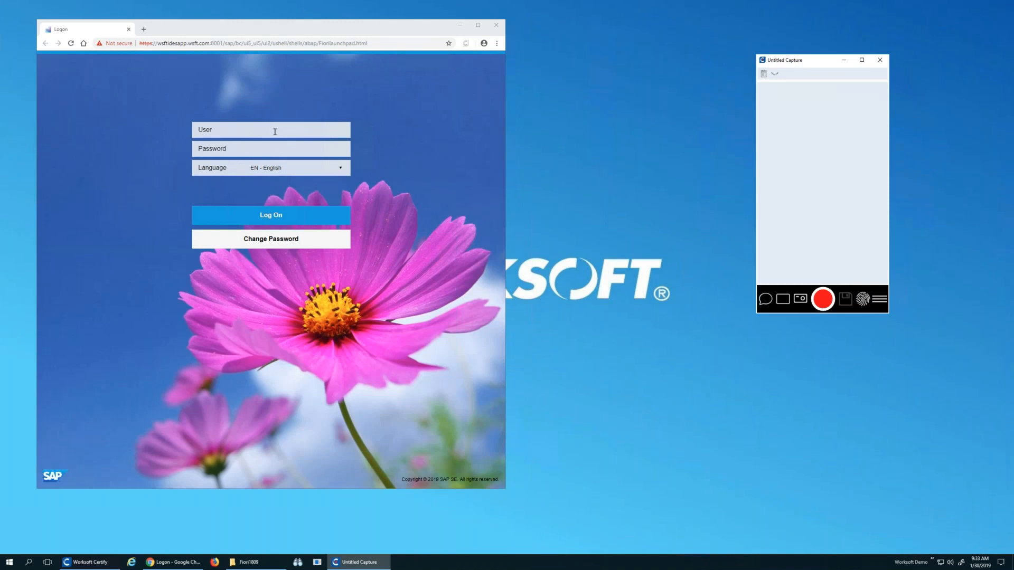
{"action": "type", "text": "ckraus"}
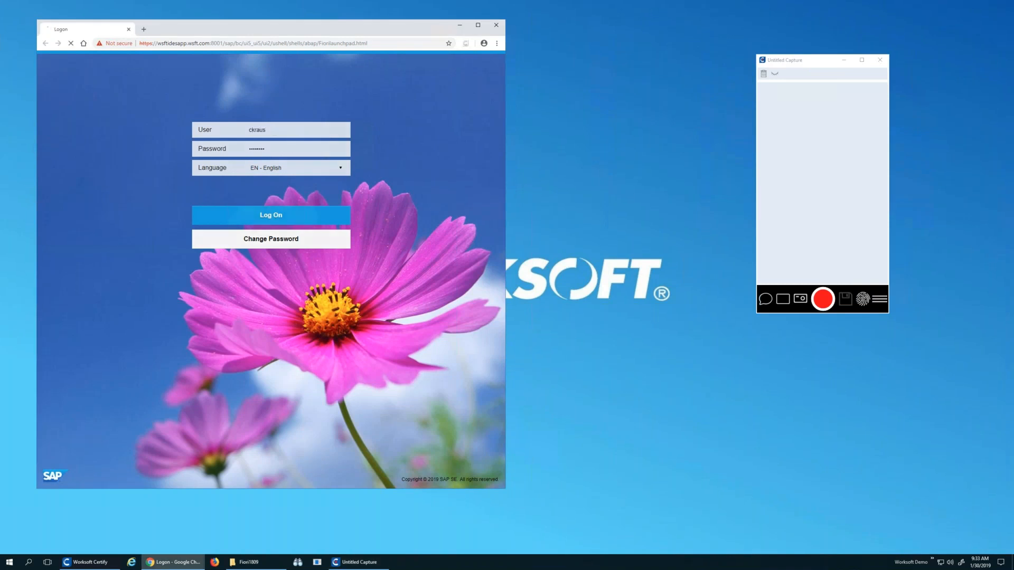
{"action": "left_click", "coordinate": [271, 215]}
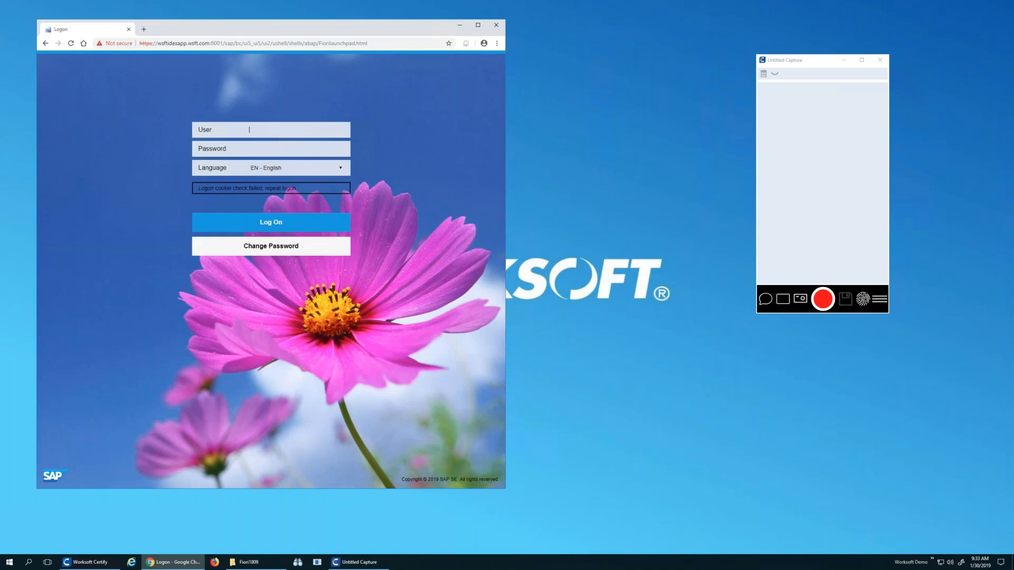
{"action": "type", "text": "ckraus"}
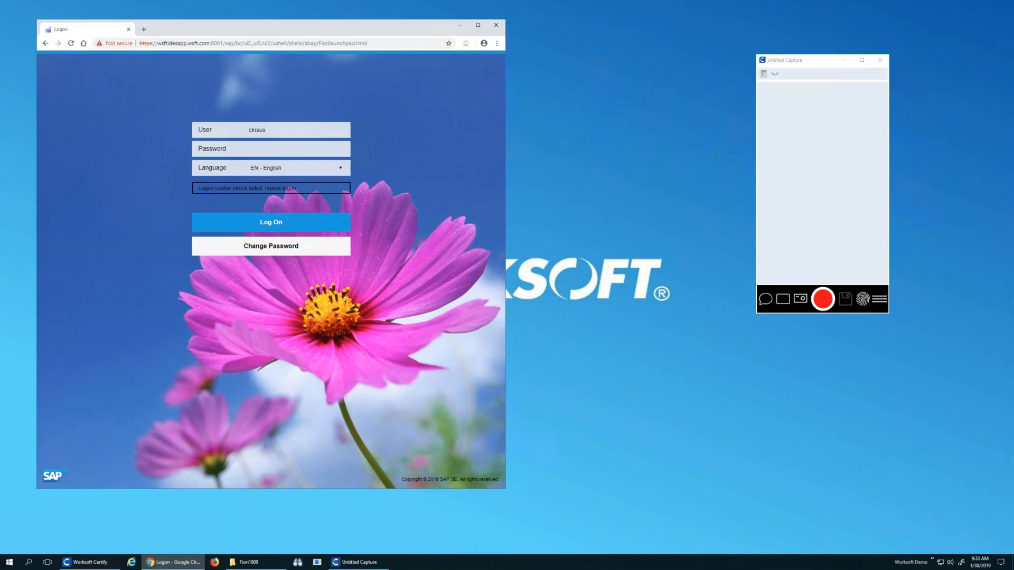
{"action": "type", "text": "•••••"}
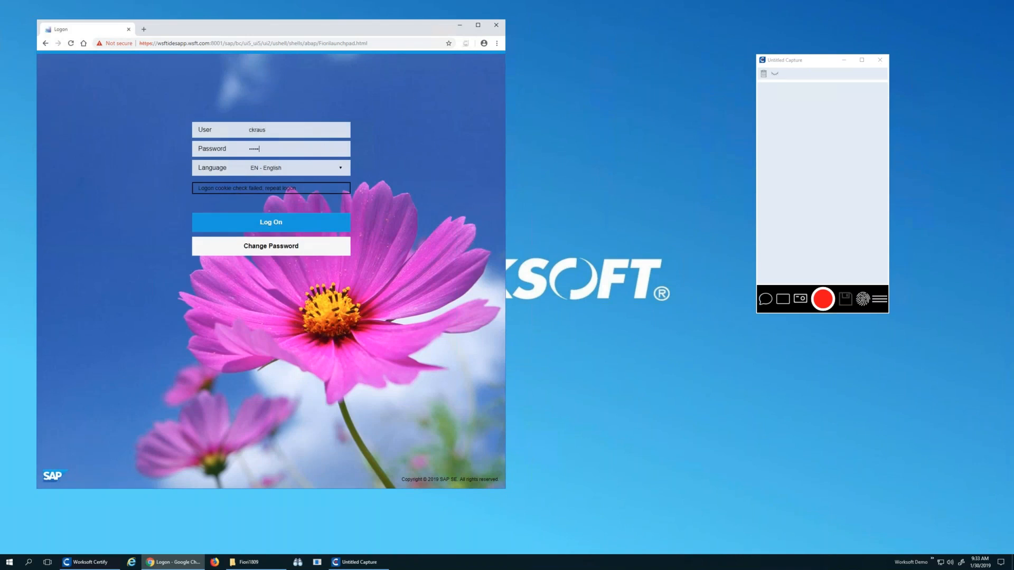
{"action": "left_click", "coordinate": [270, 222]}
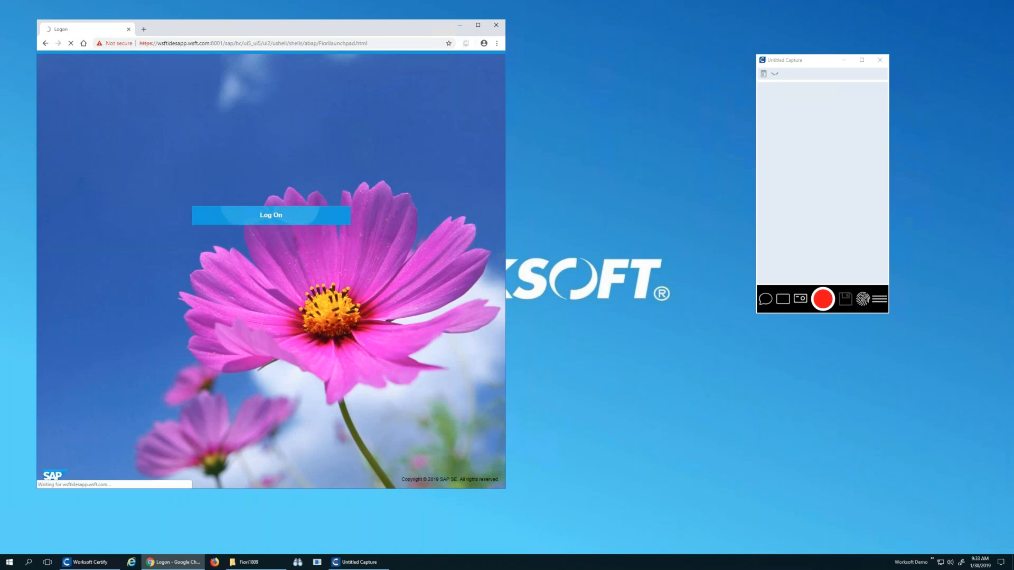
{"action": "left_click", "coordinate": [271, 215]}
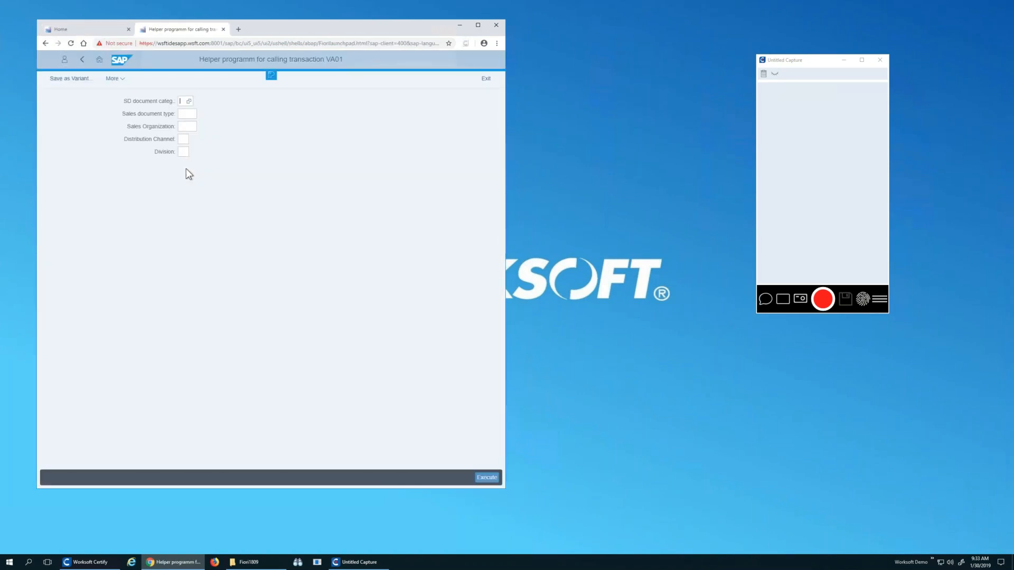
Step: Confirm Web is ticked under Capture Interfaces and LiveTouch Interfaces, then return to the recording controls
{"action": "left_click", "coordinate": [186, 114]}
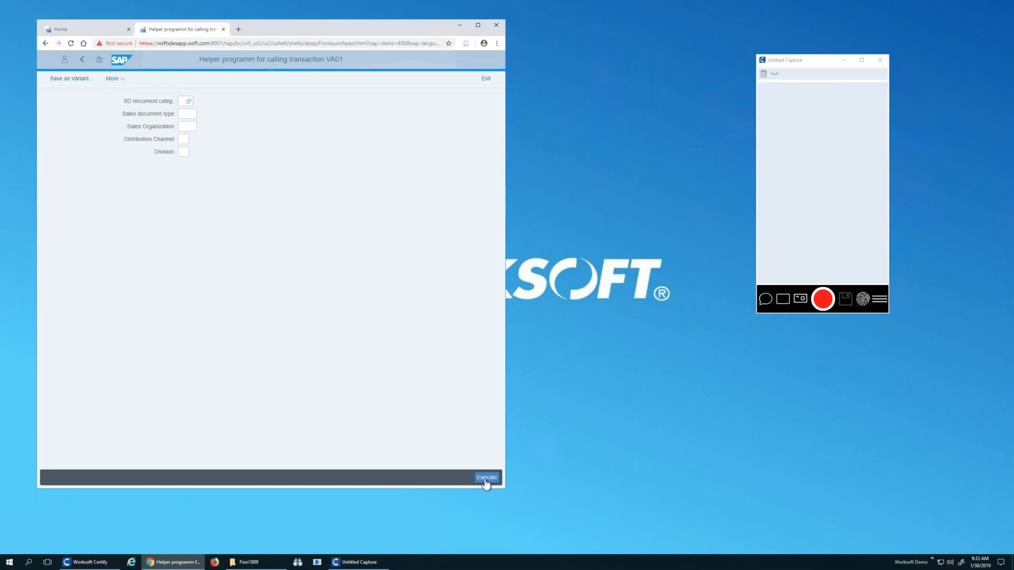
{"action": "mouse_move", "coordinate": [861, 283]}
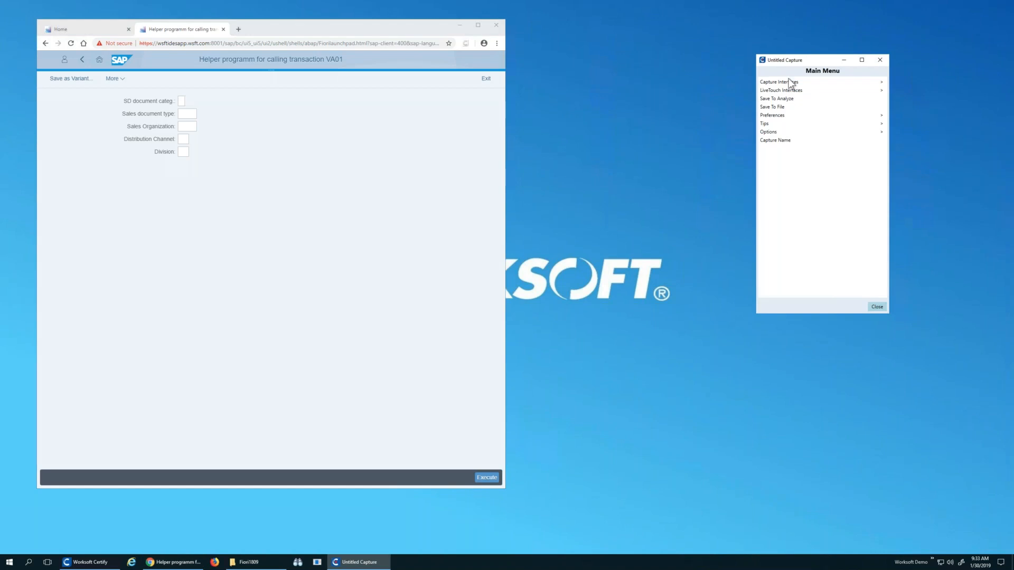
{"action": "left_click", "coordinate": [780, 82]}
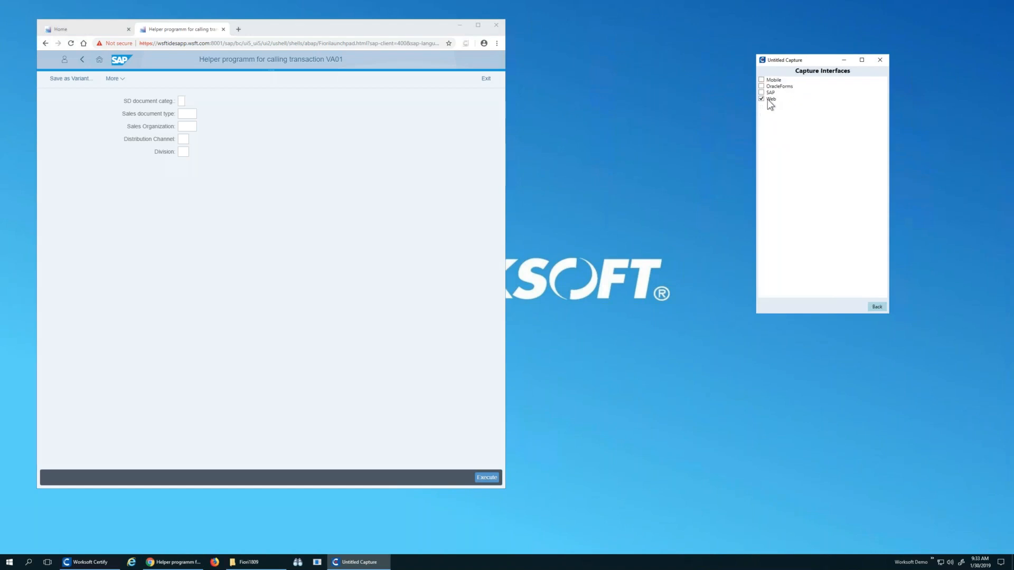
{"action": "left_click", "coordinate": [877, 306]}
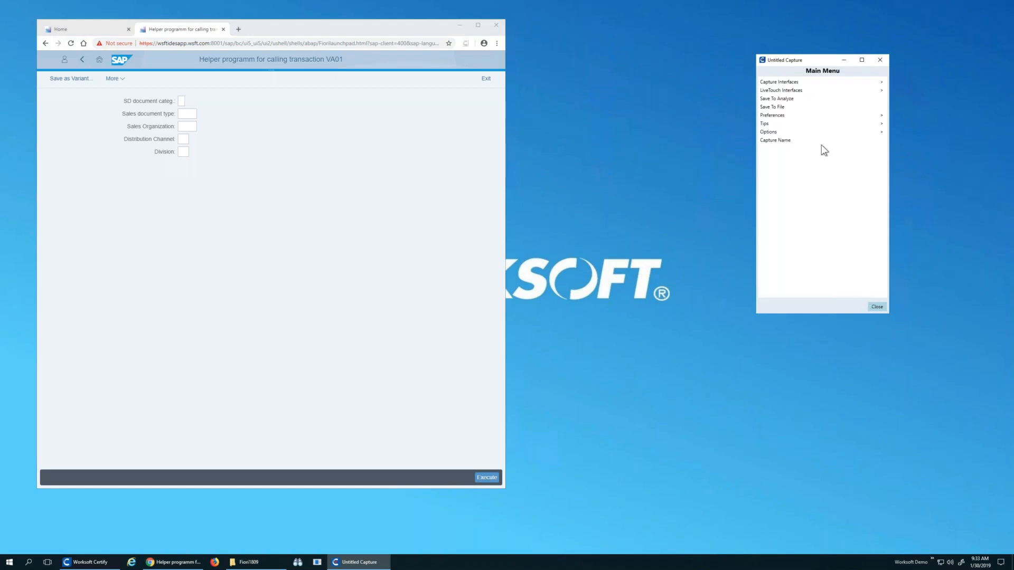
{"action": "left_click", "coordinate": [782, 90]}
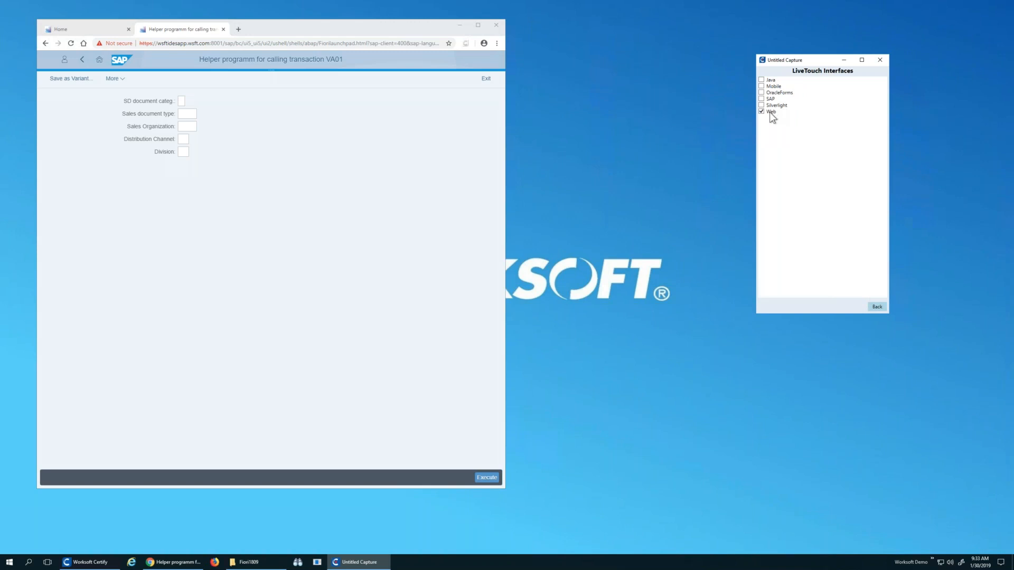
{"action": "left_click", "coordinate": [877, 306]}
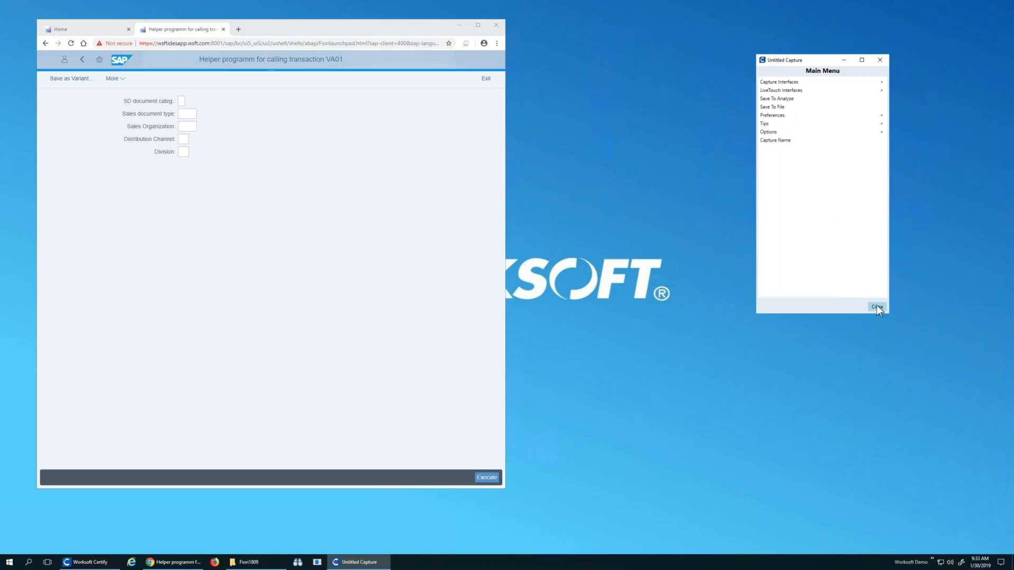
{"action": "left_click", "coordinate": [876, 306]}
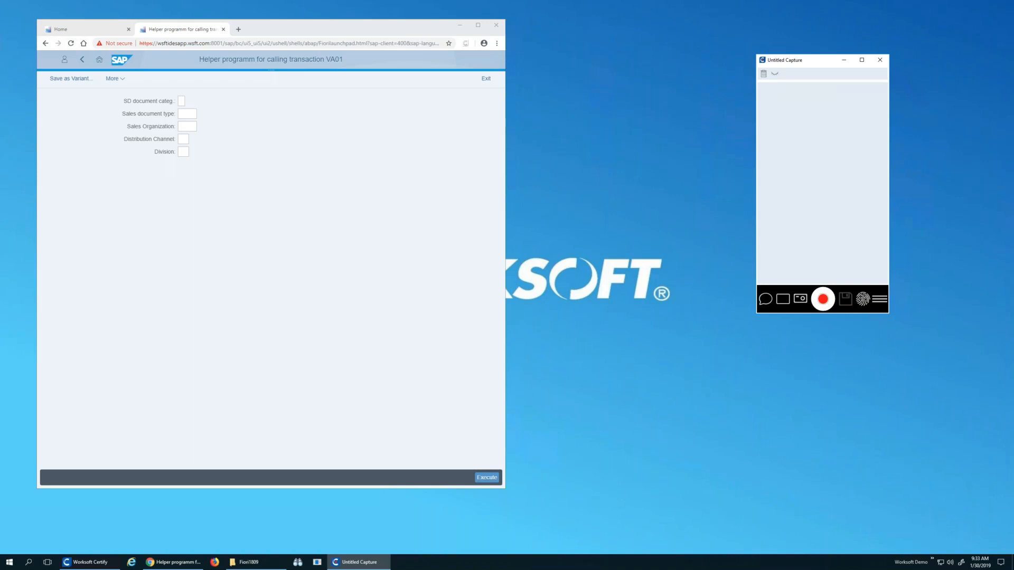
{"action": "mouse_move", "coordinate": [608, 238]}
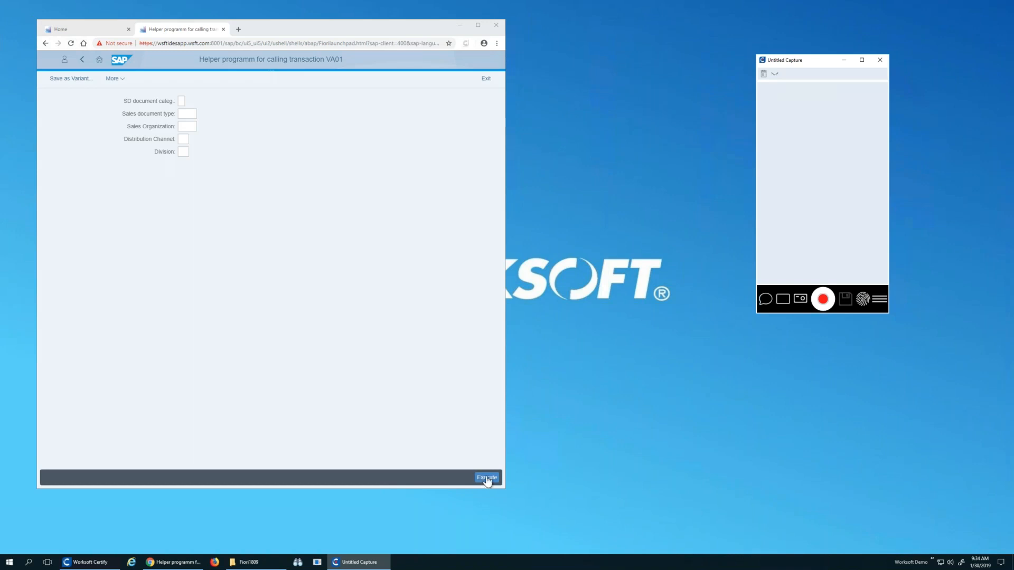
Step: Enter order type OR with sales area 1710 / 10 / 00 and continue to the standard order overview
{"action": "left_click", "coordinate": [486, 477]}
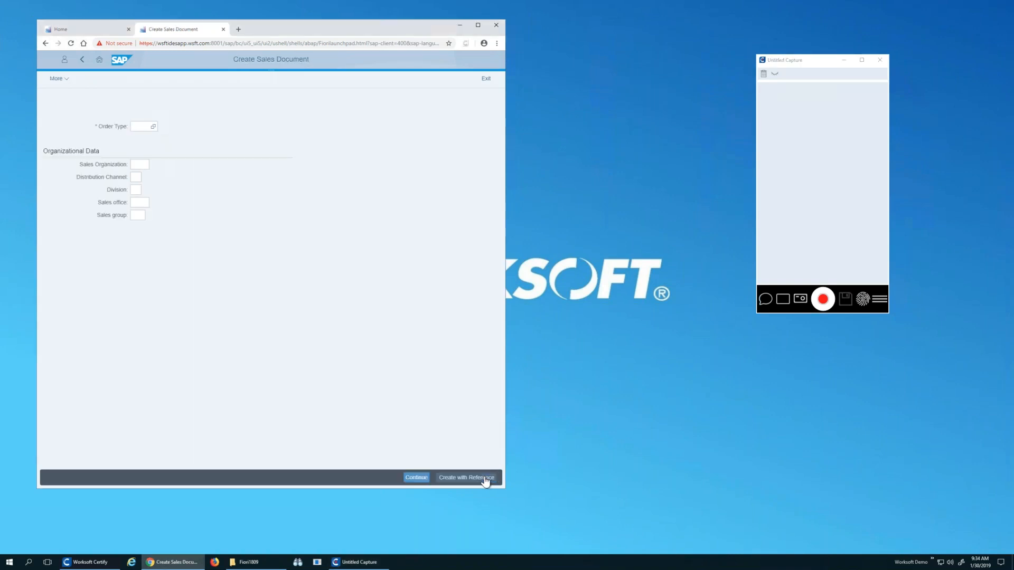
{"action": "left_click", "coordinate": [141, 126]}
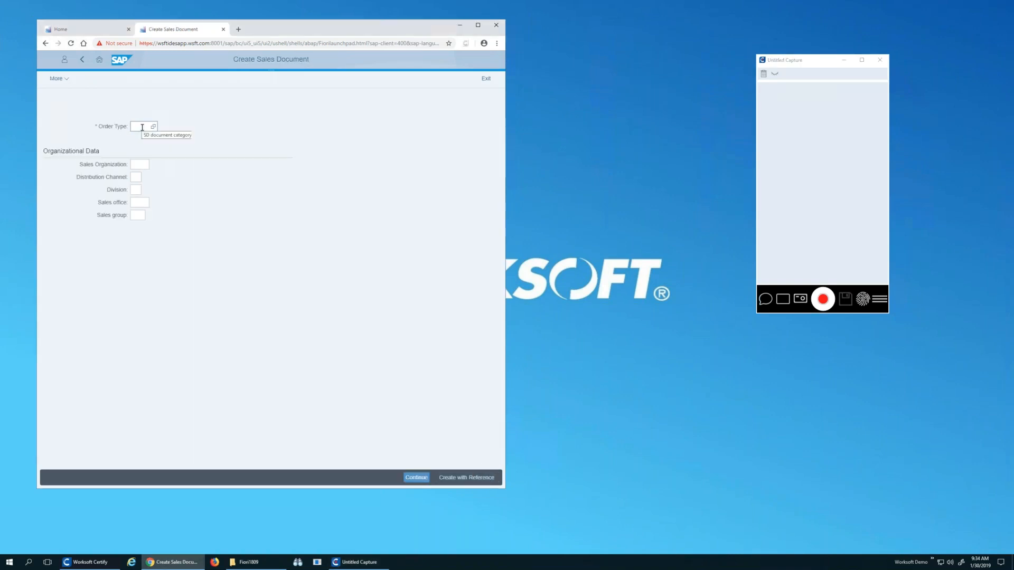
{"action": "type", "text": "OR"}
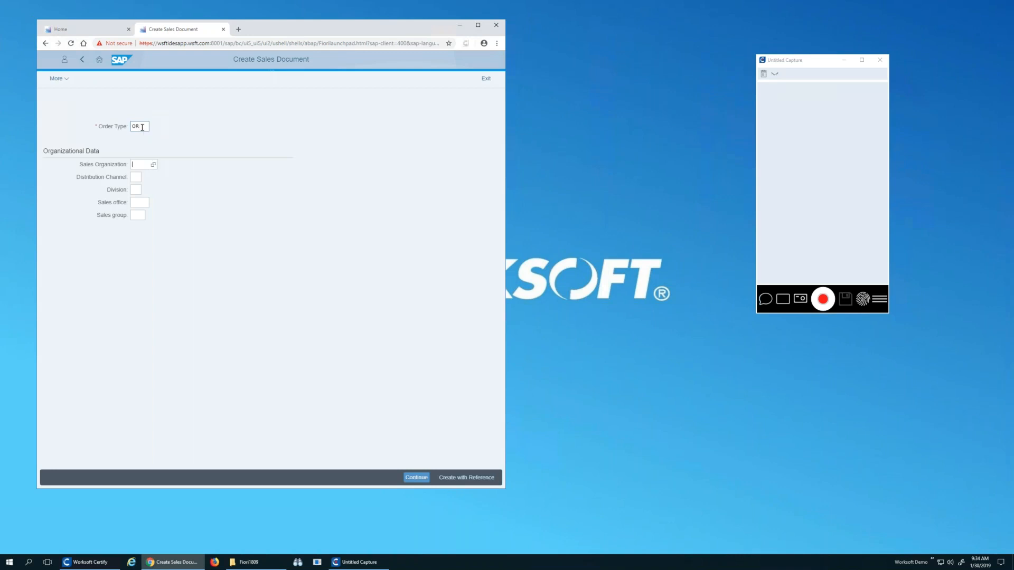
{"action": "type", "text": "1710"}
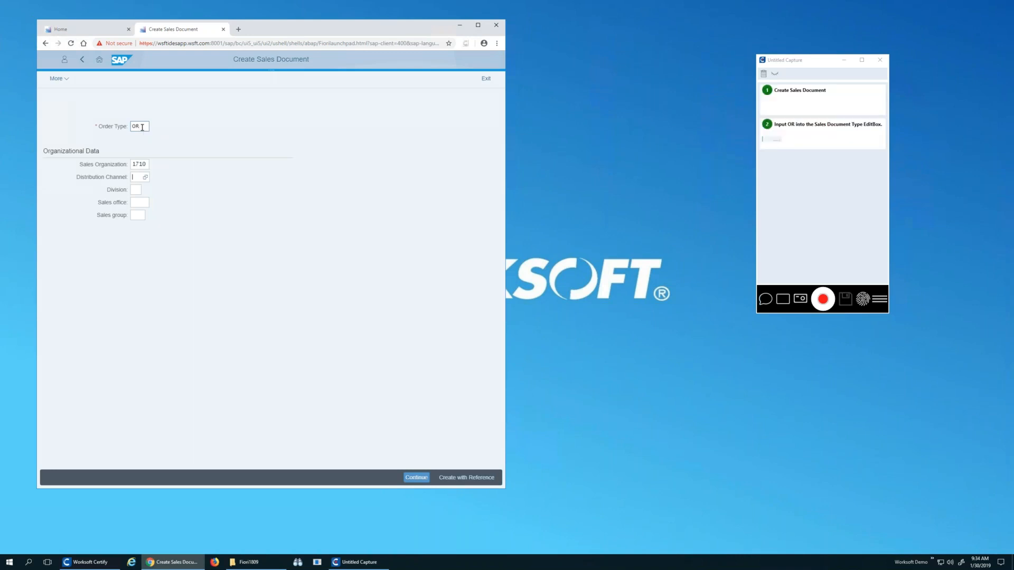
{"action": "type", "text": "10"}
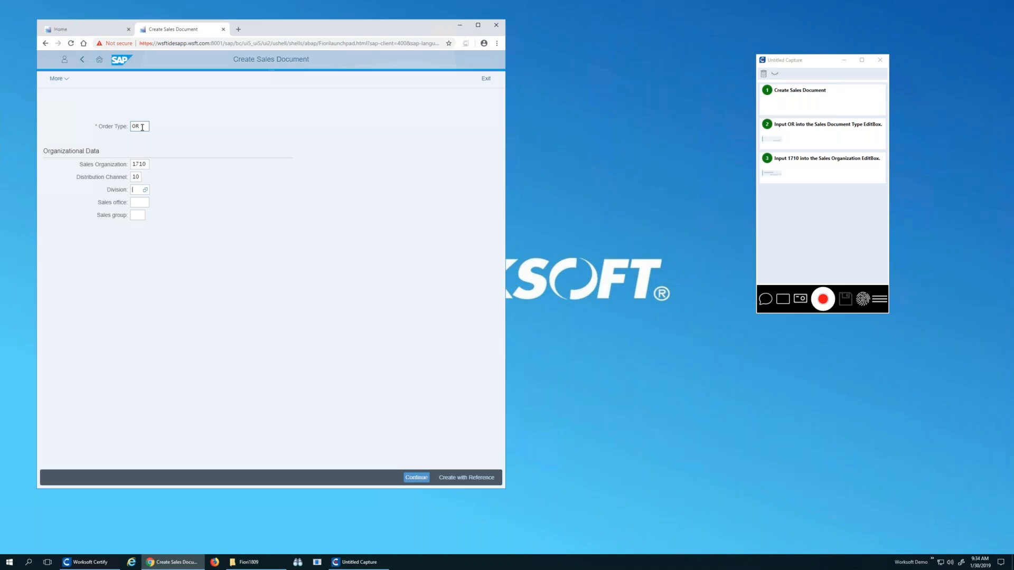
{"action": "type", "text": "00"}
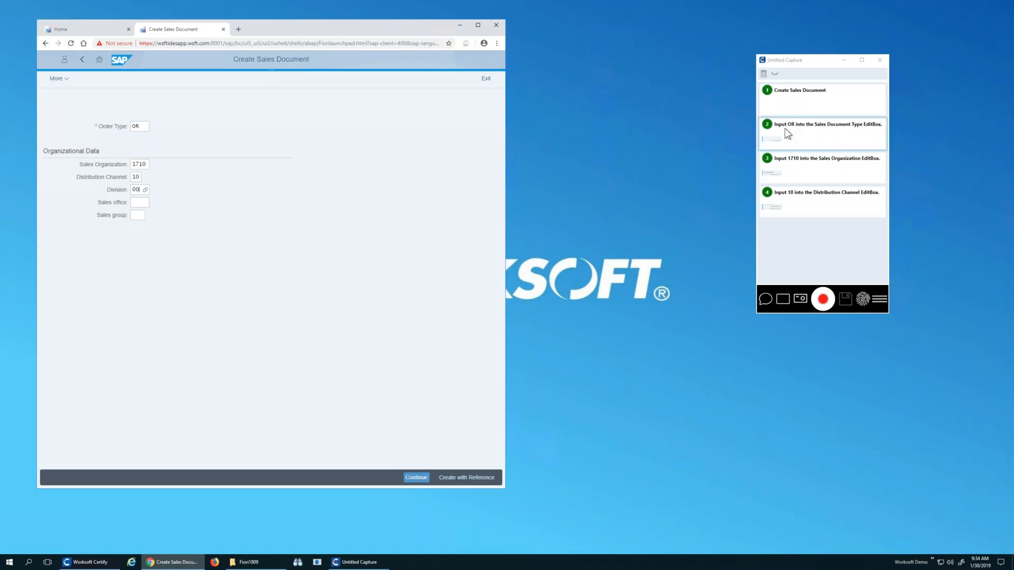
{"action": "mouse_move", "coordinate": [794, 173]}
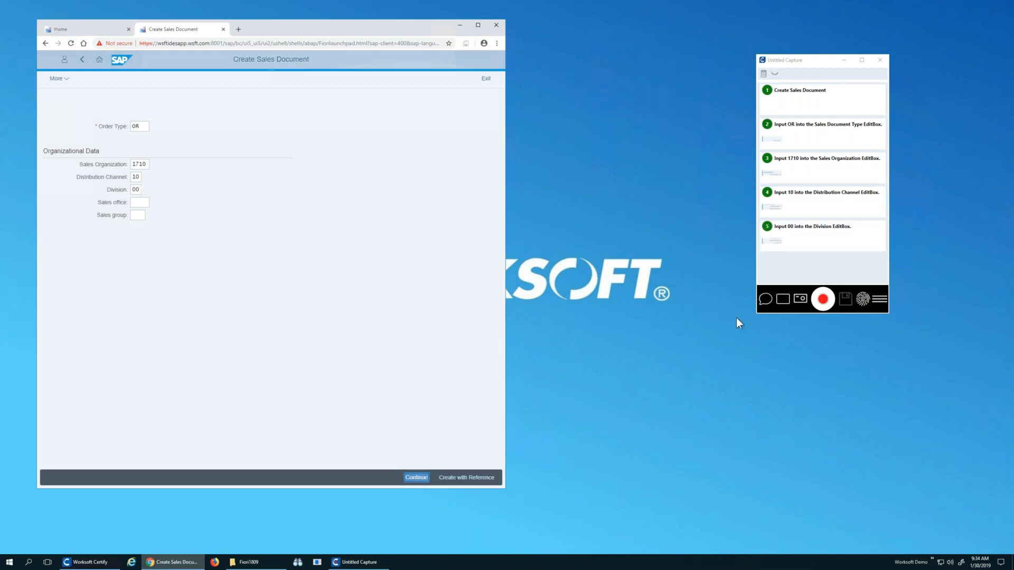
{"action": "left_click", "coordinate": [416, 477]}
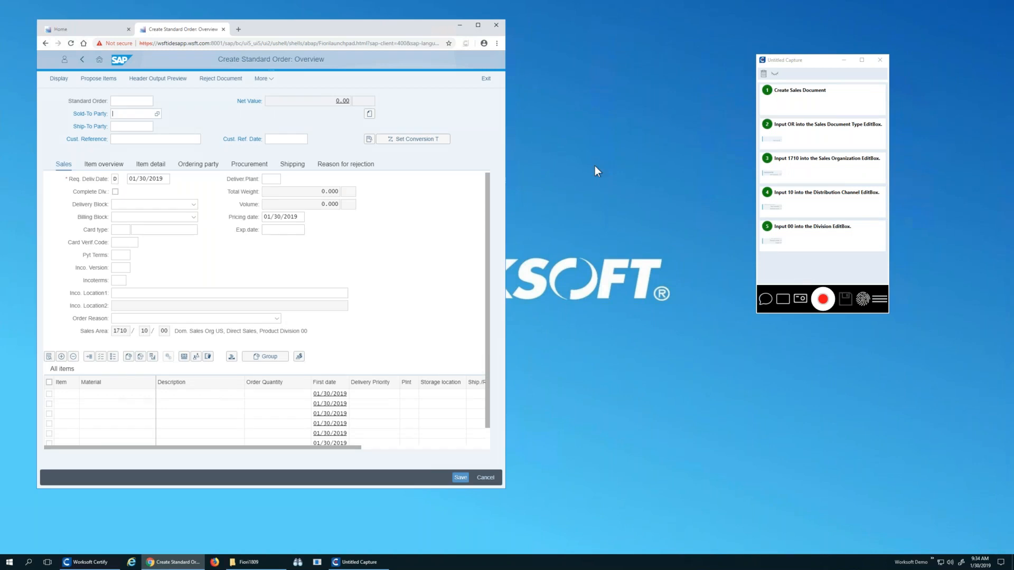
{"action": "mouse_move", "coordinate": [582, 167]}
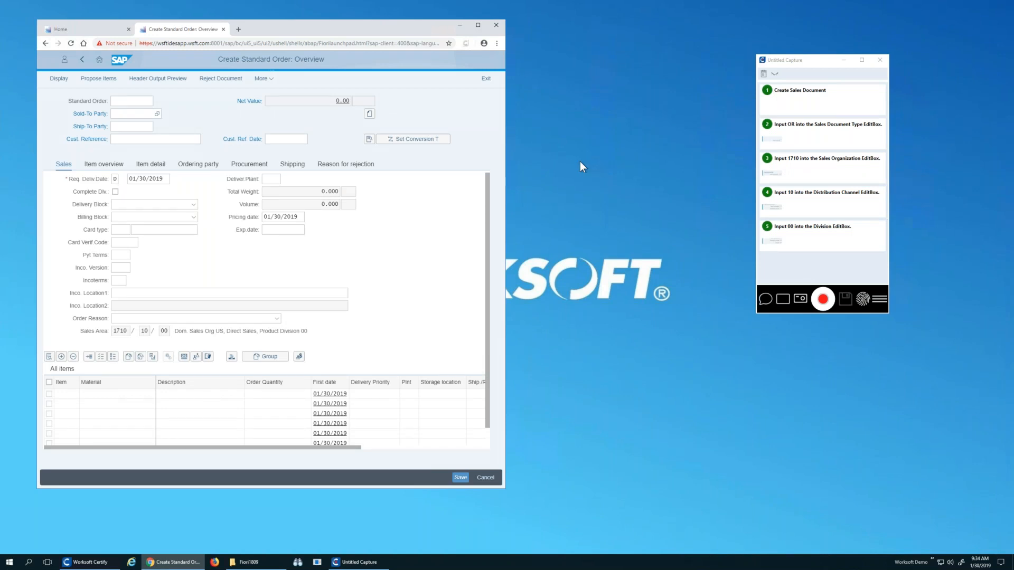
Step: Enter sold-to party C-1000, customer reference PO1234 and reference date 01/20
{"action": "type", "text": "C-1000"}
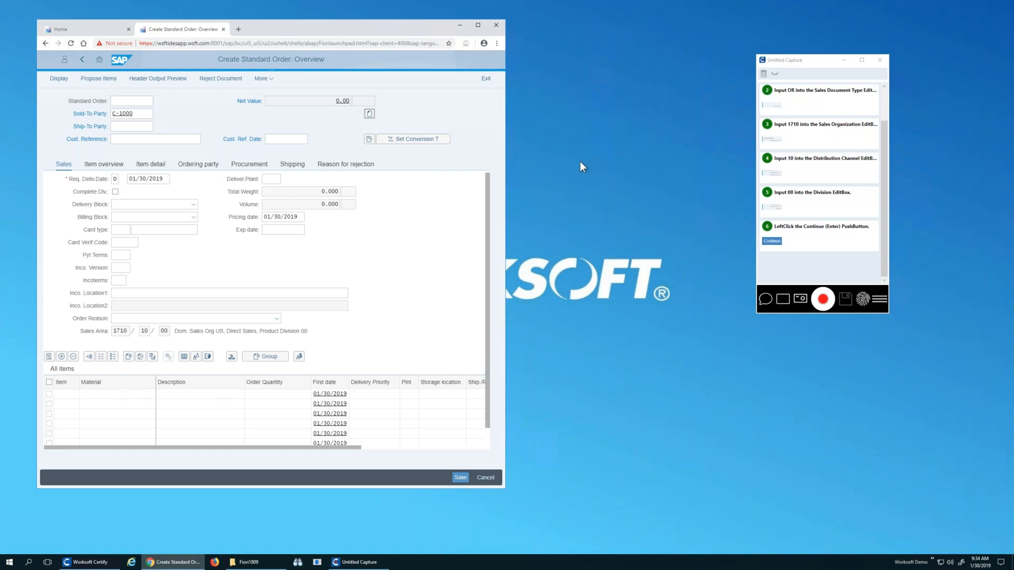
{"action": "left_click", "coordinate": [131, 126]}
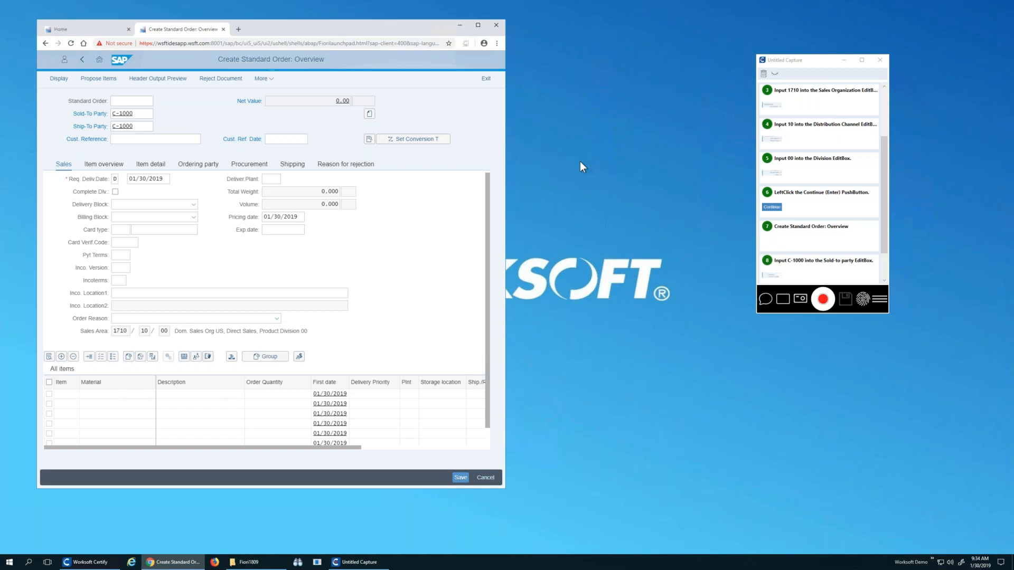
{"action": "type", "text": "PO1234"}
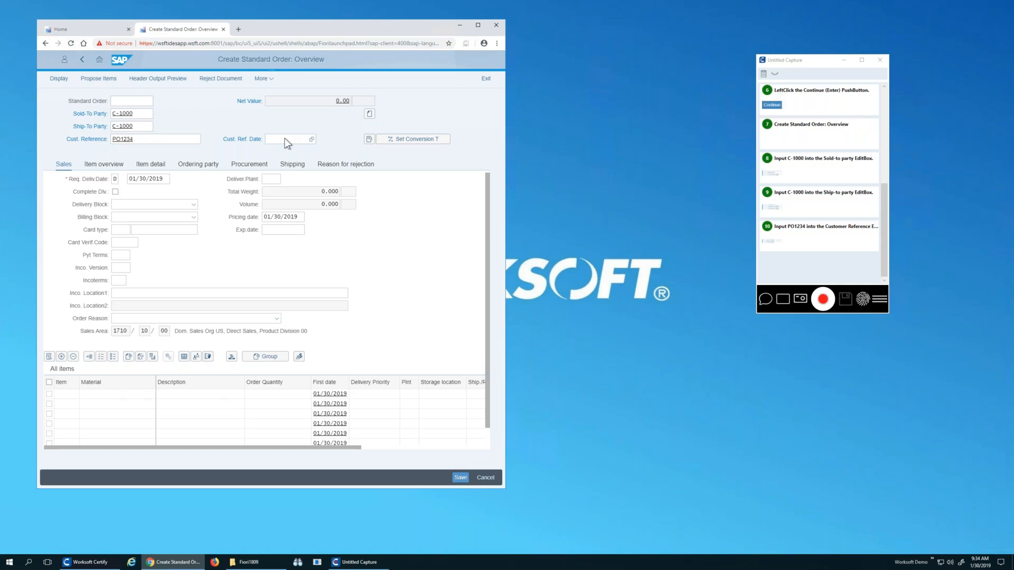
{"action": "left_click", "coordinate": [284, 139]}
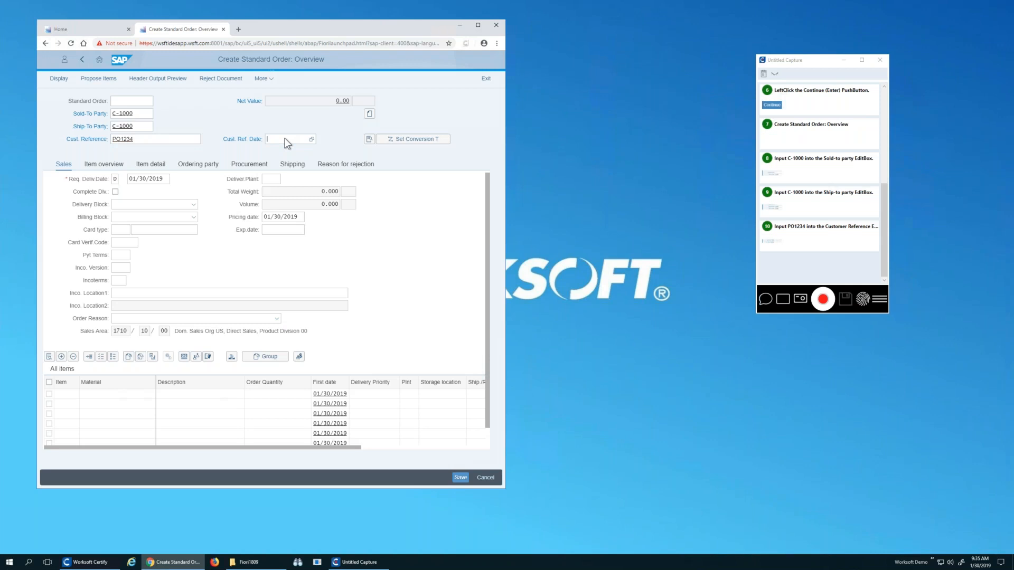
{"action": "type", "text": "01/20/2019"}
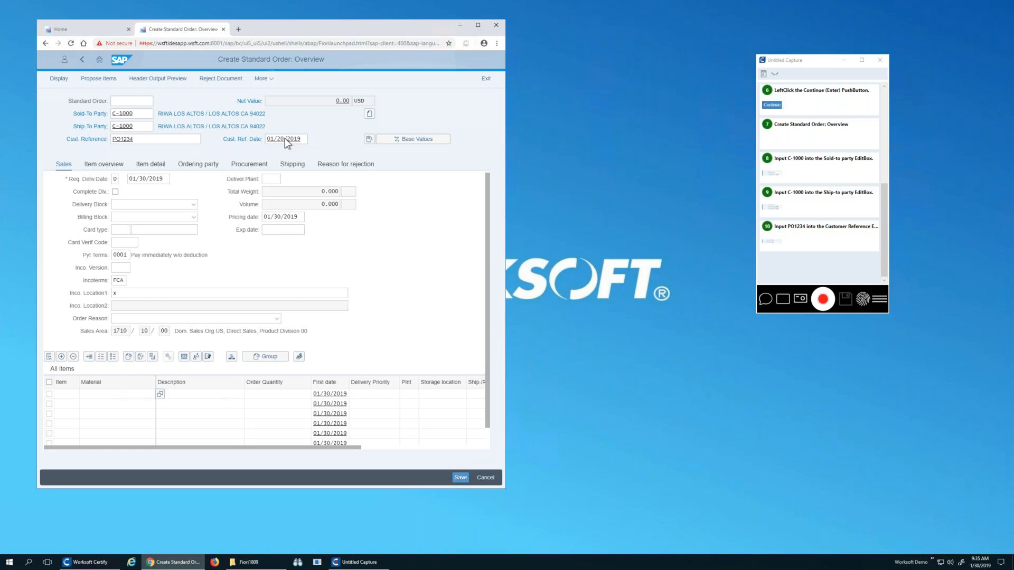
Step: Add item material TG22 with quantity 1, then start saving the capture to a file
{"action": "left_click", "coordinate": [100, 395]}
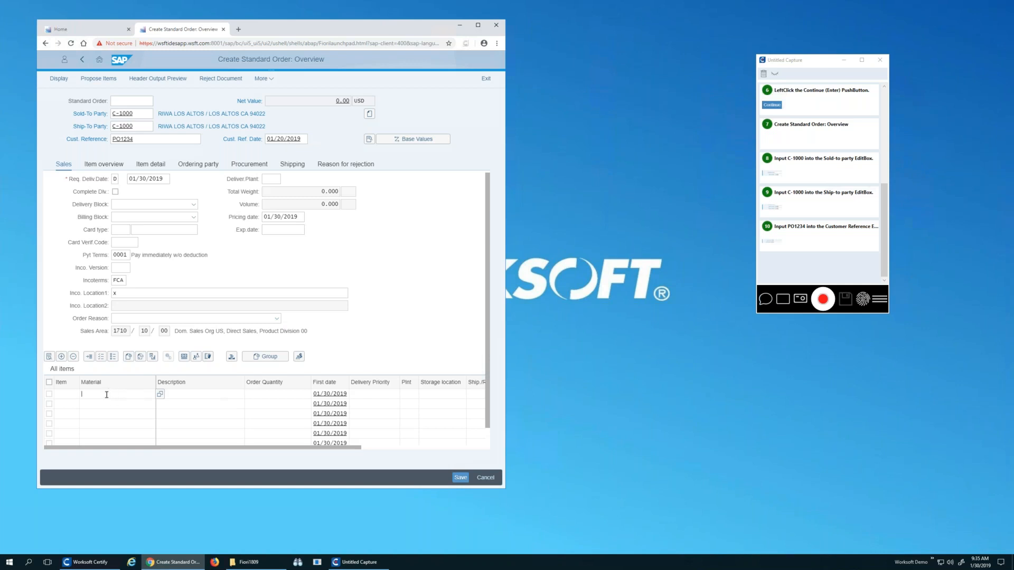
{"action": "type", "text": "TG22"}
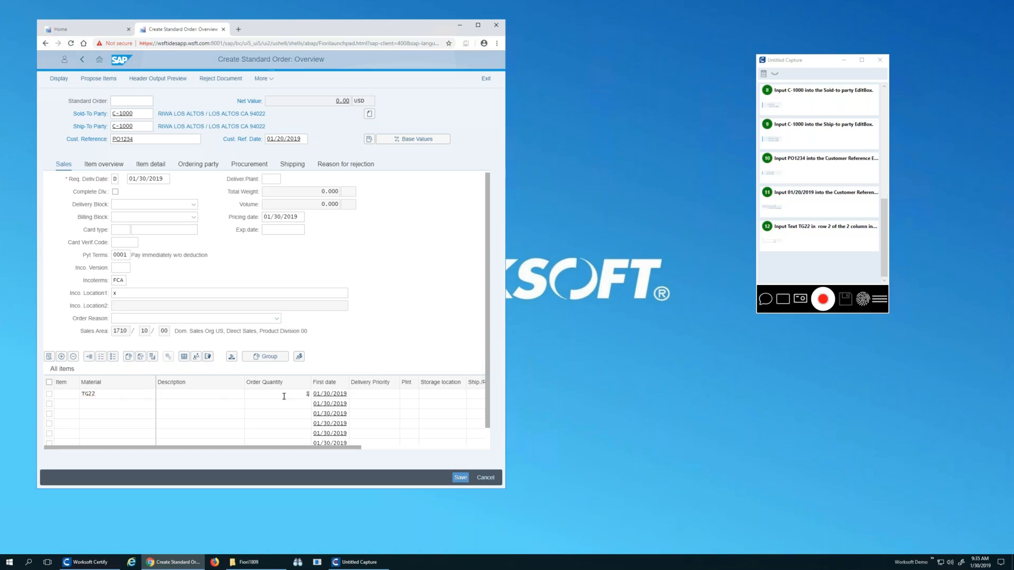
{"action": "left_click", "coordinate": [330, 393]}
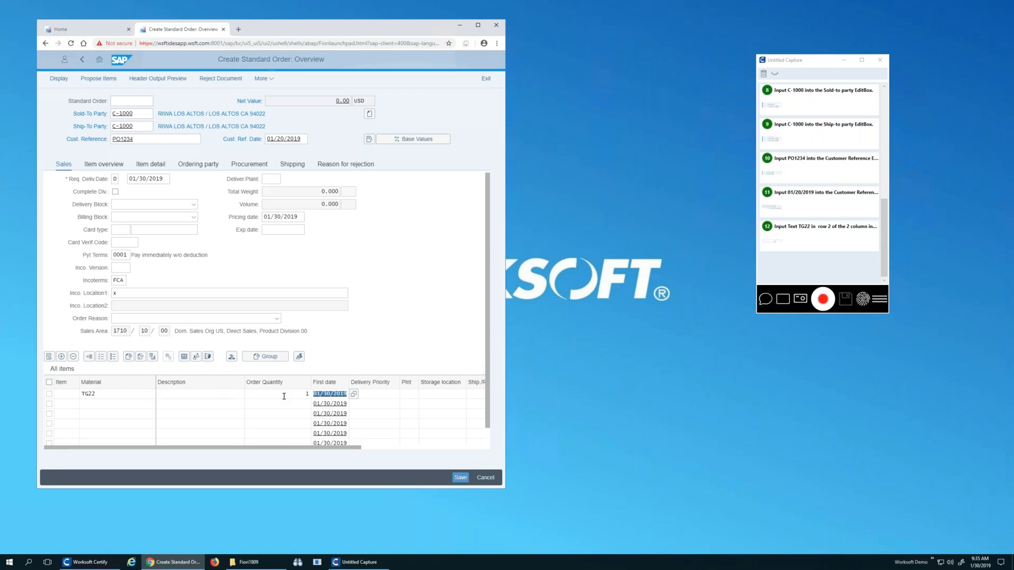
{"action": "mouse_move", "coordinate": [803, 104]}
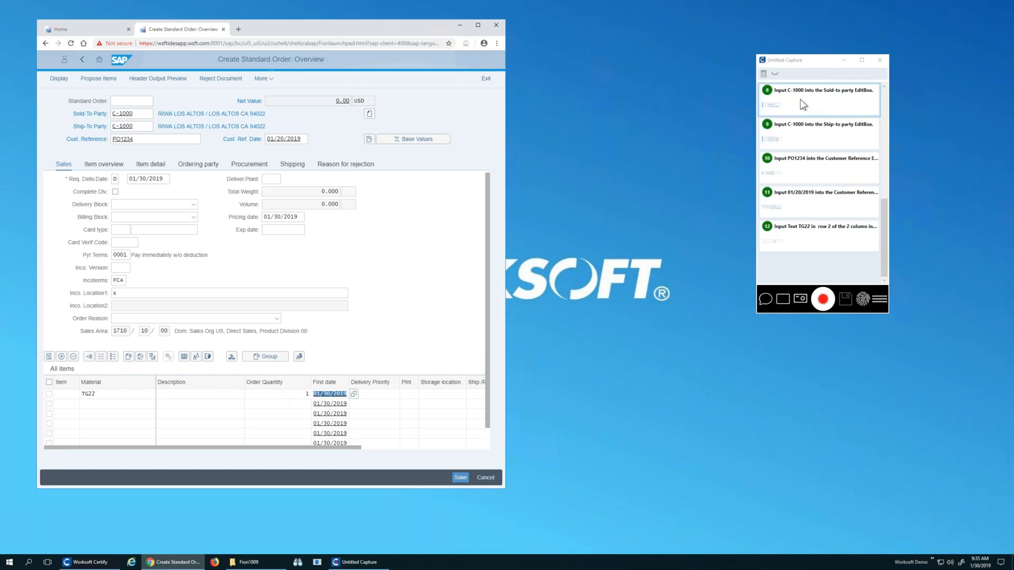
{"action": "mouse_move", "coordinate": [826, 279]}
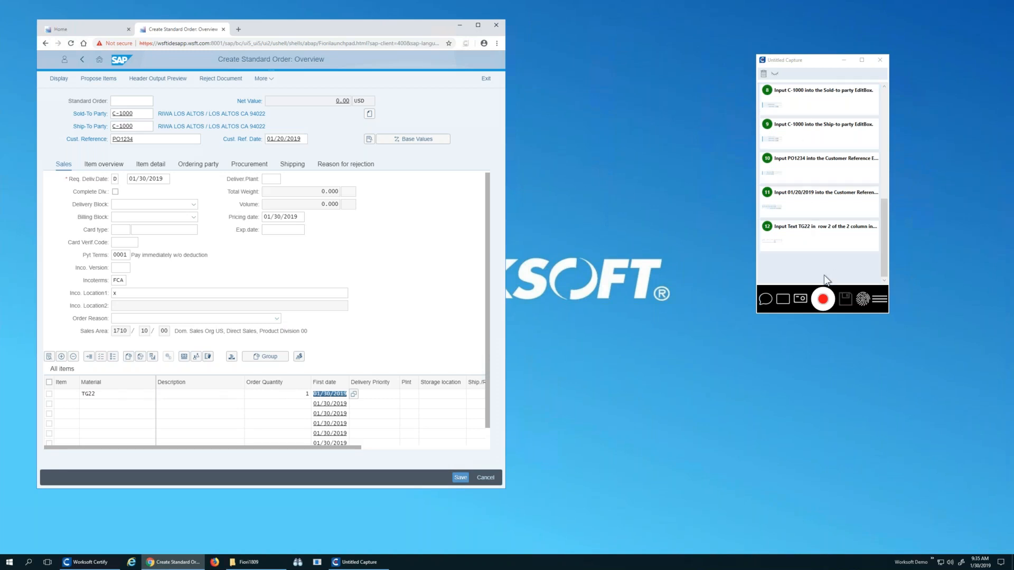
{"action": "mouse_move", "coordinate": [823, 299]}
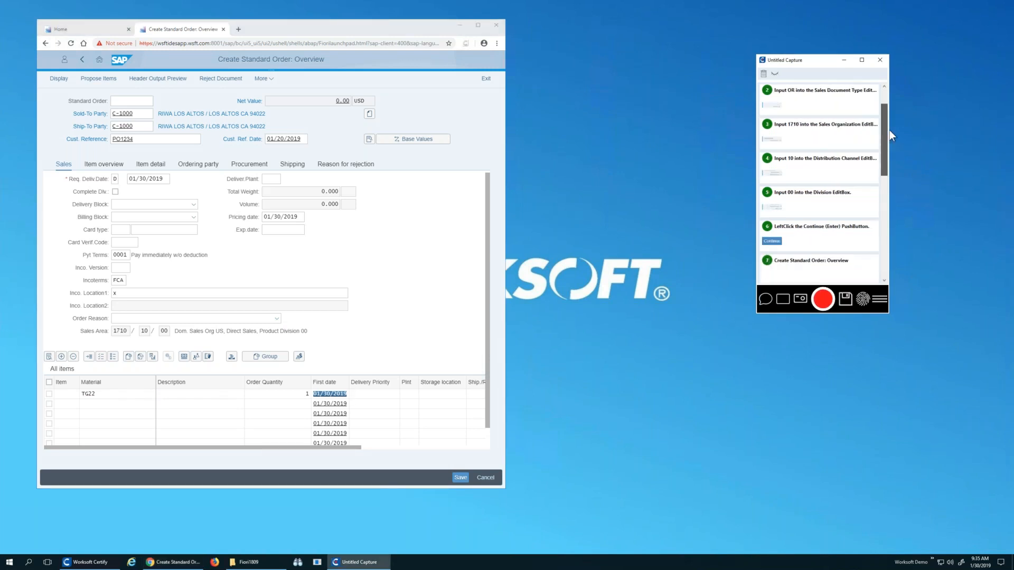
{"action": "scroll", "scroll_direction": "down", "scroll_amount": 3}
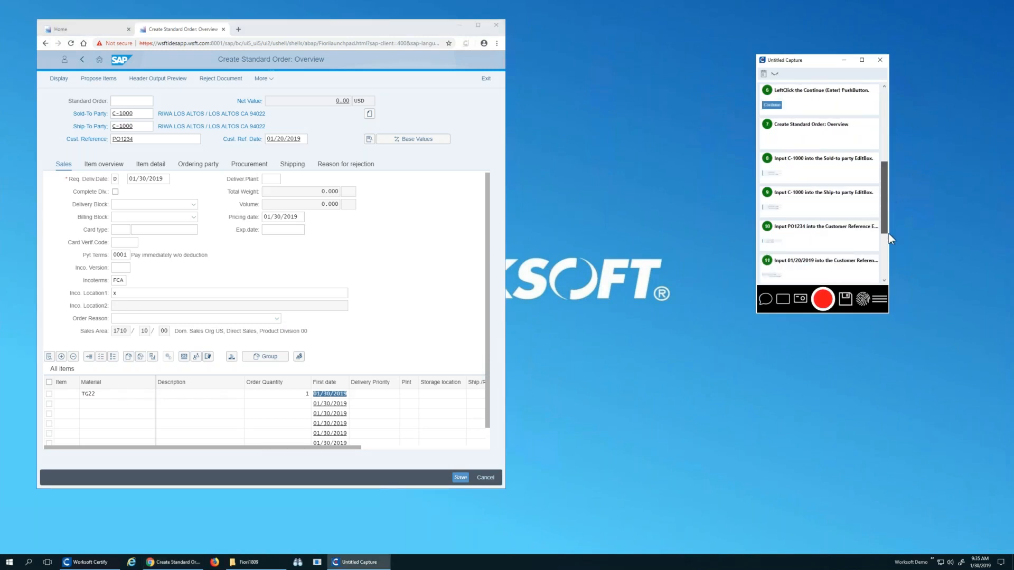
{"action": "scroll", "scroll_direction": "down", "scroll_amount": 3}
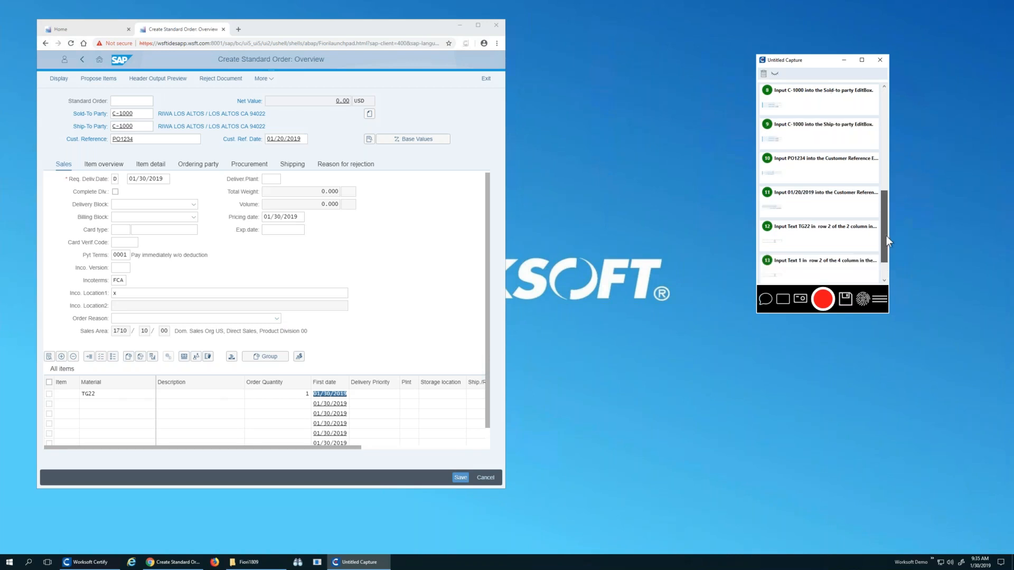
{"action": "scroll", "scroll_direction": "down", "scroll_amount": 3}
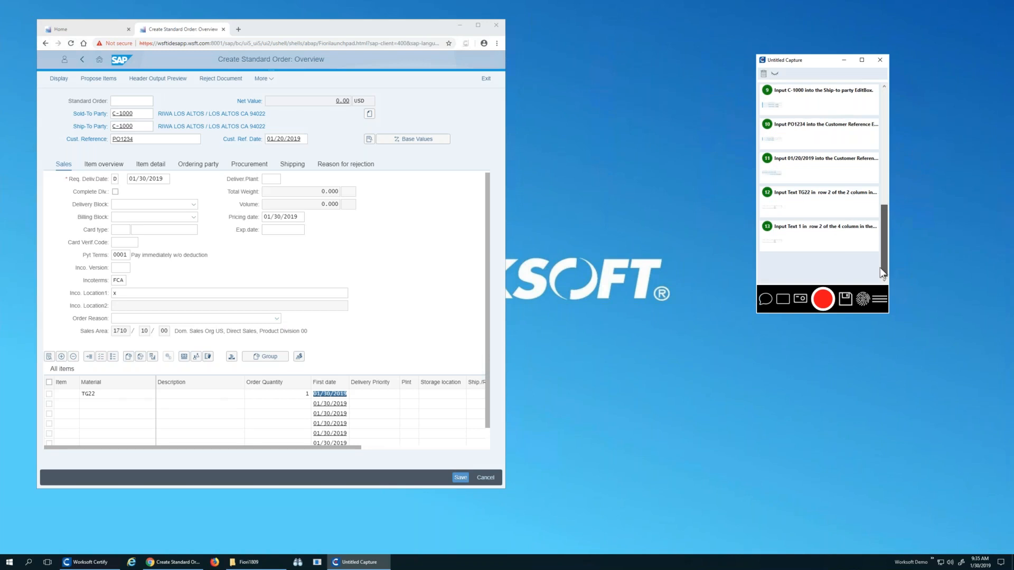
{"action": "left_click", "coordinate": [845, 298]}
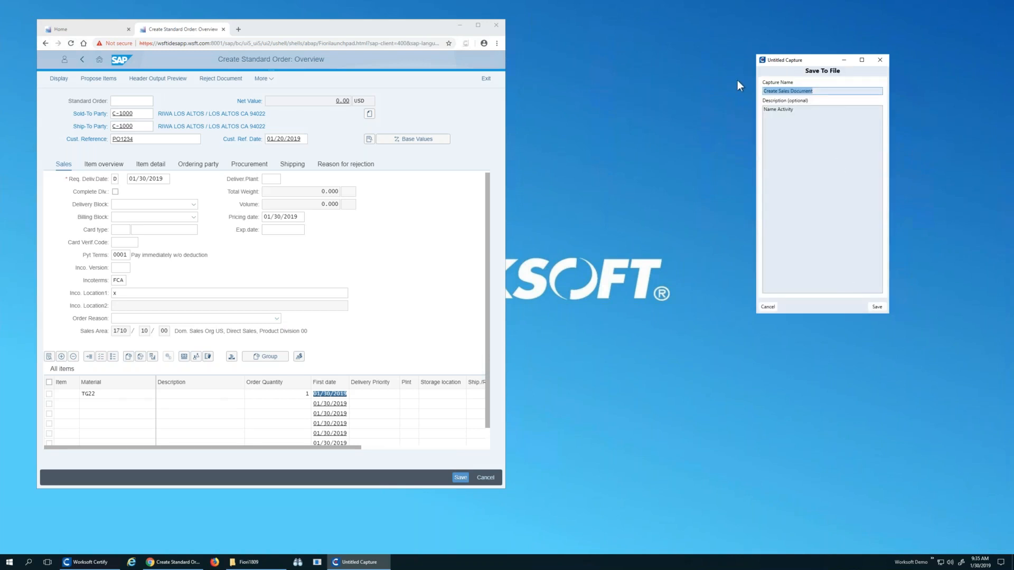
Step: Save the capture under the name Chris 1809
{"action": "type", "text": "Chris 1809"}
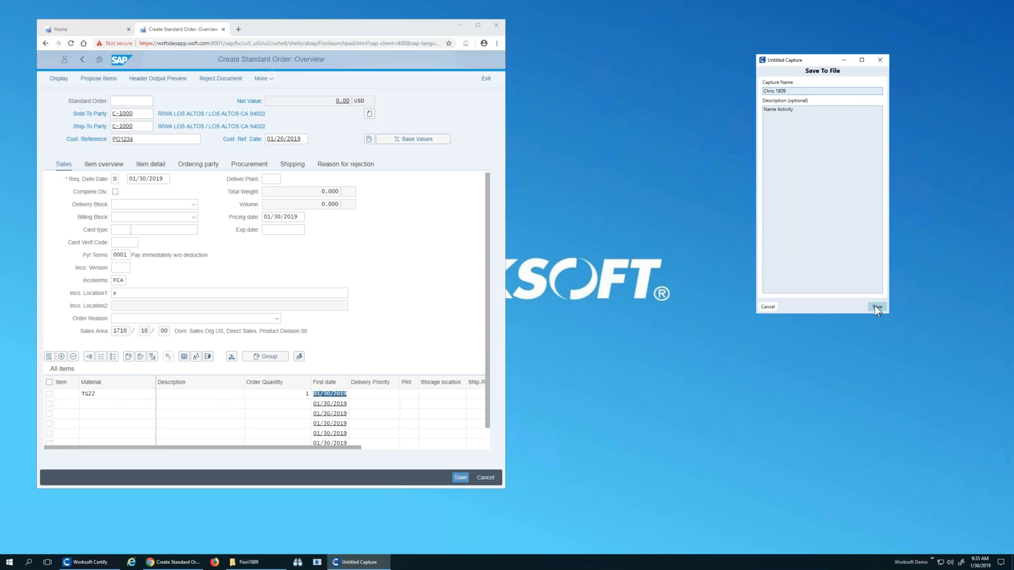
{"action": "left_click", "coordinate": [876, 306]}
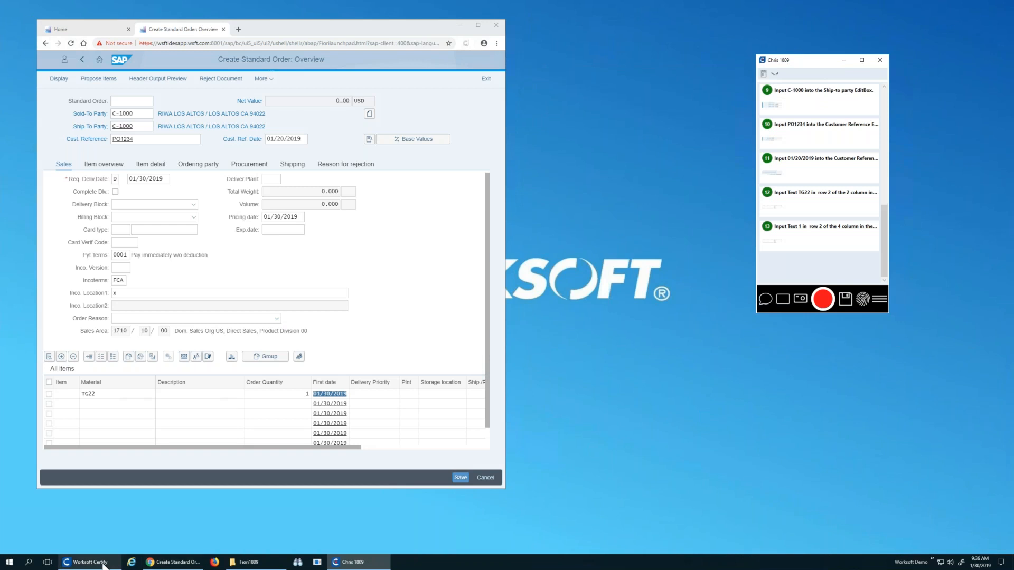
Step: In Certify's process list, start creating a new process by importing a capture
{"action": "left_click", "coordinate": [89, 562]}
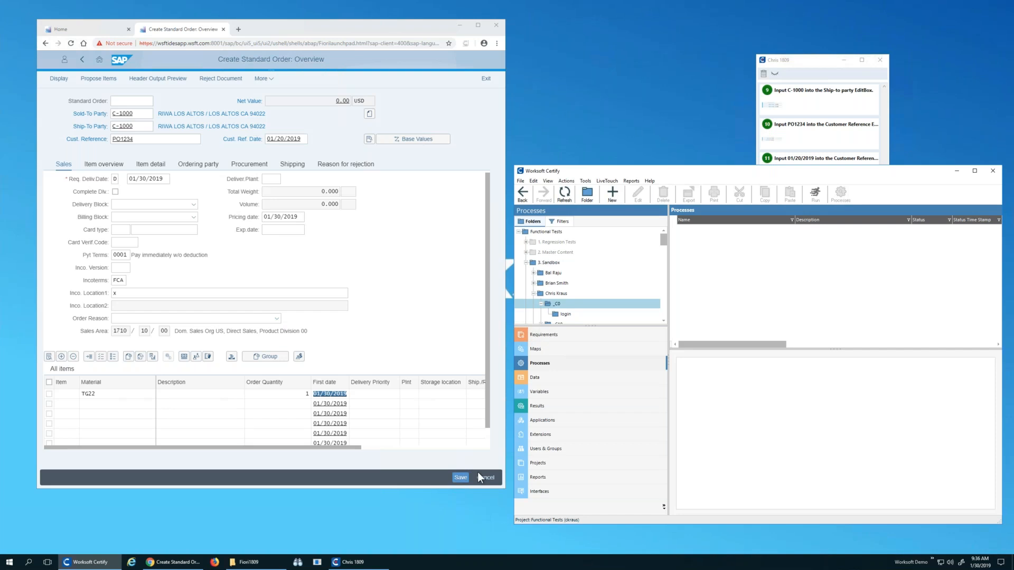
{"action": "mouse_move", "coordinate": [727, 255]}
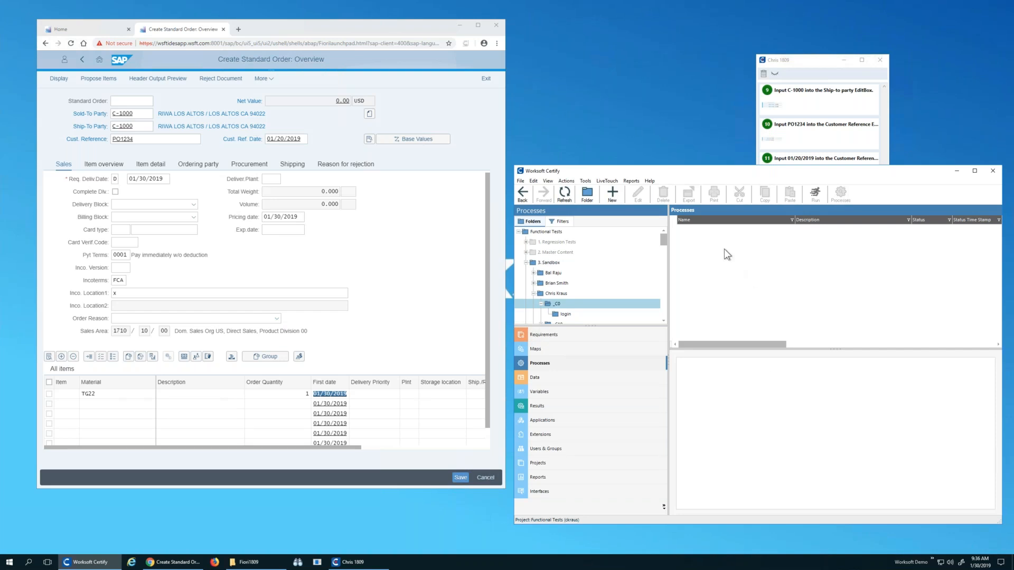
{"action": "right_click", "coordinate": [727, 254]}
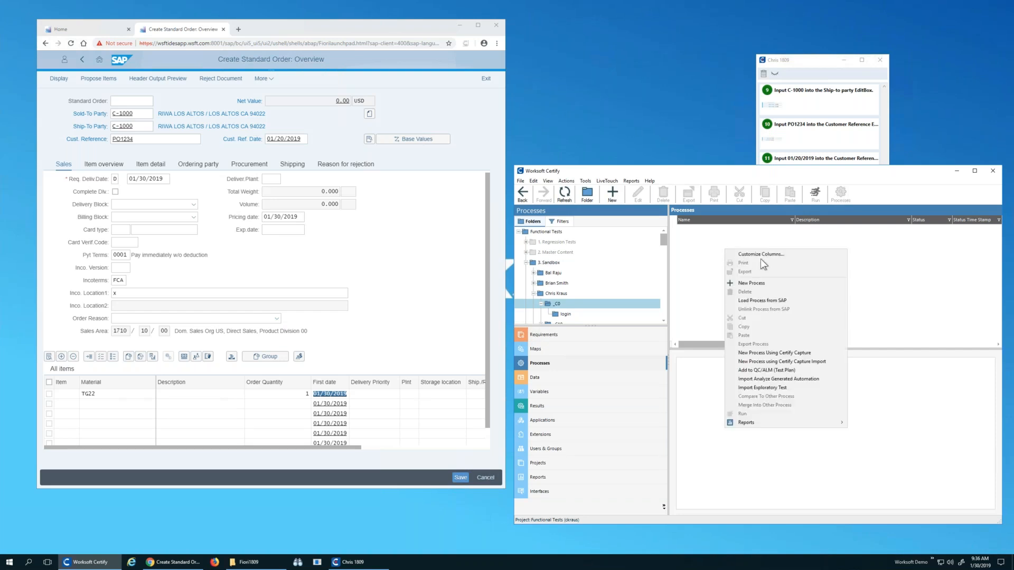
{"action": "mouse_move", "coordinate": [780, 366]}
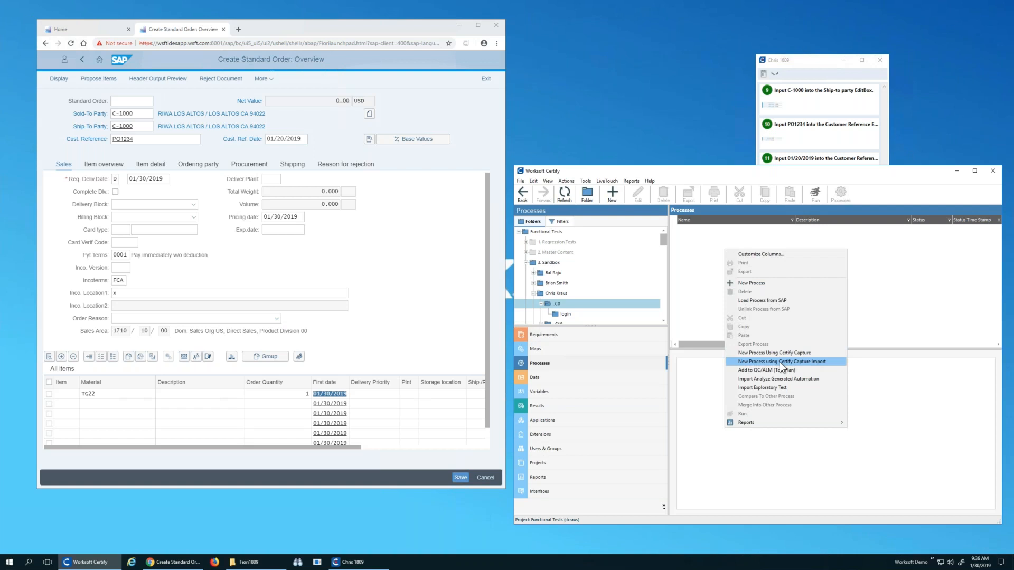
{"action": "mouse_move", "coordinate": [814, 365]}
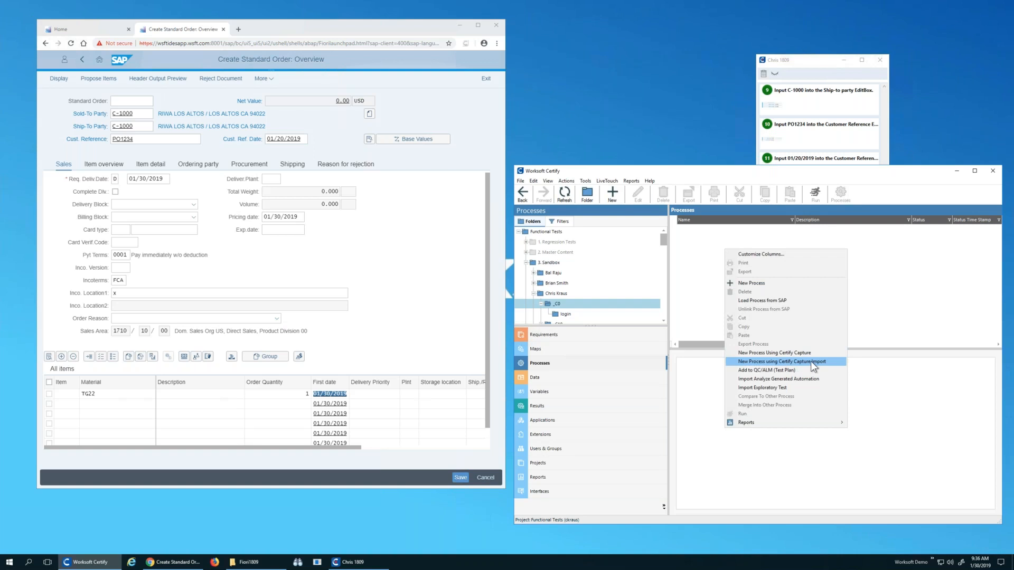
{"action": "left_click", "coordinate": [781, 361]}
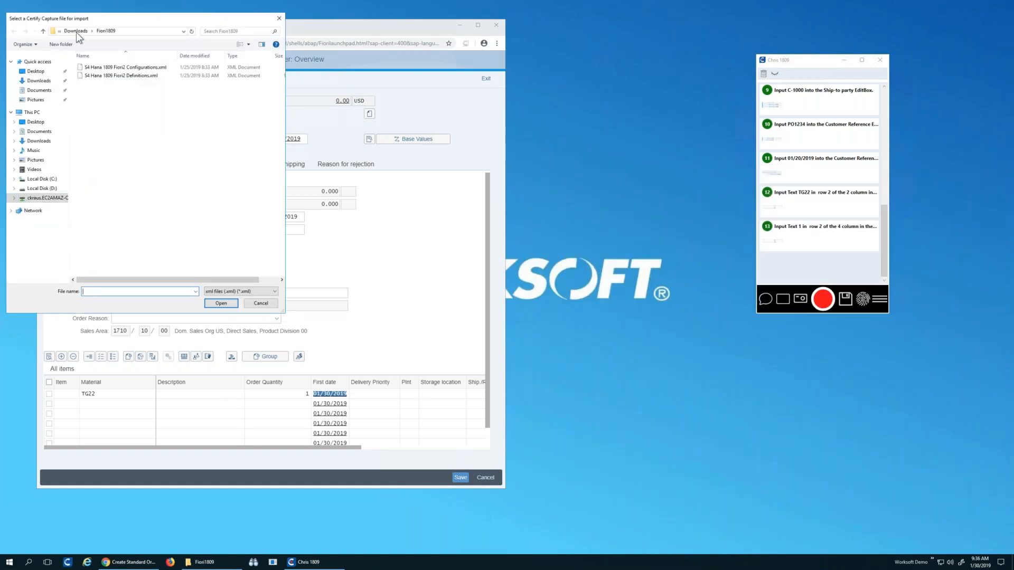
Step: Select the Chris 1809 capture XML from Documents > Worksoft > Captures for import
{"action": "left_click", "coordinate": [38, 81]}
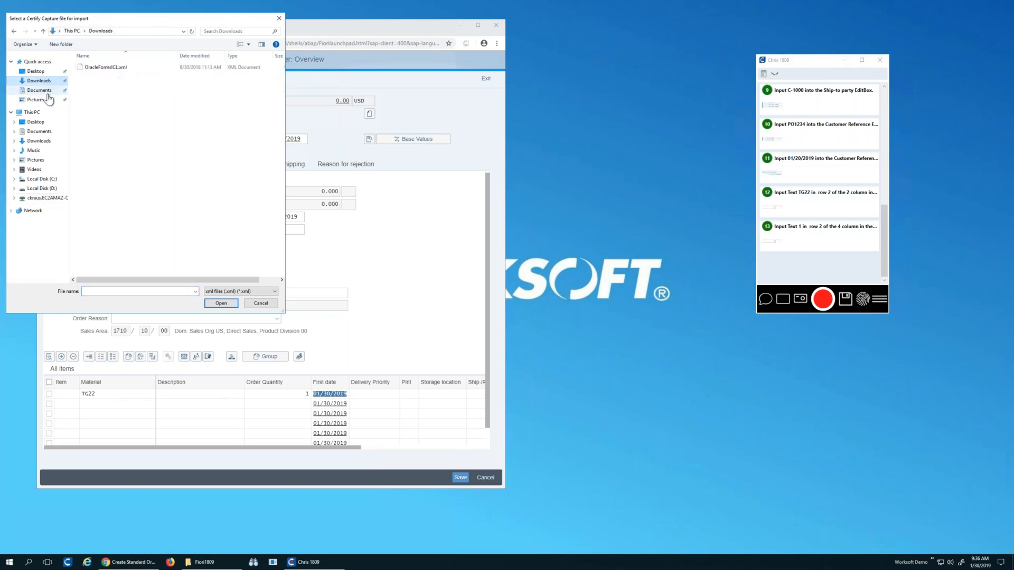
{"action": "left_click", "coordinate": [38, 90]}
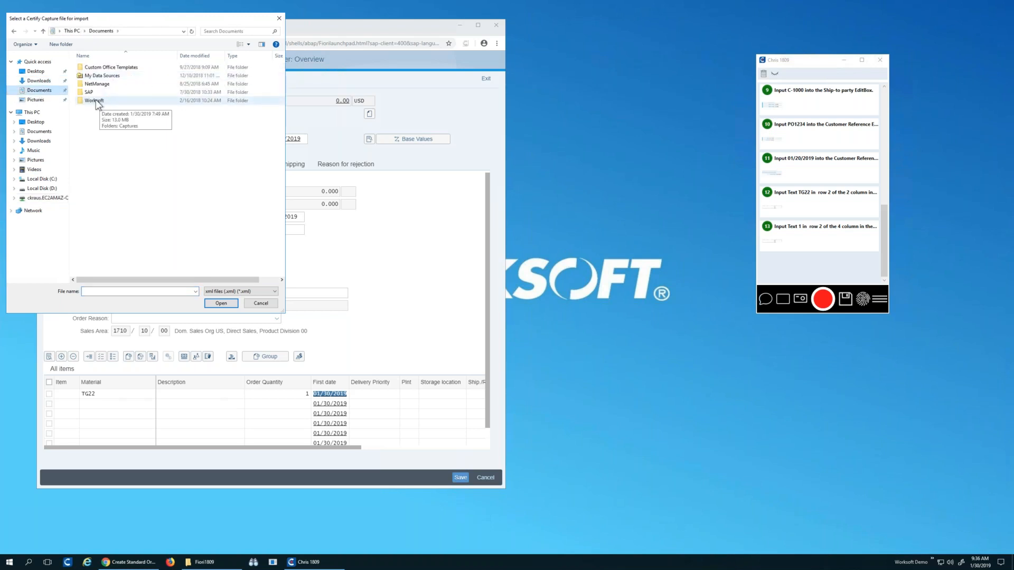
{"action": "double_click", "coordinate": [94, 100]}
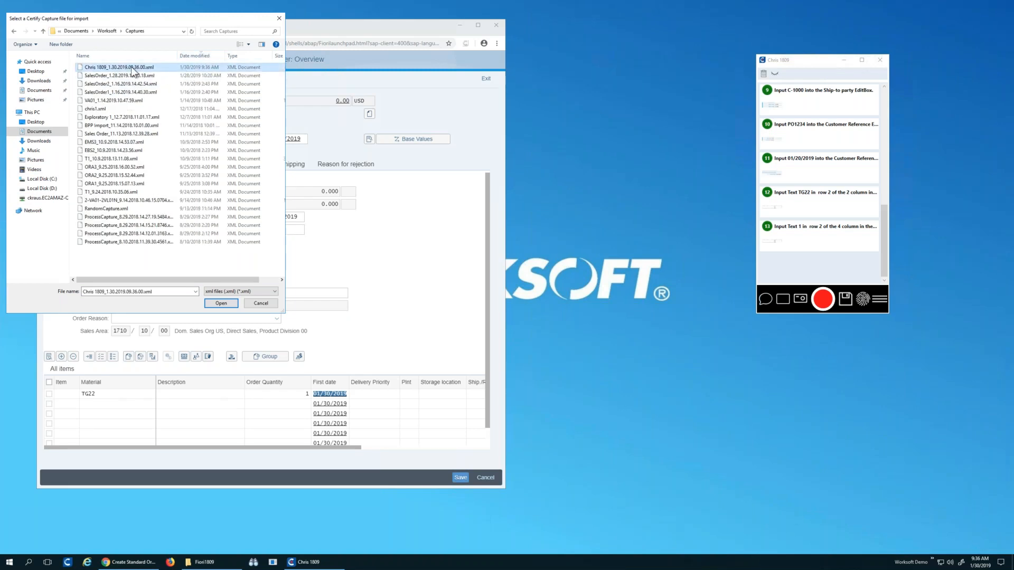
{"action": "left_click", "coordinate": [220, 304]}
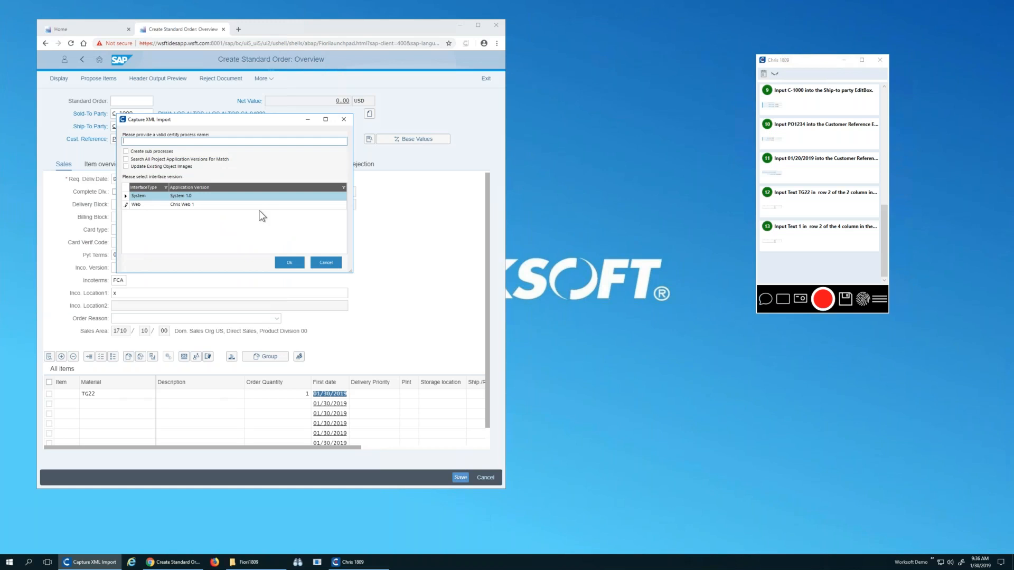
Step: Import the capture as a process named 'chris sales order' and acknowledge the completion message
{"action": "type", "text": "ch"}
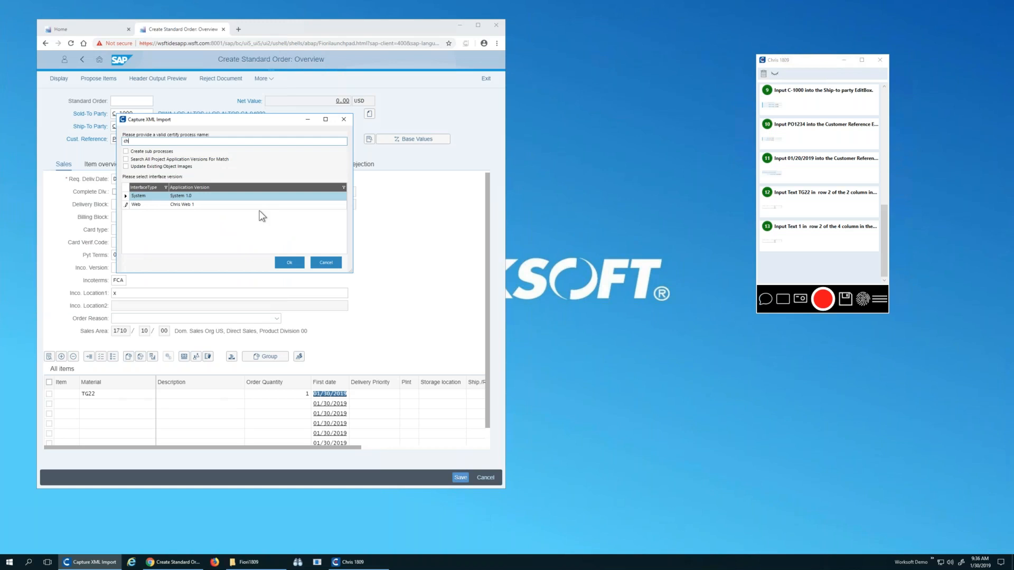
{"action": "type", "text": "chris sales order"}
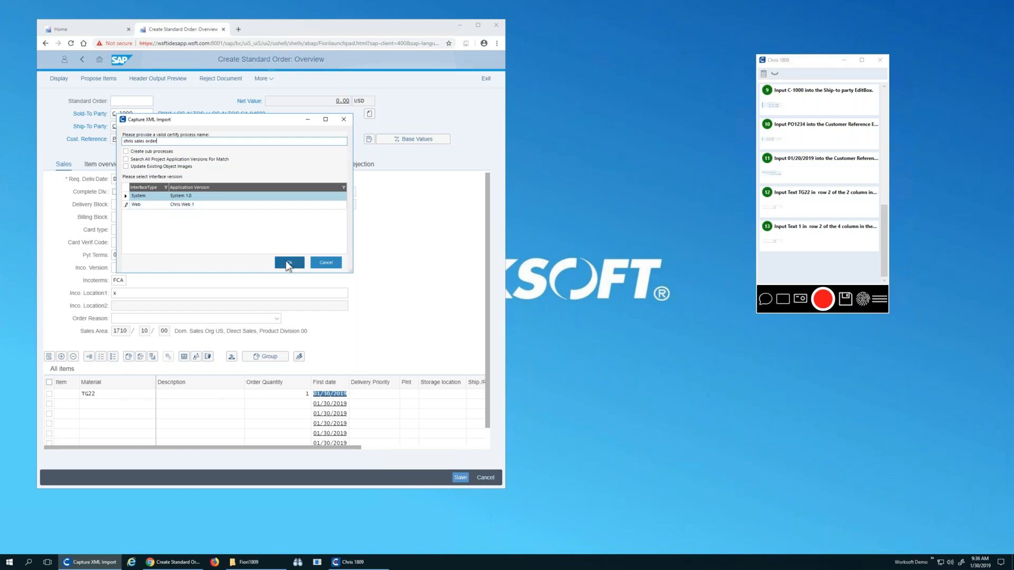
{"action": "left_click", "coordinate": [289, 262]}
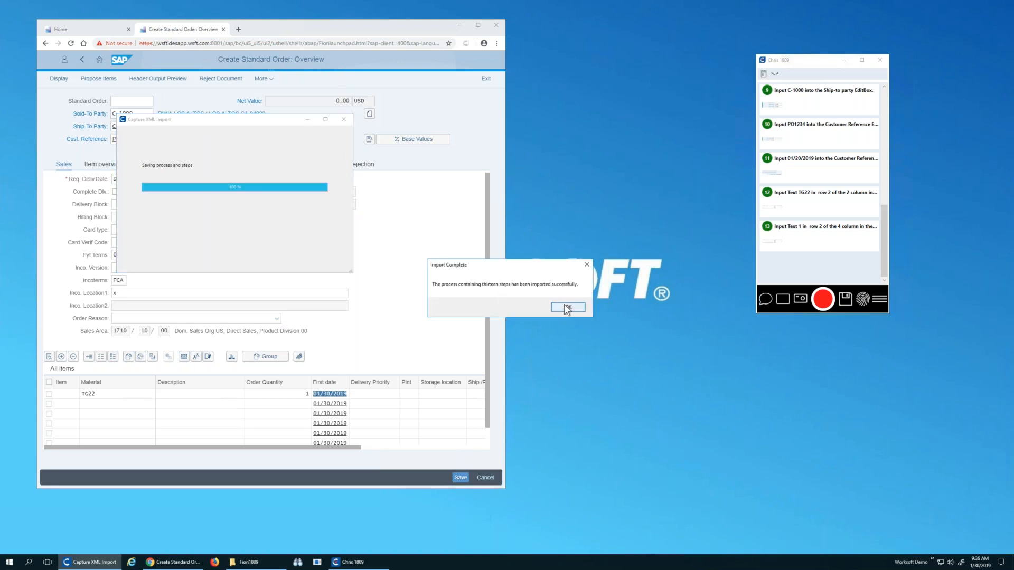
{"action": "left_click", "coordinate": [569, 308]}
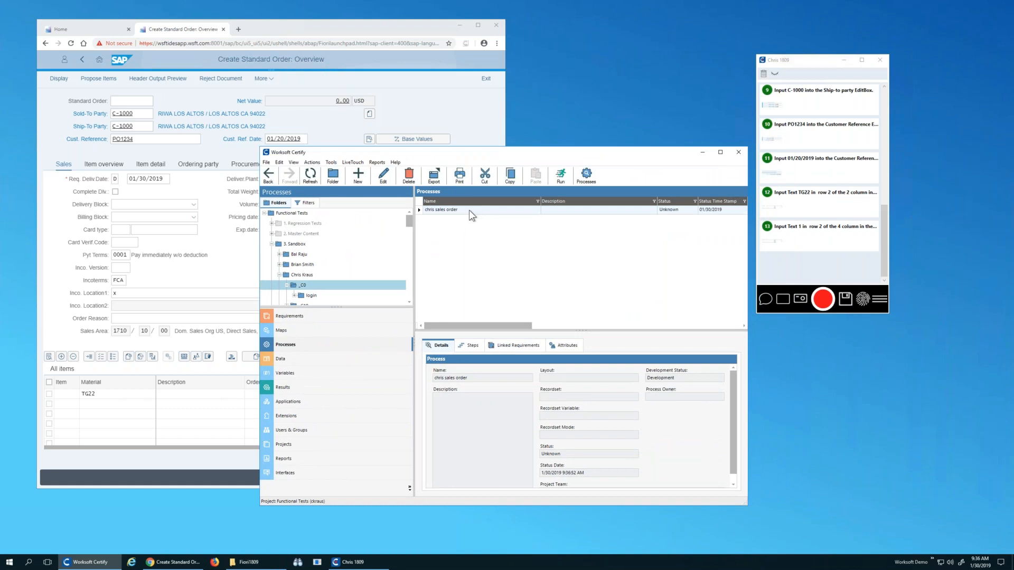
Step: Review the thirteen steps of the 'chris sales order' process in its editor
{"action": "double_click", "coordinate": [441, 210]}
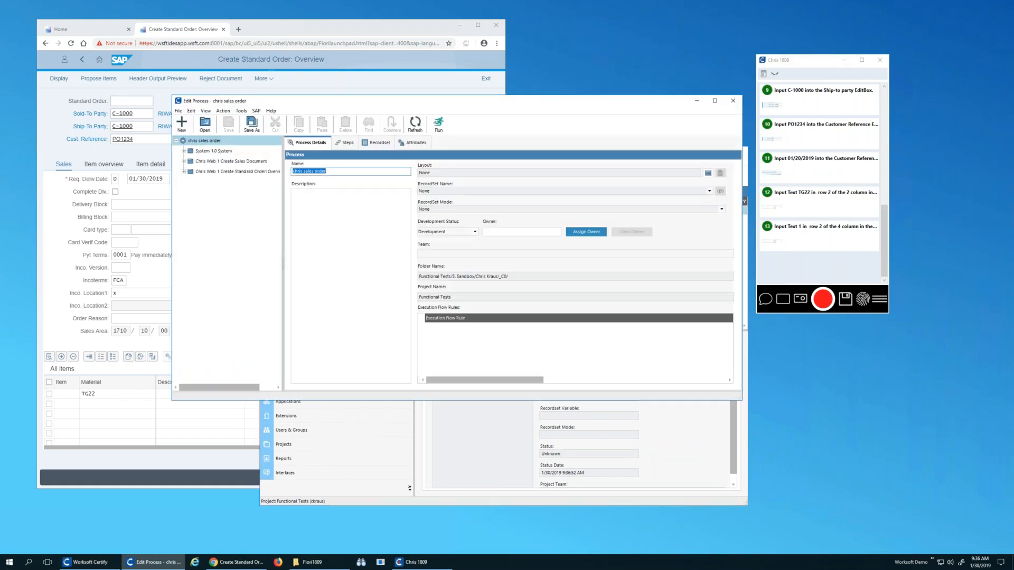
{"action": "left_click", "coordinate": [348, 143]}
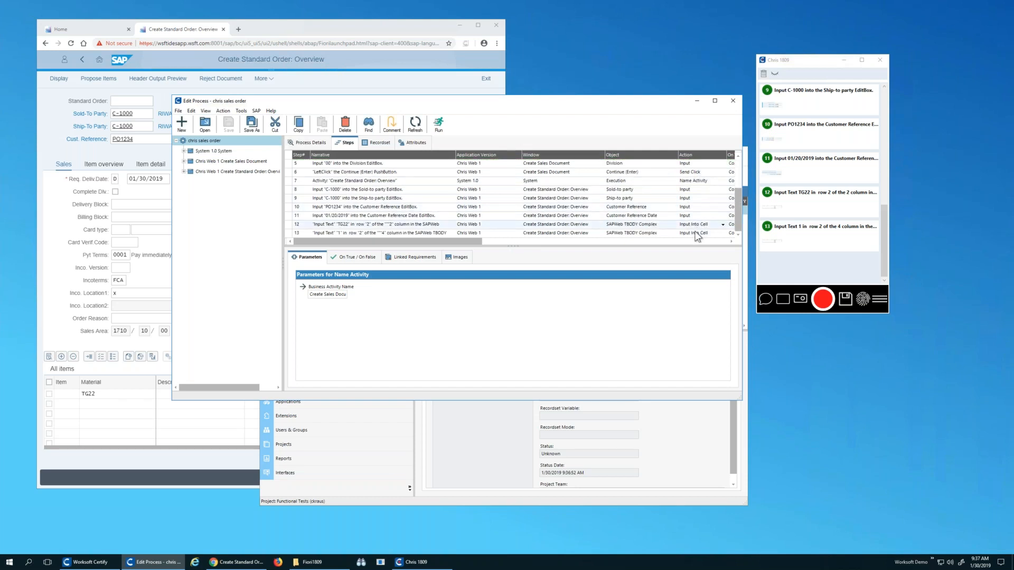
{"action": "left_click", "coordinate": [632, 233]}
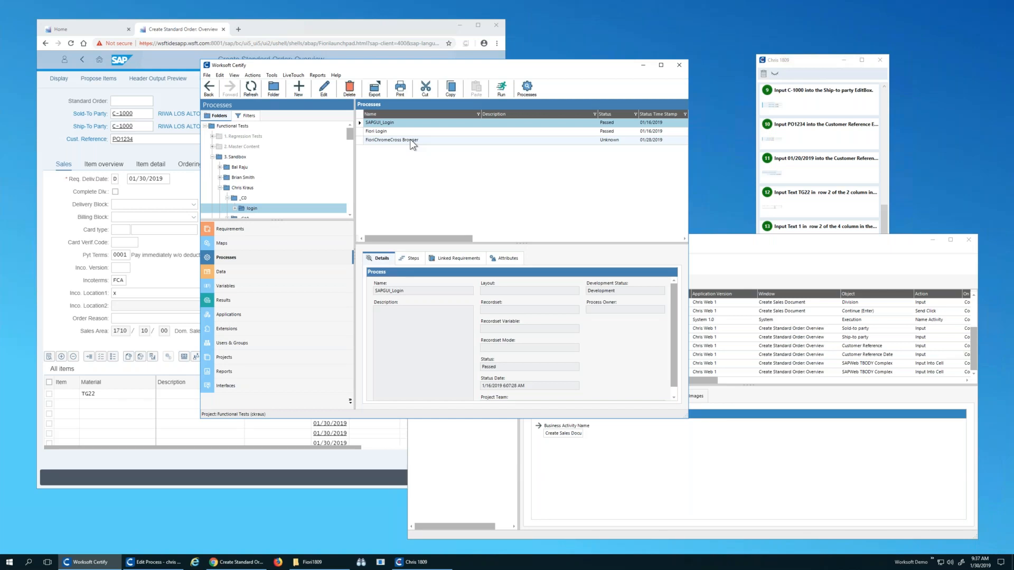
Step: Set FioriChromeCross Browser step 1's Application to Chris 1809, review its steps, and close it
{"action": "double_click", "coordinate": [392, 140]}
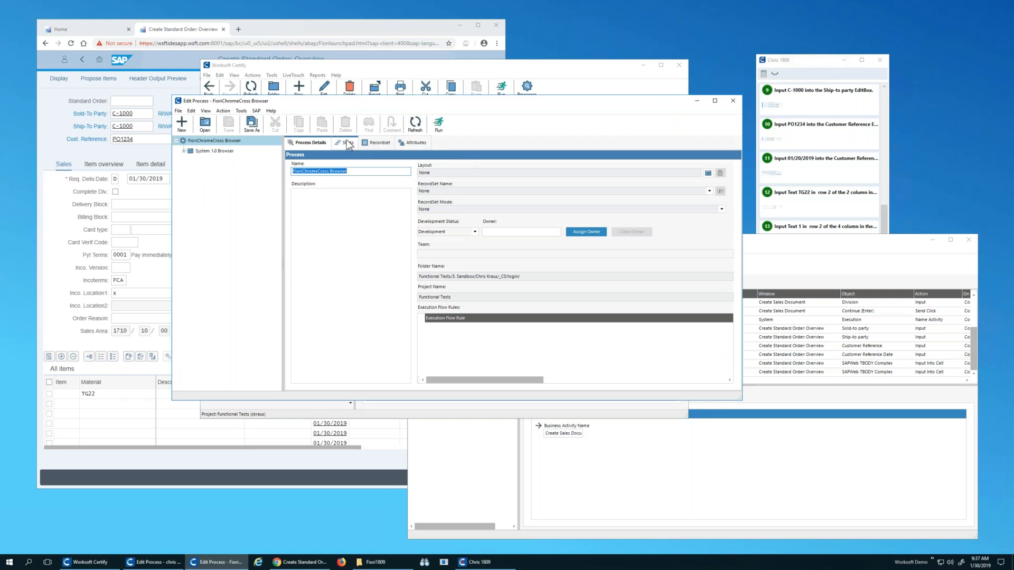
{"action": "left_click", "coordinate": [346, 143]}
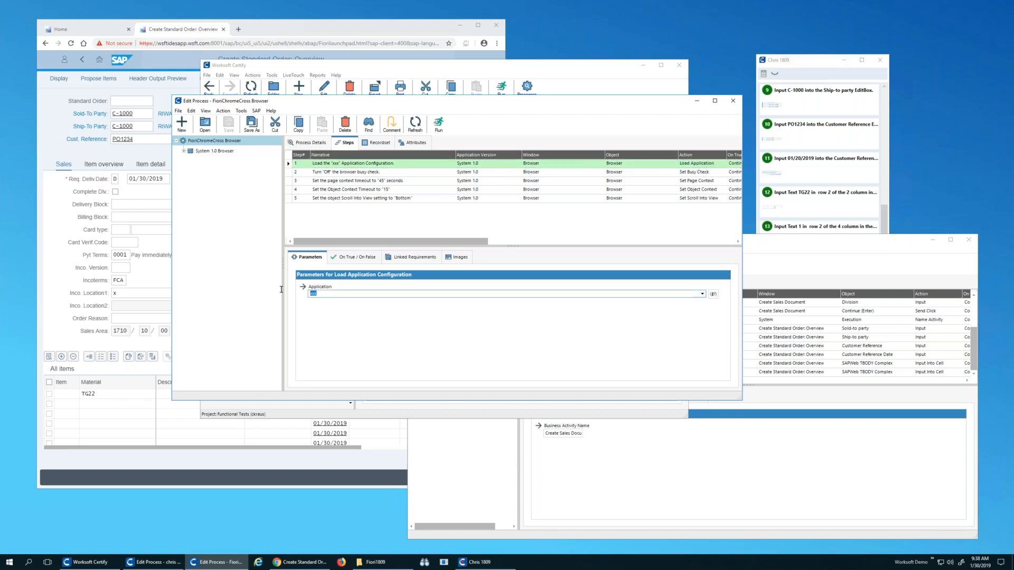
{"action": "type", "text": "Chris 1809"}
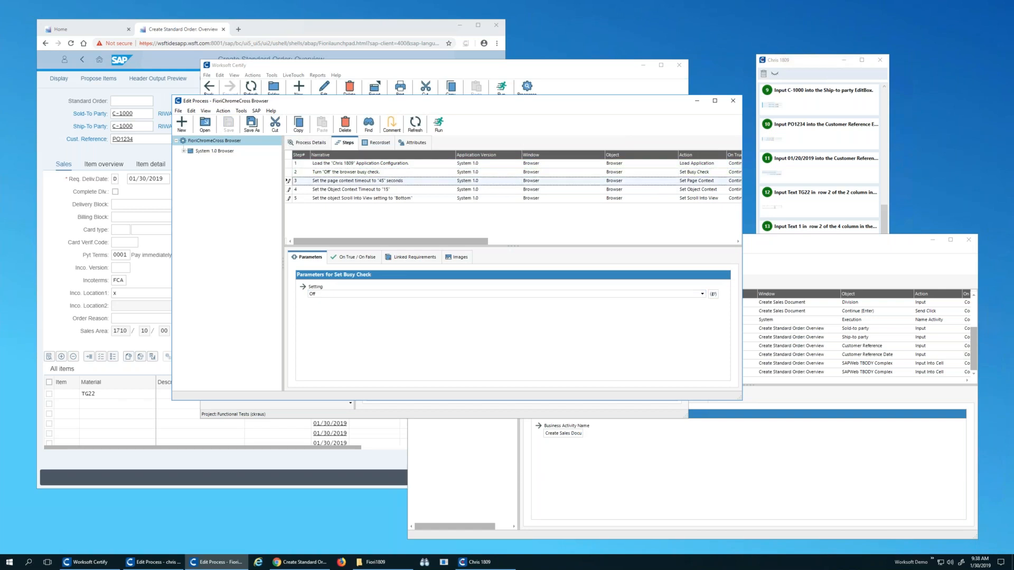
{"action": "left_click", "coordinate": [366, 199]}
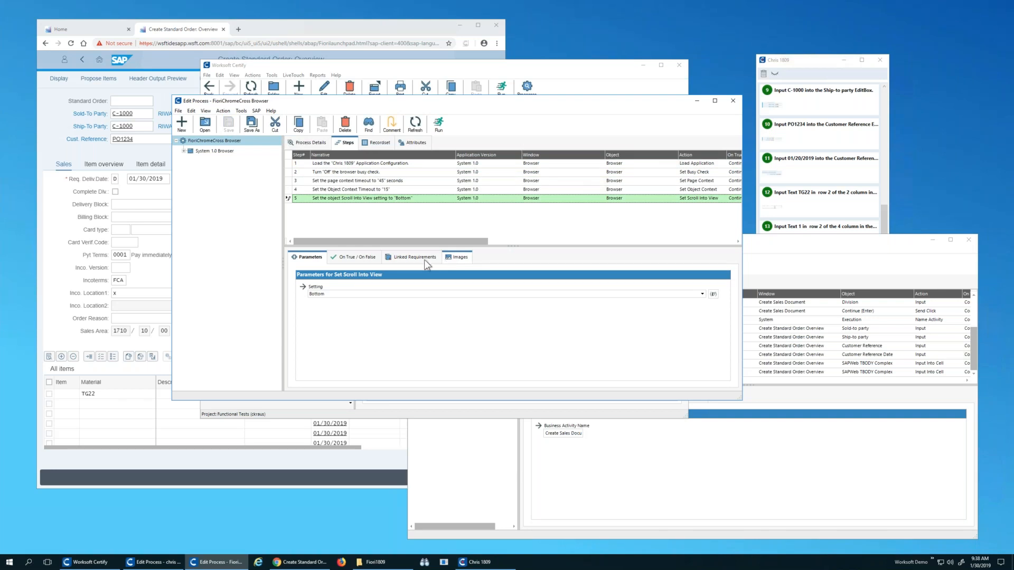
{"action": "mouse_move", "coordinate": [431, 262]}
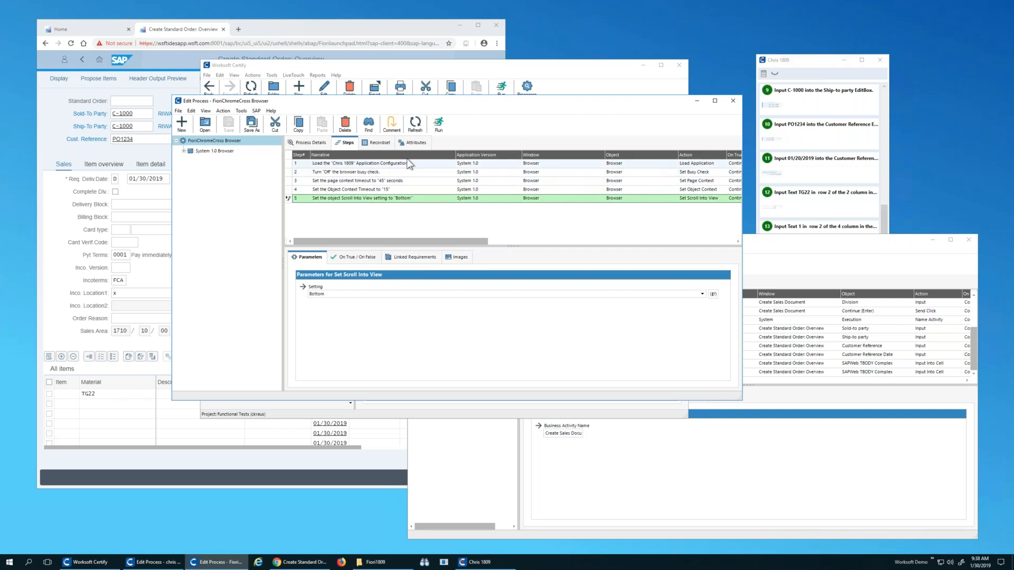
{"action": "mouse_move", "coordinate": [732, 101]}
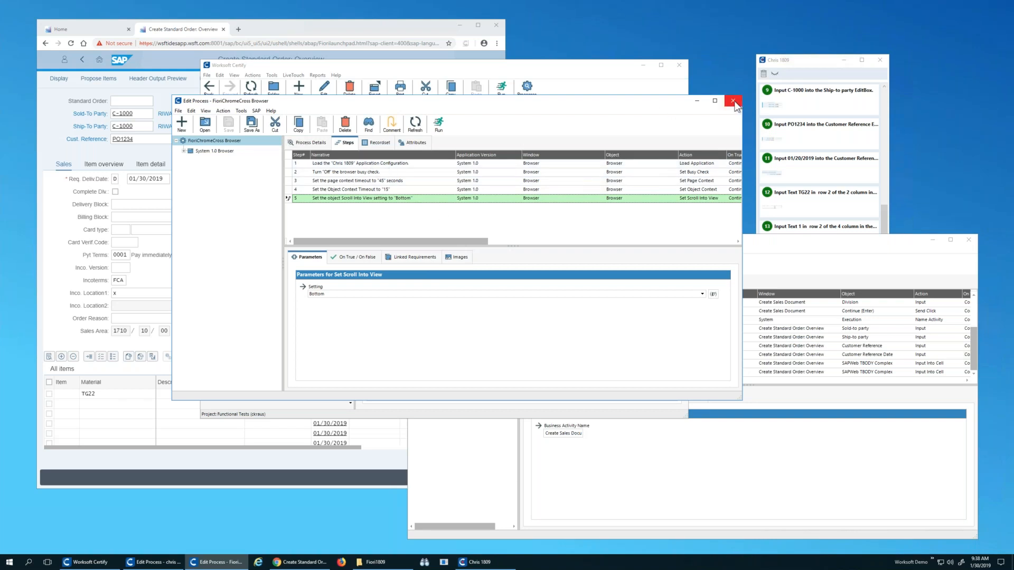
{"action": "left_click", "coordinate": [731, 100]}
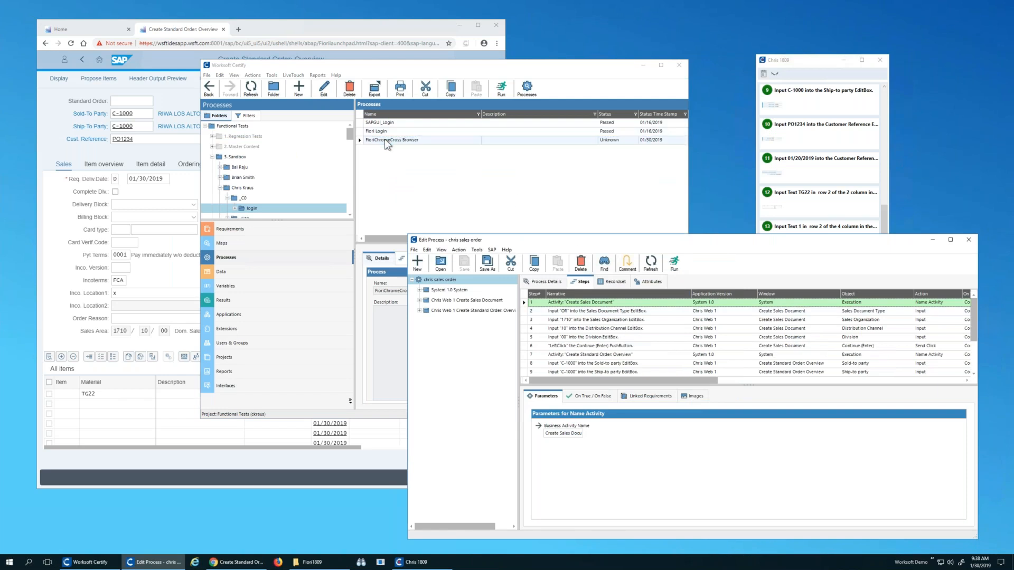
Step: Add FioriChromeCross Browser as step 1 of the sales order process, and save the Fiori order on exit
{"action": "left_click", "coordinate": [391, 139]}
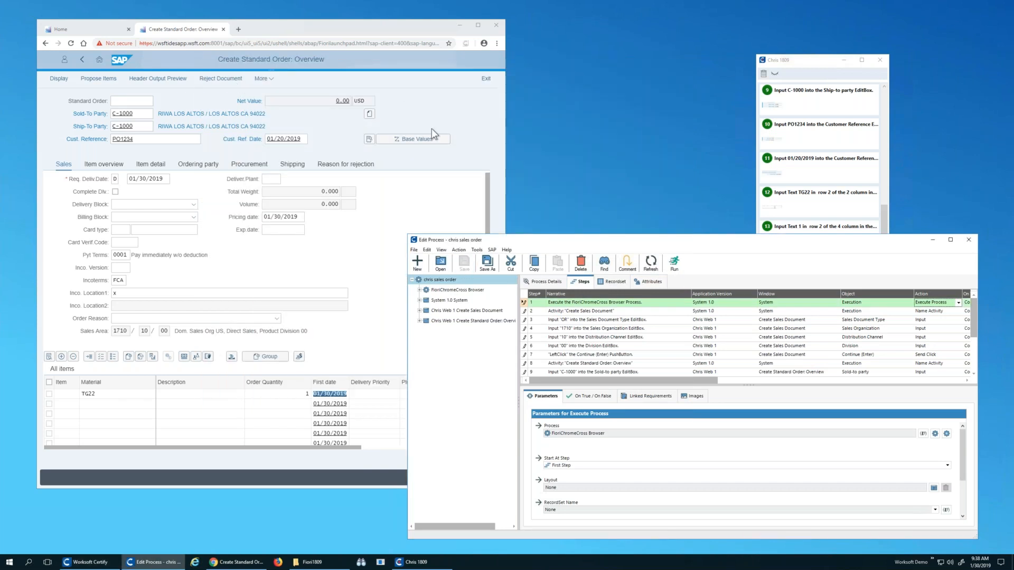
{"action": "mouse_move", "coordinate": [485, 80]}
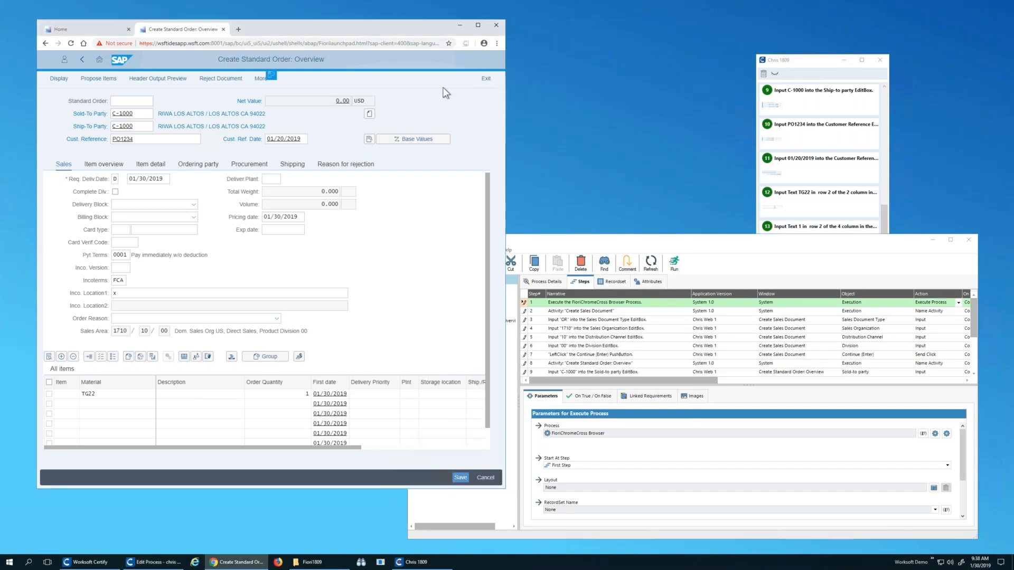
{"action": "left_click", "coordinate": [486, 78]}
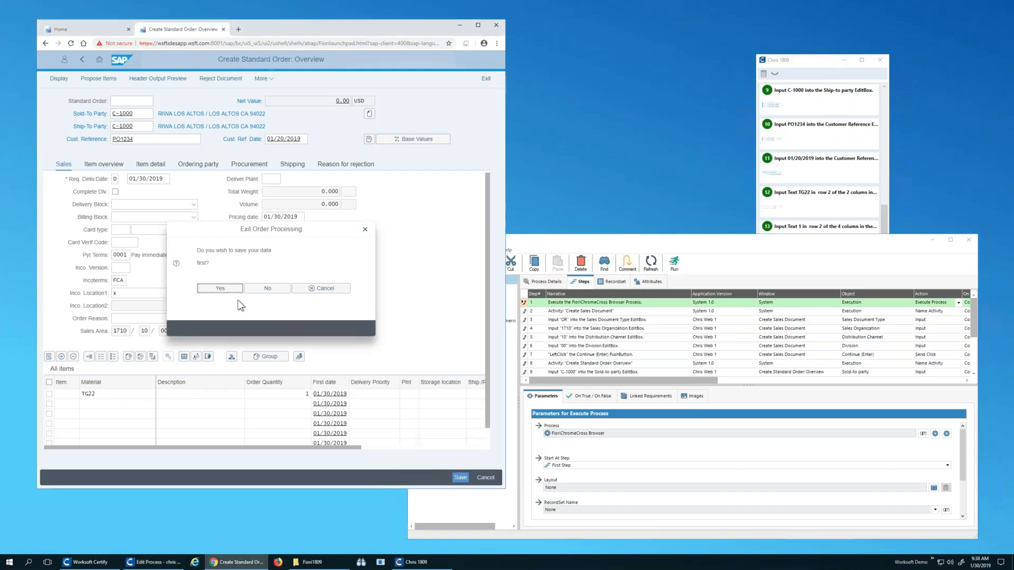
{"action": "left_click", "coordinate": [219, 288]}
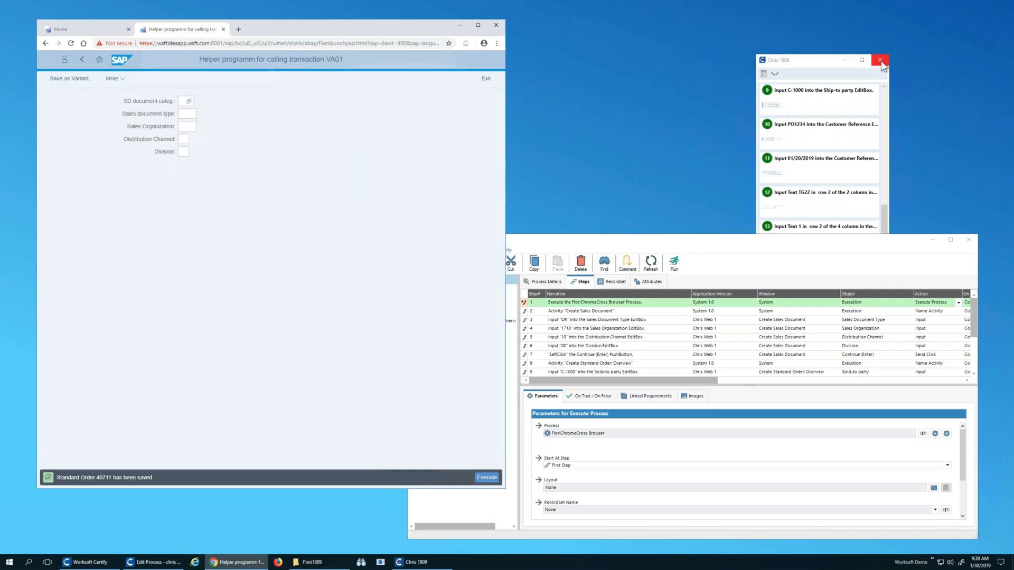
Step: Close Capture and run 'chris sales order' with default configuration, watching the Execution window
{"action": "left_click", "coordinate": [881, 59]}
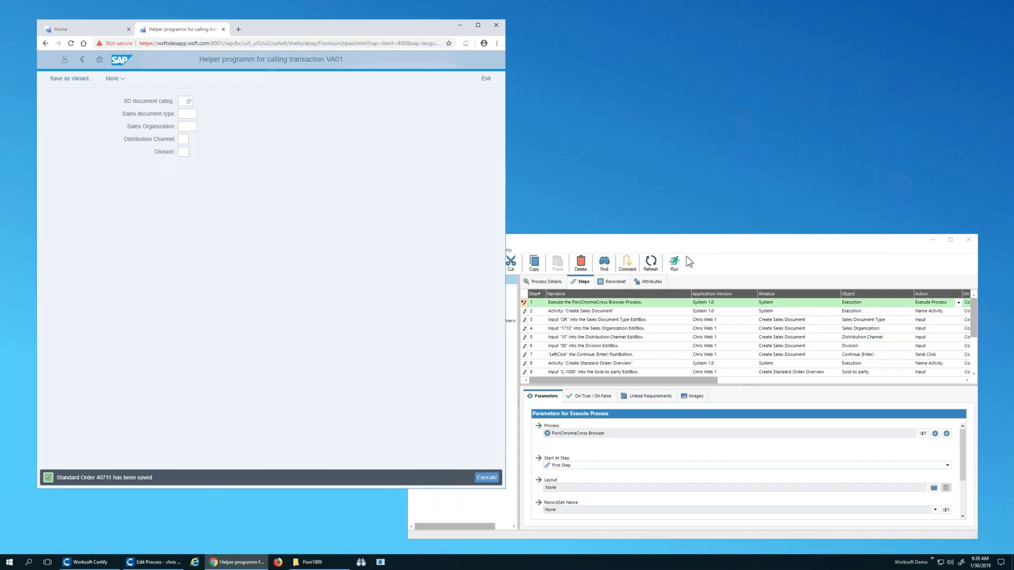
{"action": "left_click", "coordinate": [674, 261]}
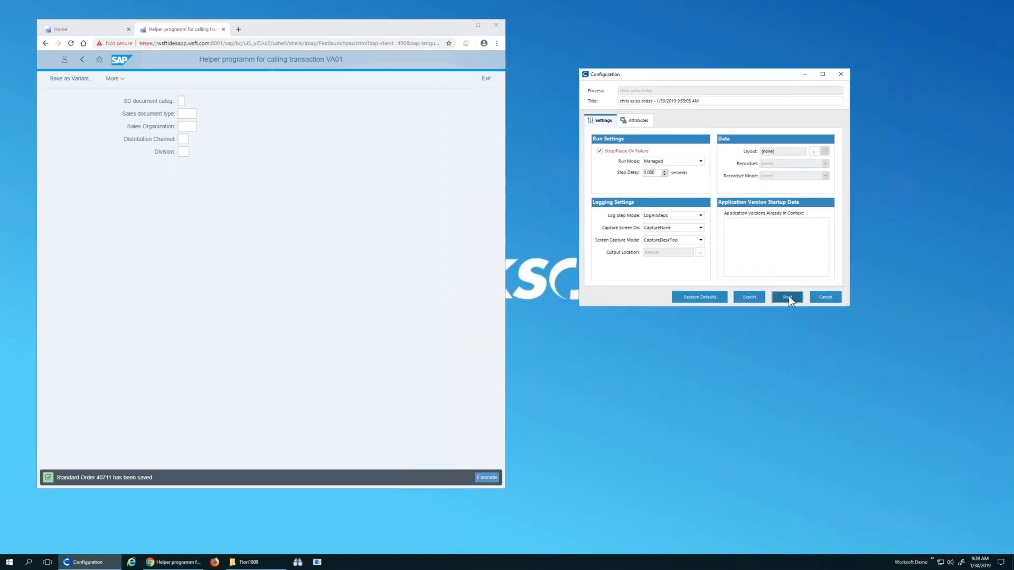
{"action": "left_click", "coordinate": [787, 297]}
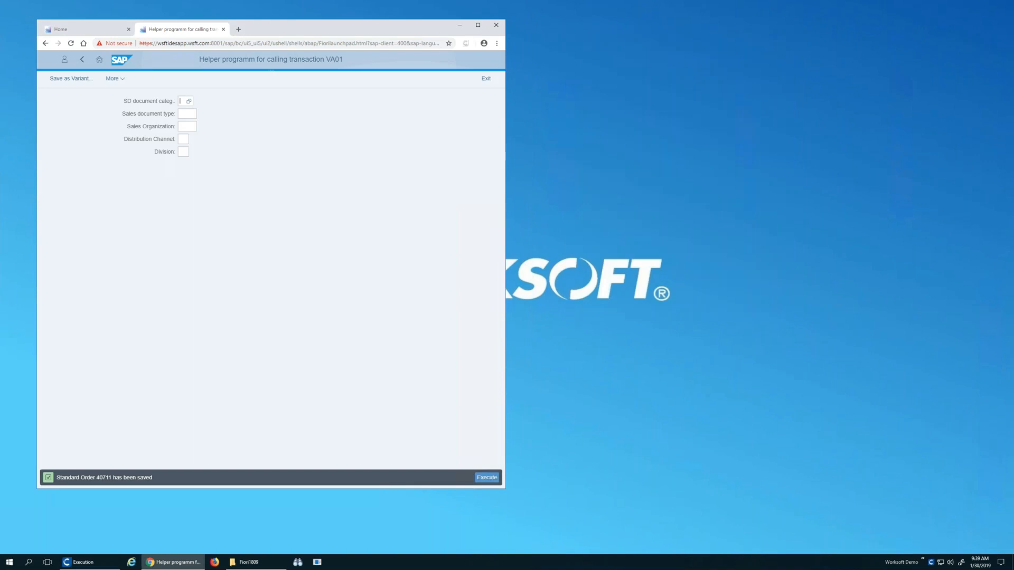
{"action": "left_click", "coordinate": [85, 560]}
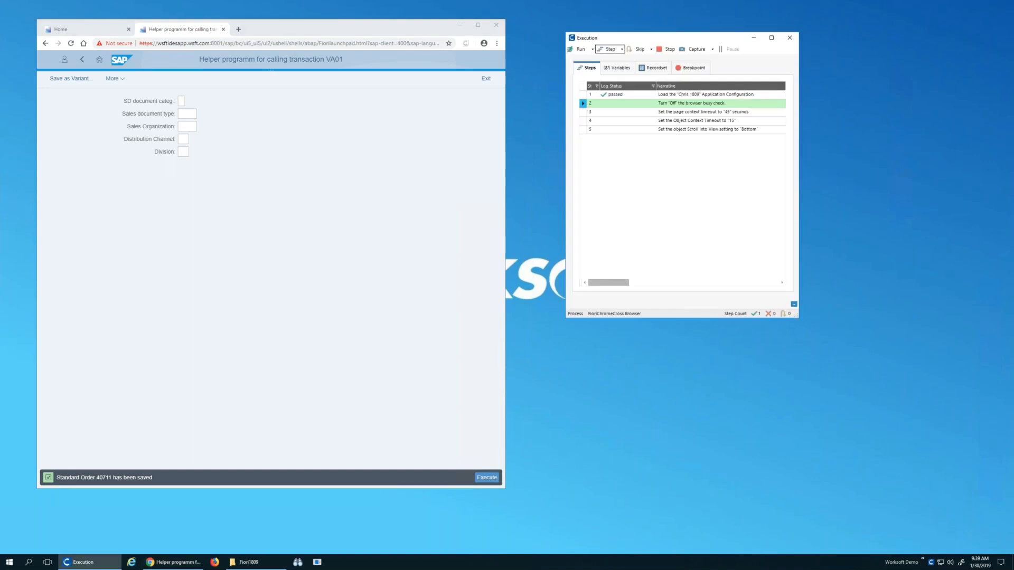